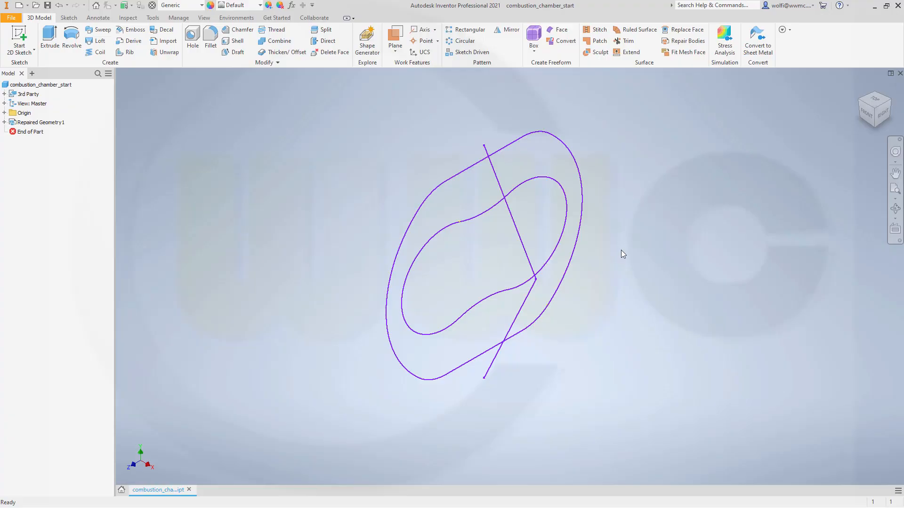
pyautogui.moveTo(619, 251)
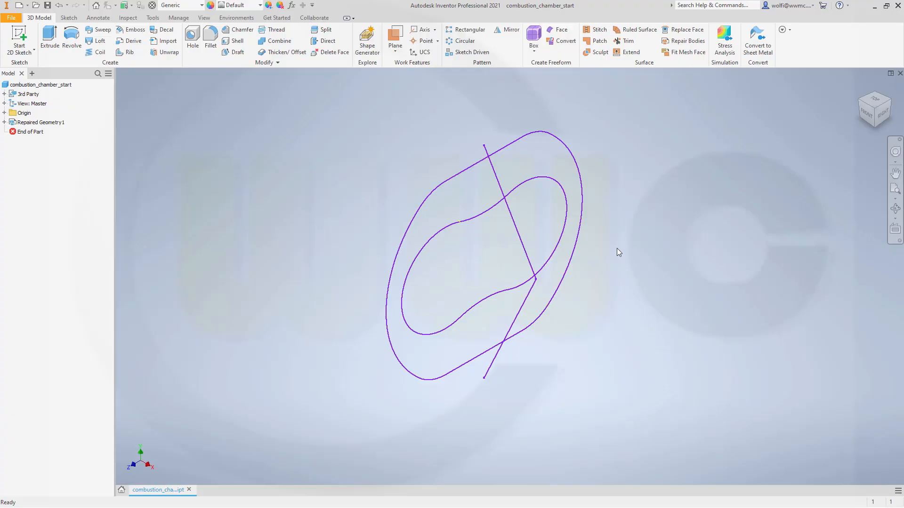
pyautogui.moveTo(518, 118)
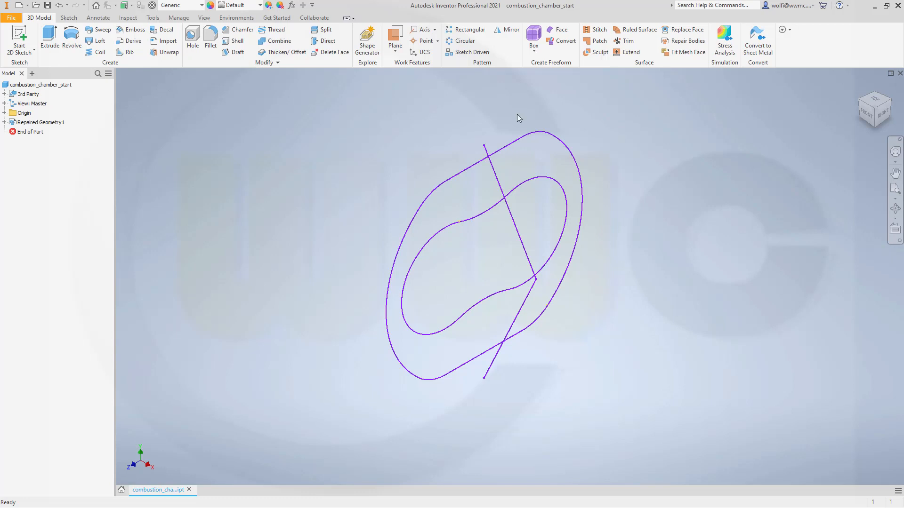
pyautogui.moveTo(391, 143)
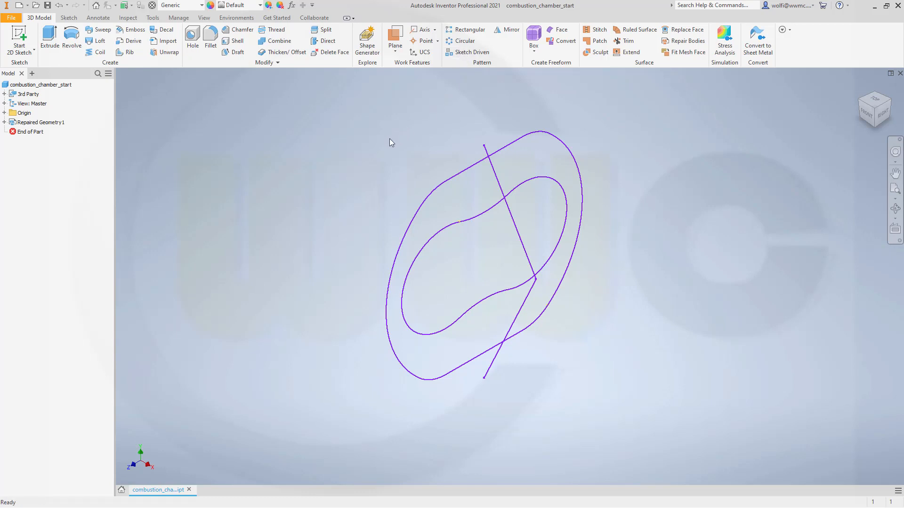
pyautogui.moveTo(241, 184)
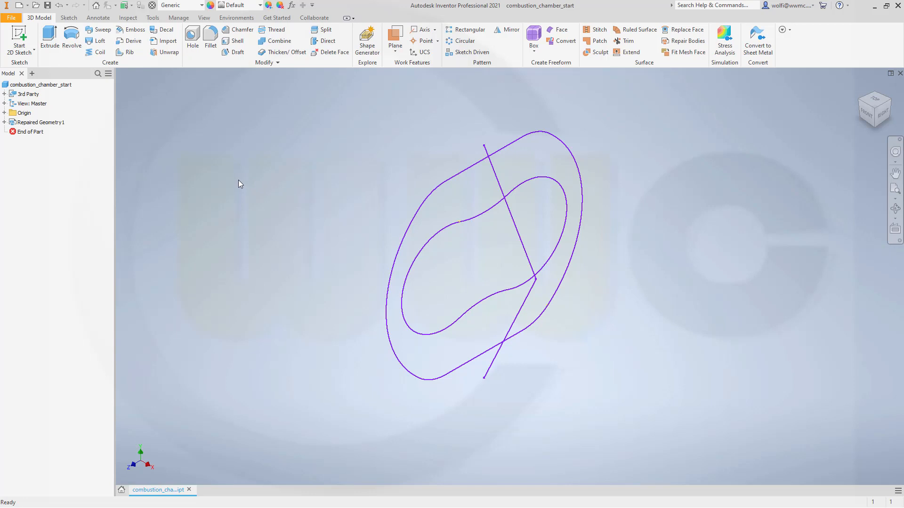
pyautogui.moveTo(265, 169)
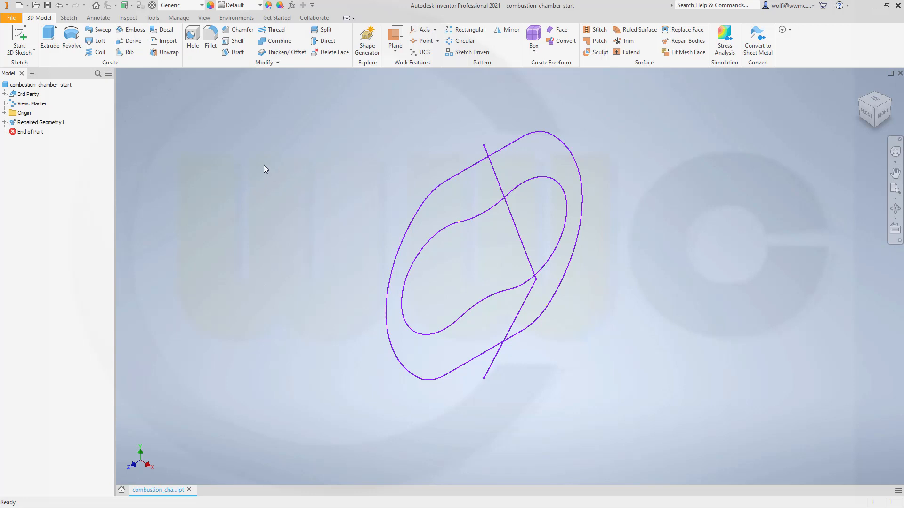
# Project the outer and inner chamber curves into Sketch1 and Sketch2.
pyautogui.click(40, 122)
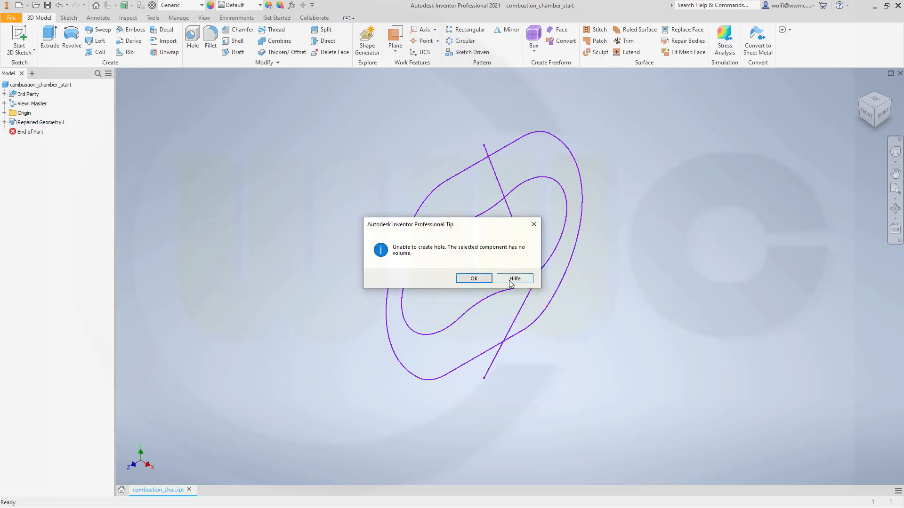
pyautogui.click(473, 279)
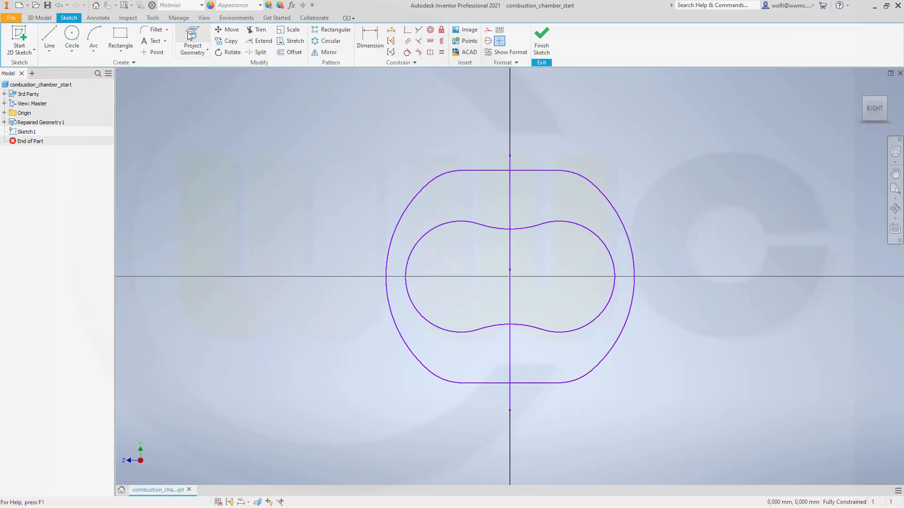
pyautogui.click(192, 41)
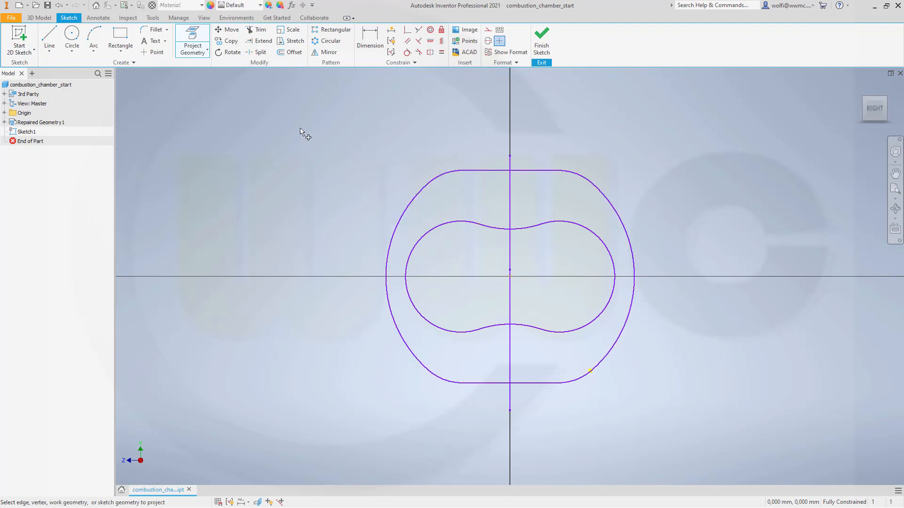
pyautogui.moveTo(350, 141)
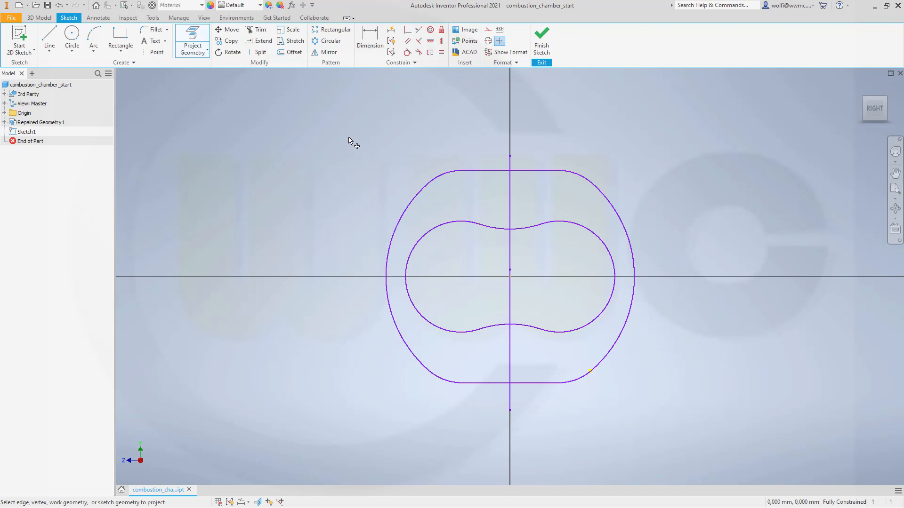
pyautogui.moveTo(364, 137)
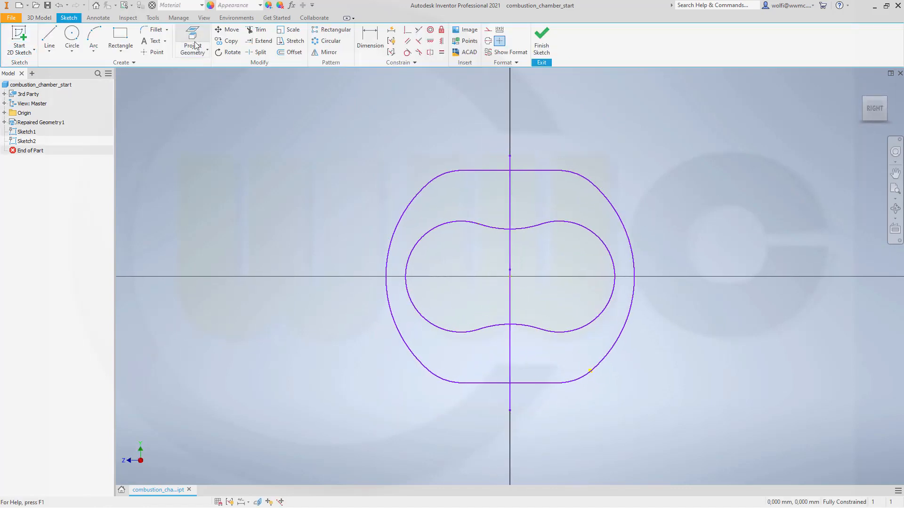
pyautogui.click(193, 41)
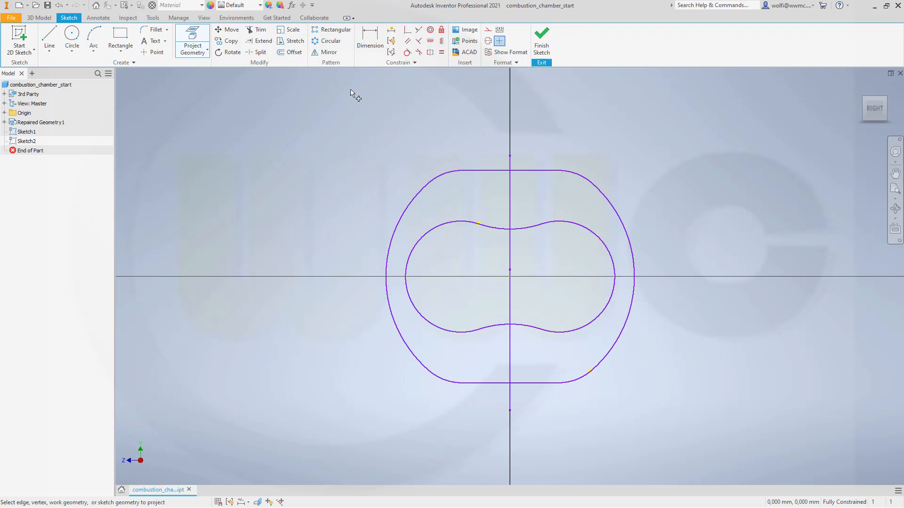
pyautogui.rightClick(351, 94)
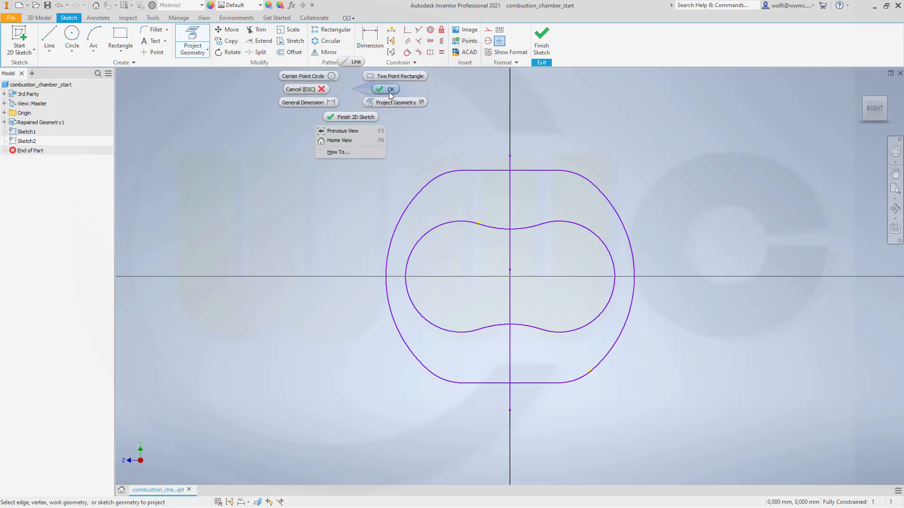
pyautogui.click(390, 89)
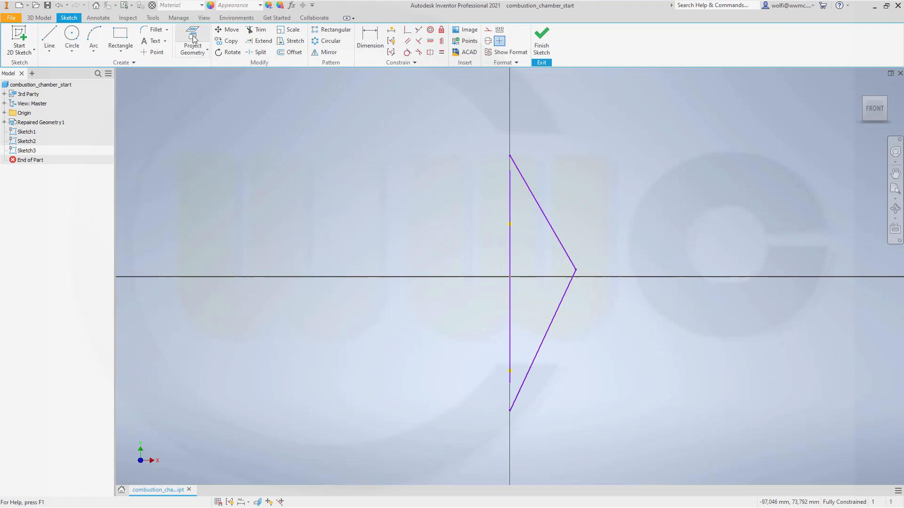
# Window-select the V-shaped wall profile into Sketch3 and finish the sketch.
pyautogui.click(193, 40)
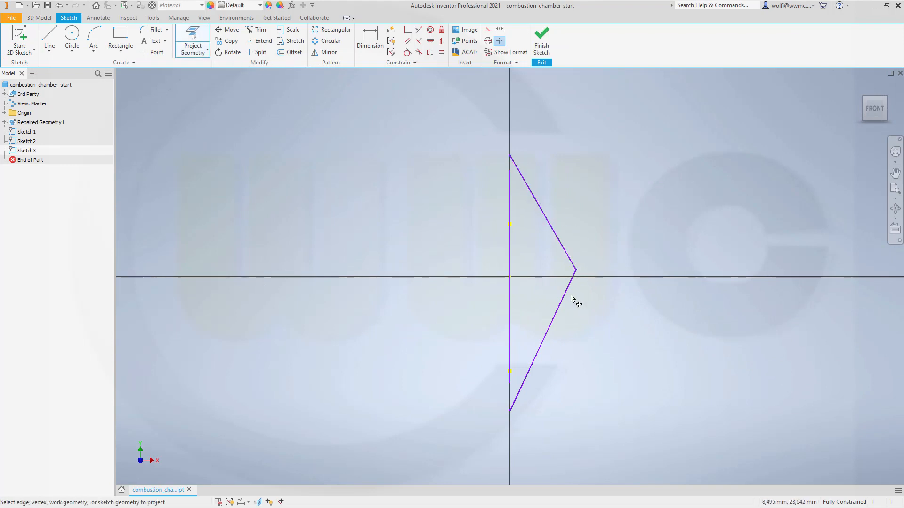
pyautogui.moveTo(374, 130)
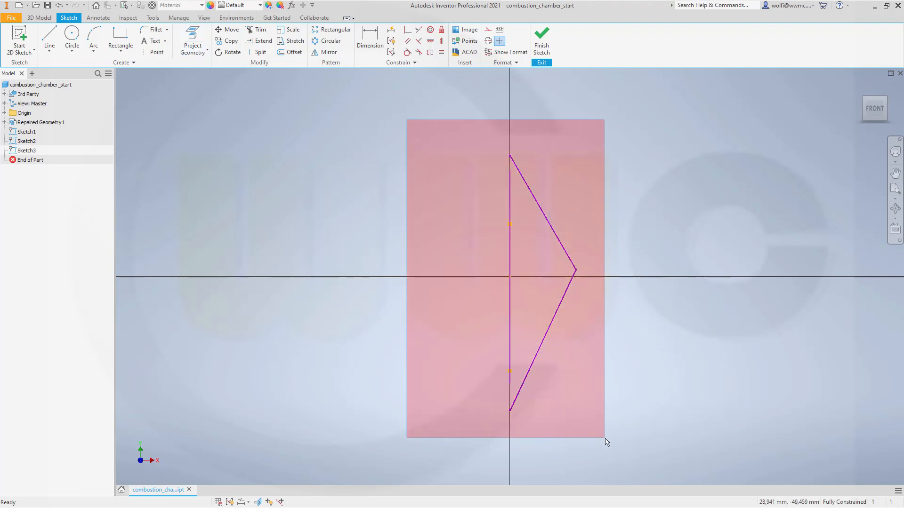
pyautogui.click(488, 30)
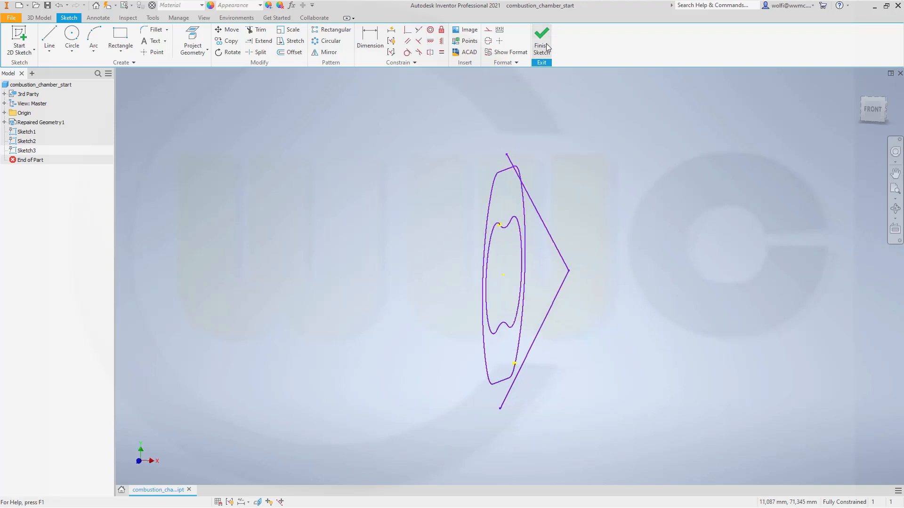
pyautogui.click(541, 41)
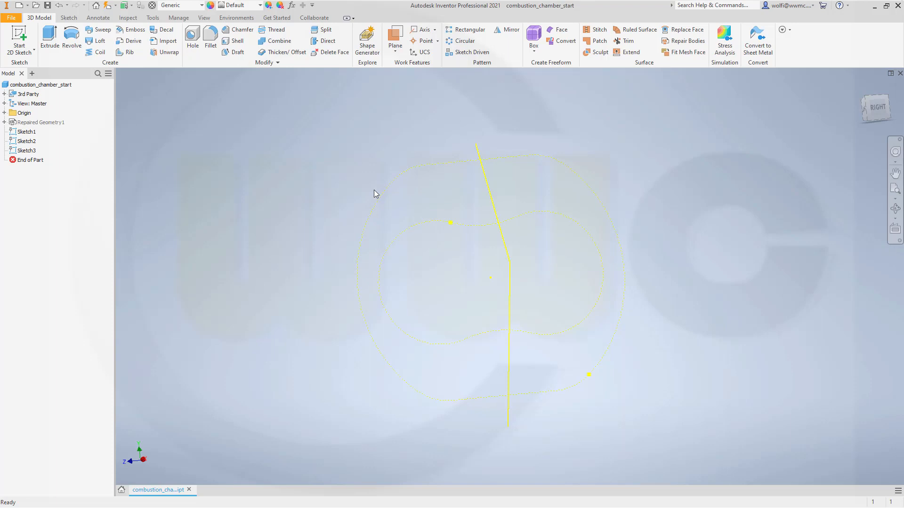
pyautogui.moveTo(161, 128)
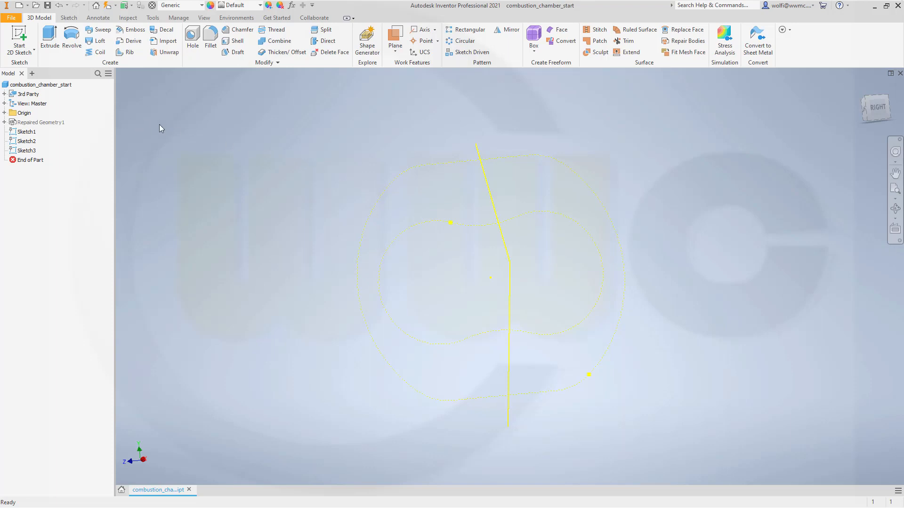
pyautogui.moveTo(335, 161)
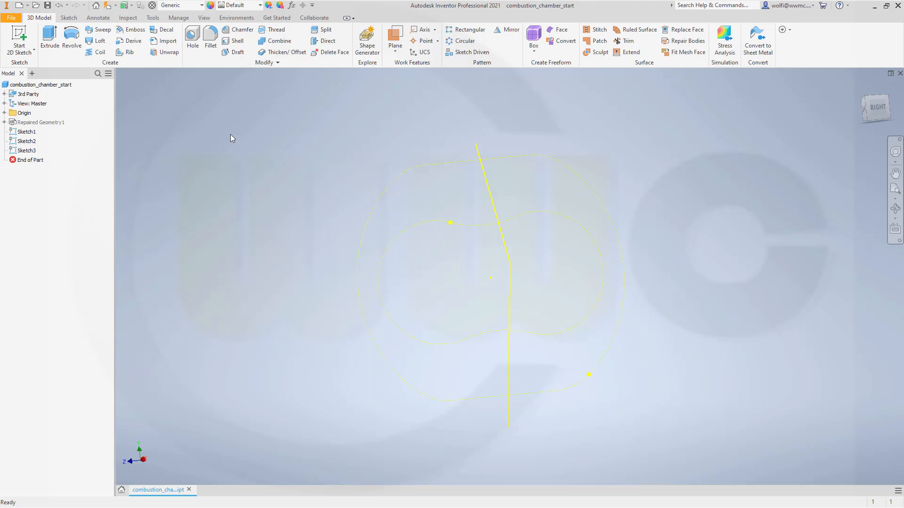
pyautogui.moveTo(133, 119)
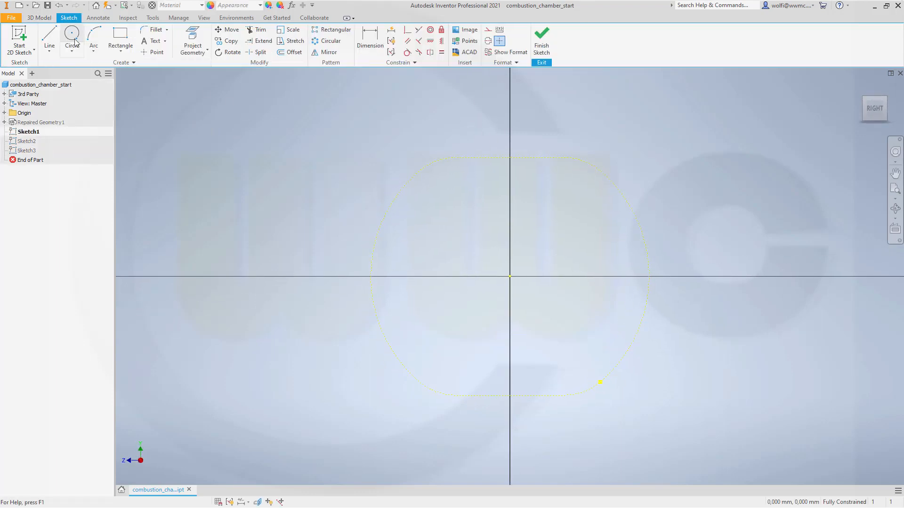
# Draw a circle centred on Sketch1's origin with a 76 mm diameter.
pyautogui.click(72, 37)
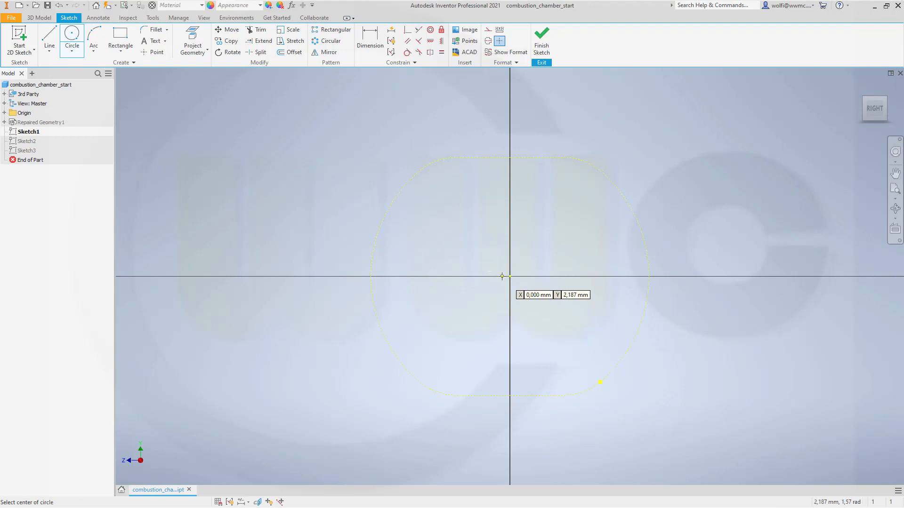
pyautogui.click(508, 275)
pyautogui.write('75')
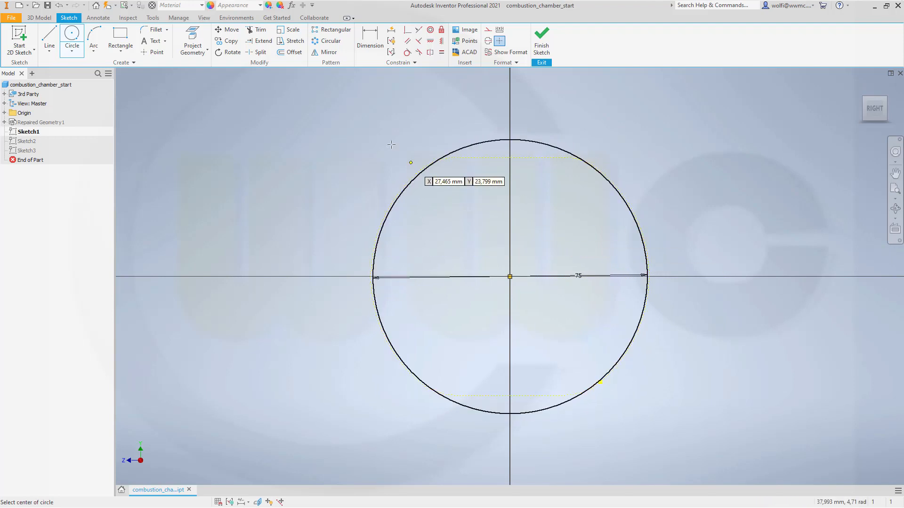
pyautogui.moveTo(264, 85)
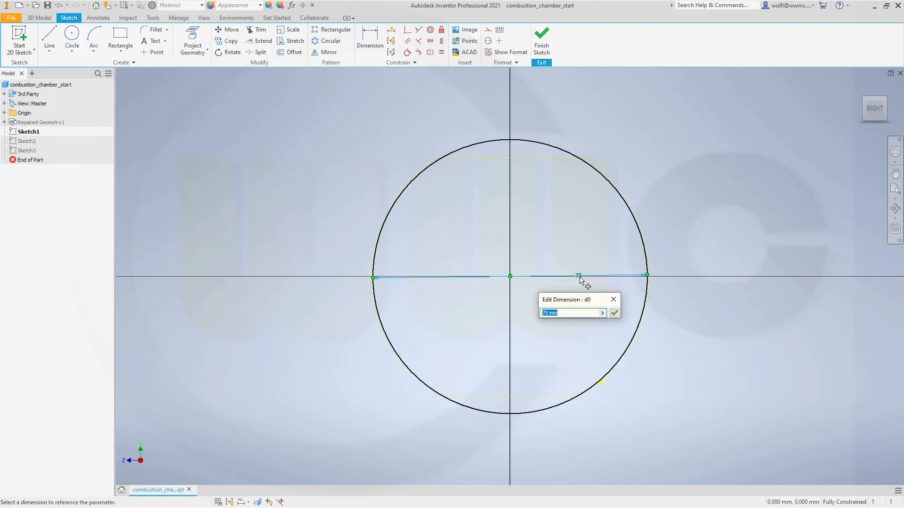
pyautogui.click(614, 313)
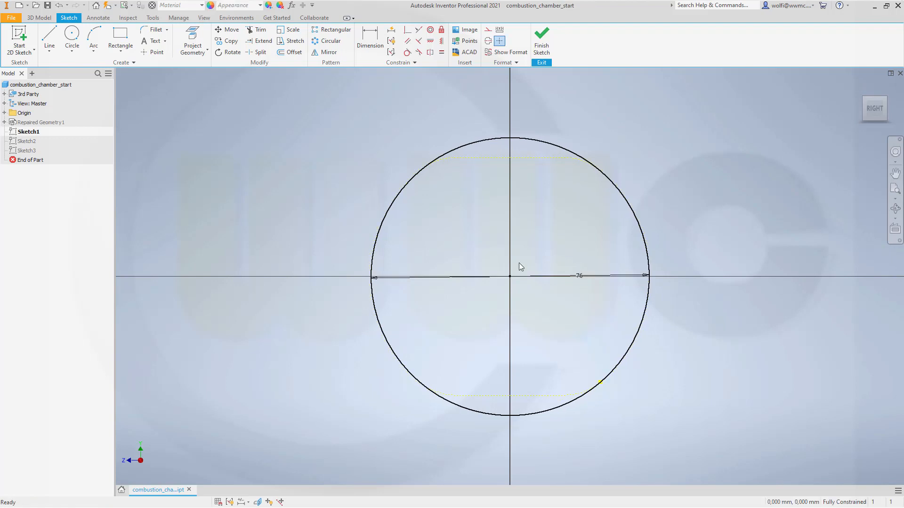
pyautogui.click(120, 40)
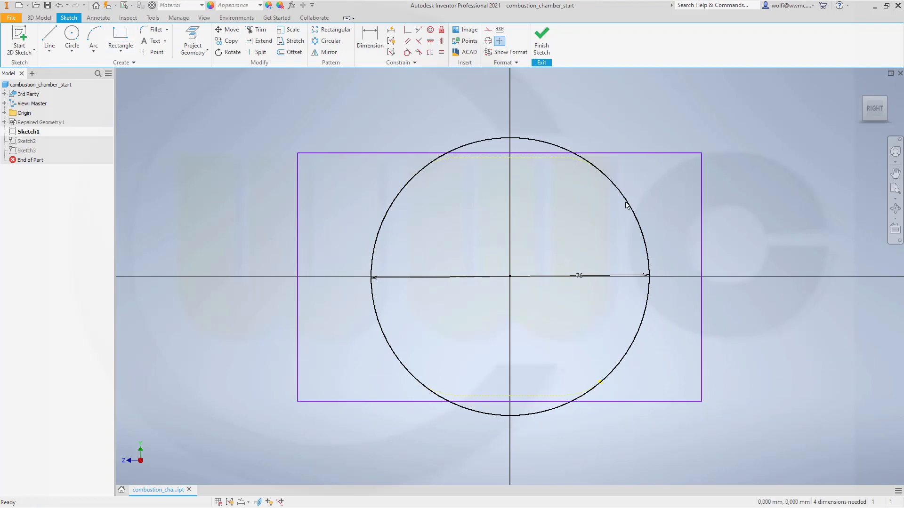
pyautogui.moveTo(349, 67)
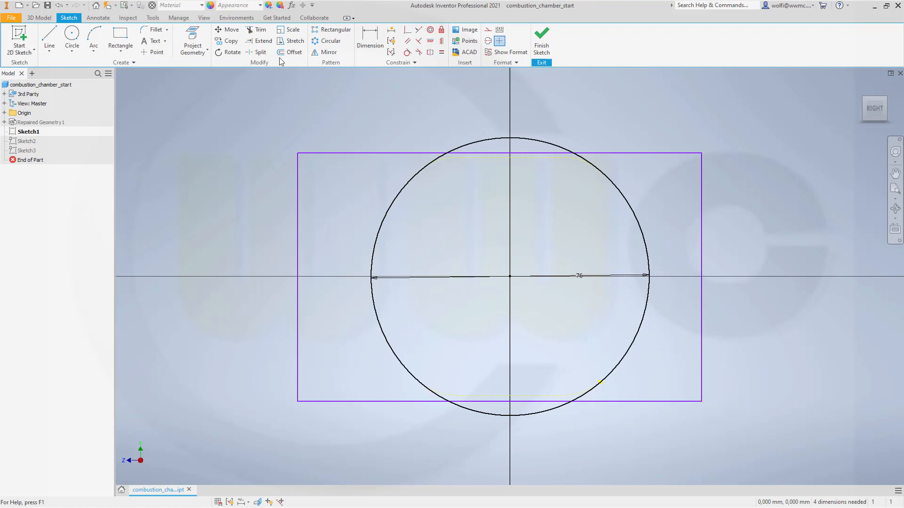
pyautogui.moveTo(405, 63)
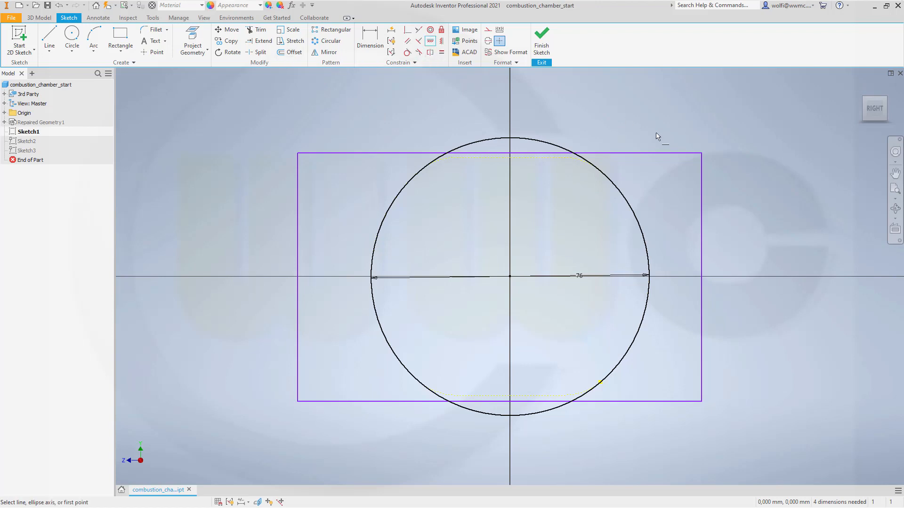
pyautogui.moveTo(662, 283)
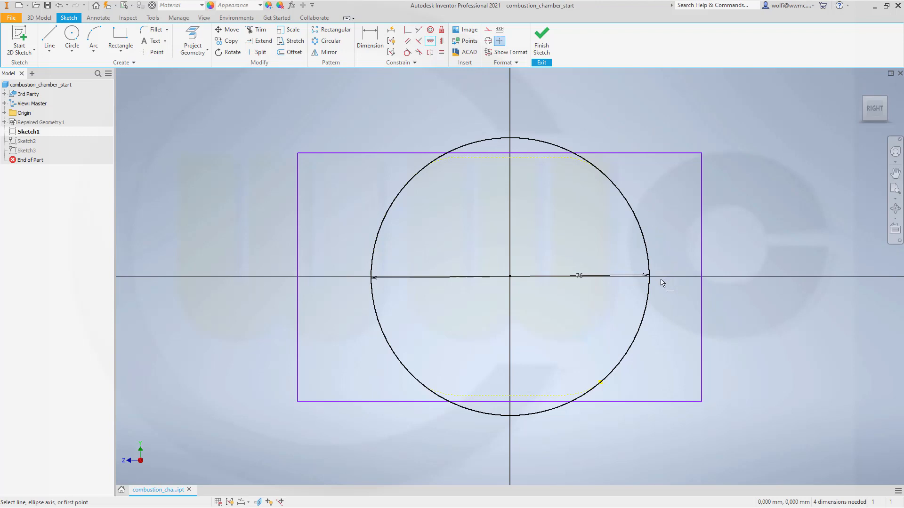
# Dimension the rectangle's height between its top and bottom edges as 65 mm.
pyautogui.click(509, 275)
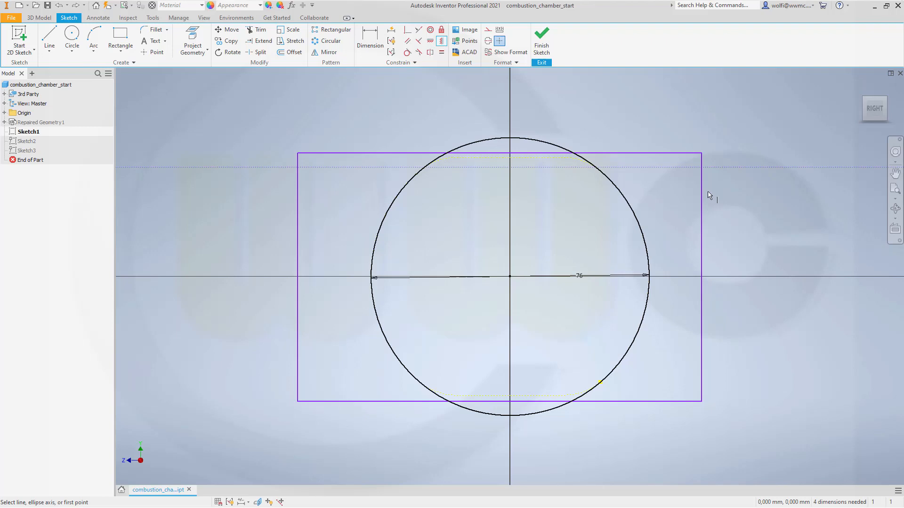
pyautogui.moveTo(683, 239)
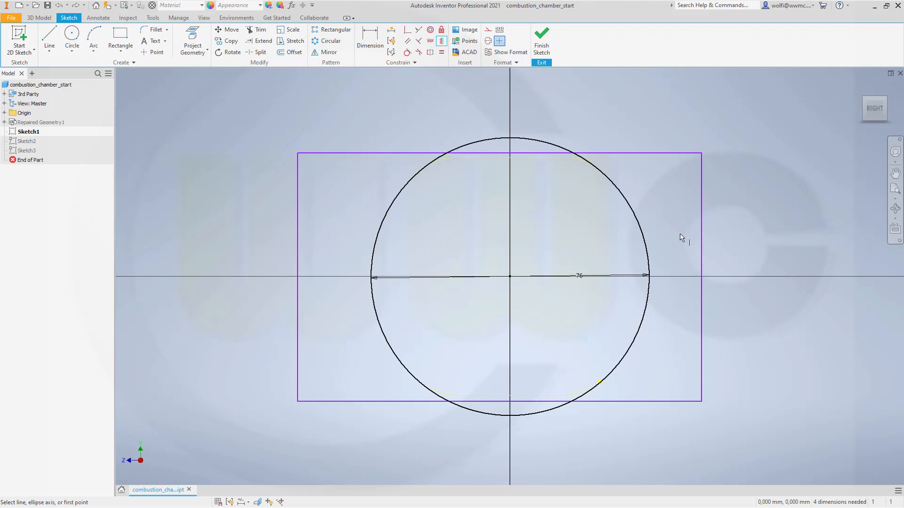
pyautogui.moveTo(746, 328)
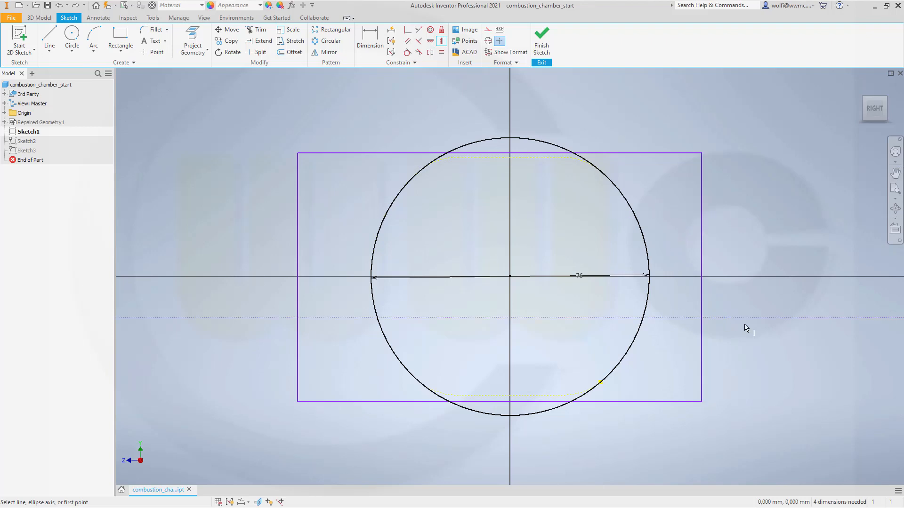
pyautogui.moveTo(458, 143)
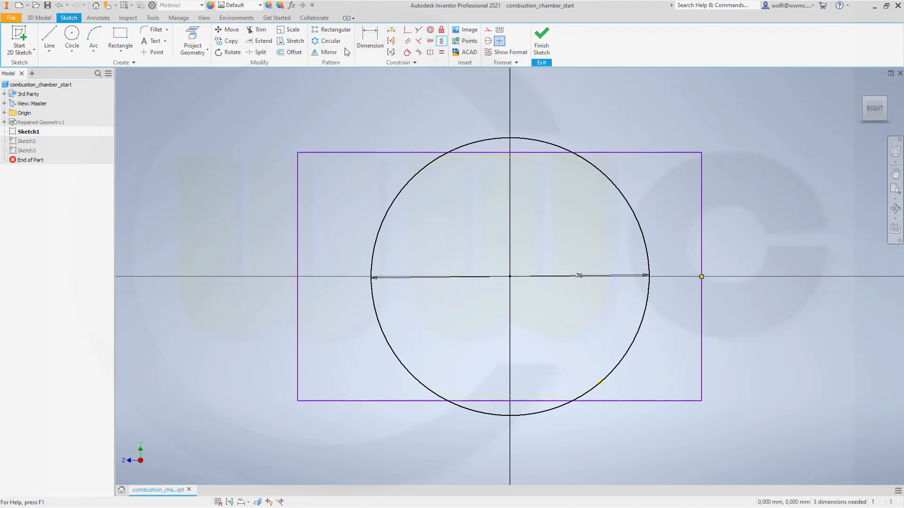
pyautogui.click(370, 40)
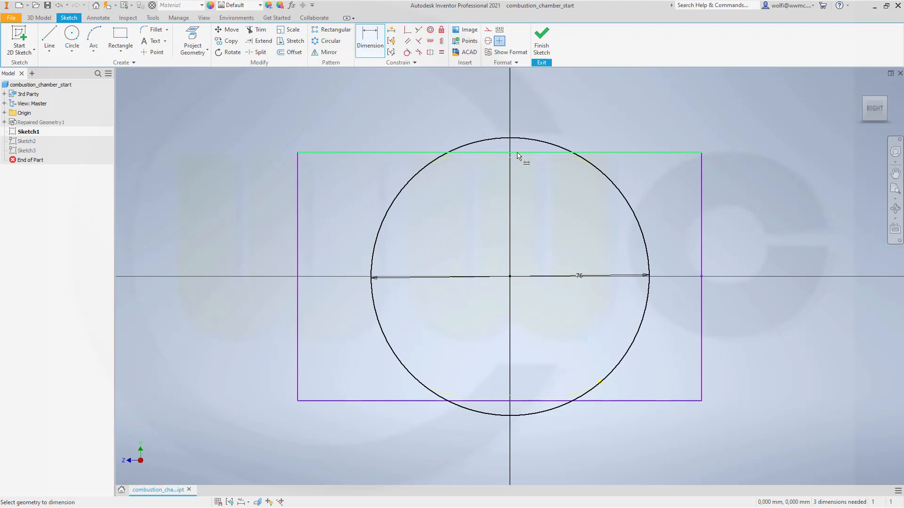
pyautogui.moveTo(564, 401)
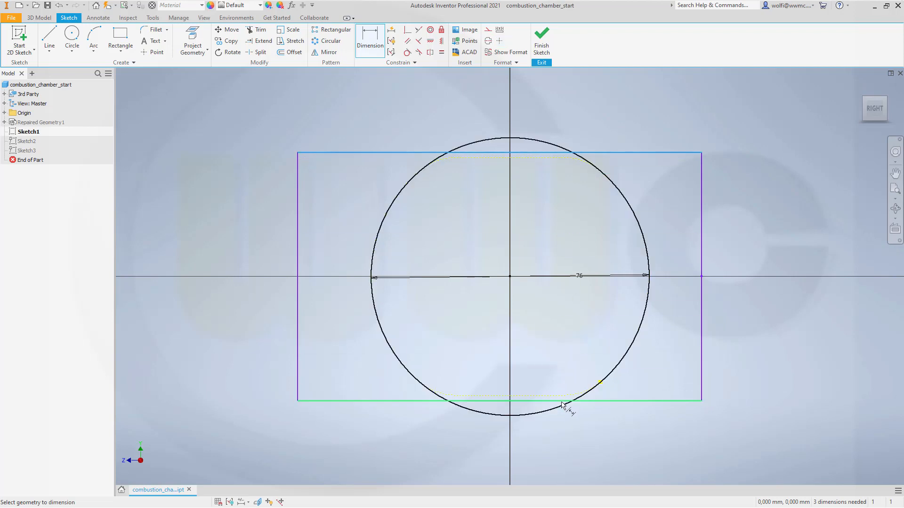
pyautogui.click(561, 402)
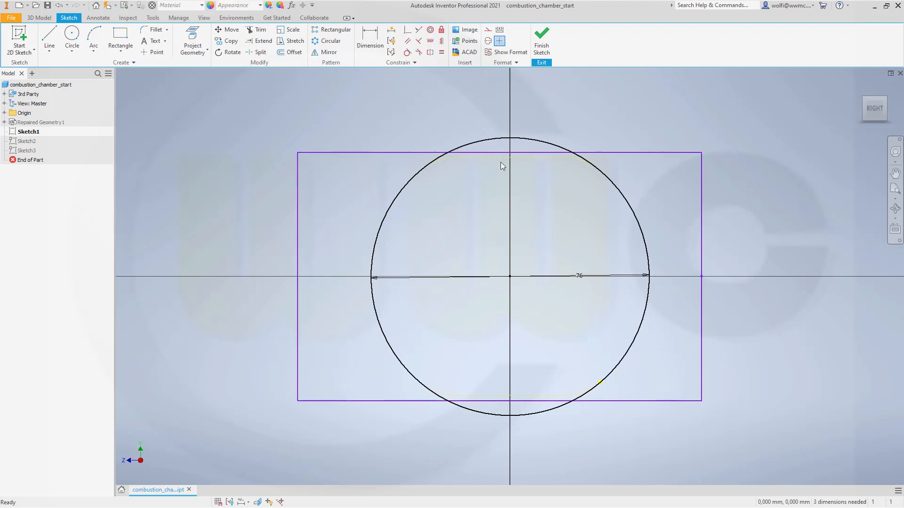
pyautogui.click(370, 41)
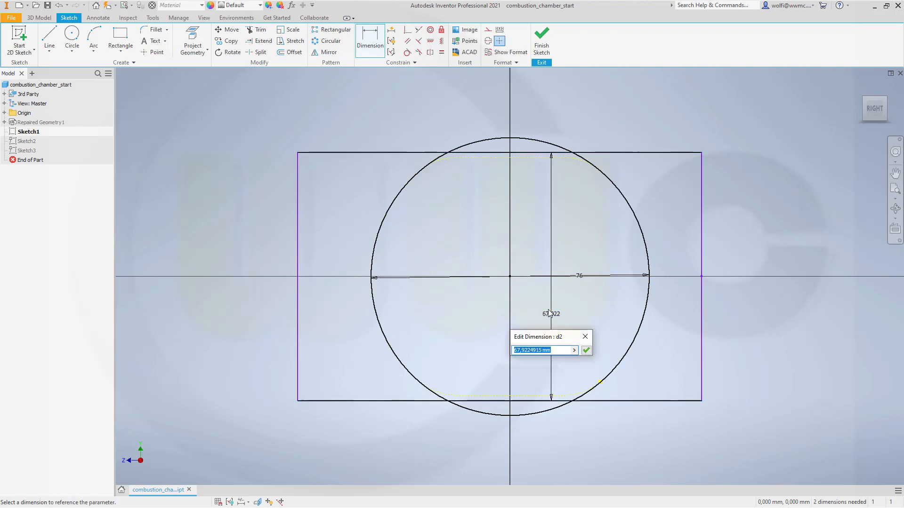
pyautogui.click(585, 351)
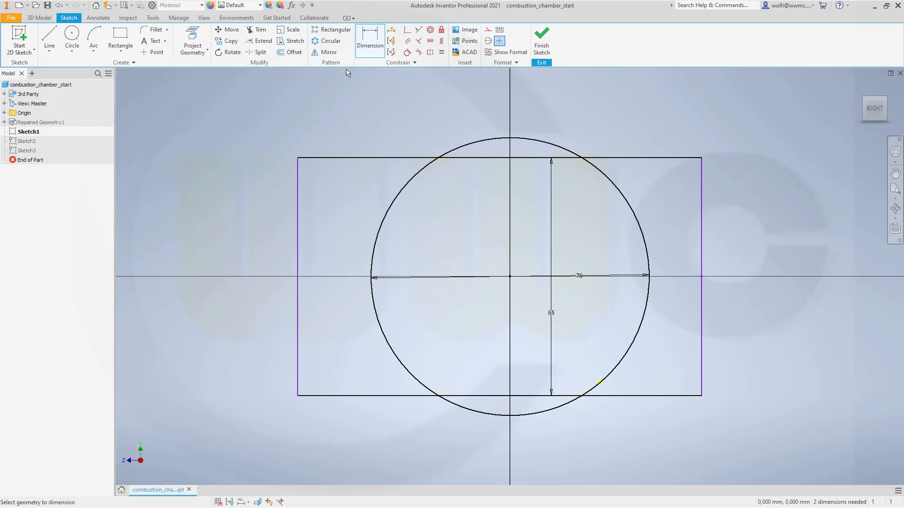
pyautogui.moveTo(258, 29)
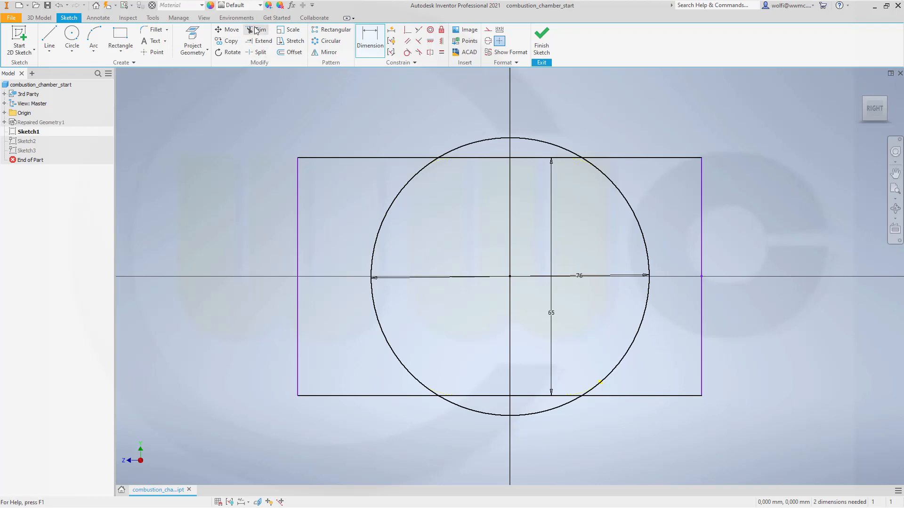
# Trim the rectangle sides and circle arcs beyond the flats into a flat-topped profile.
pyautogui.click(259, 30)
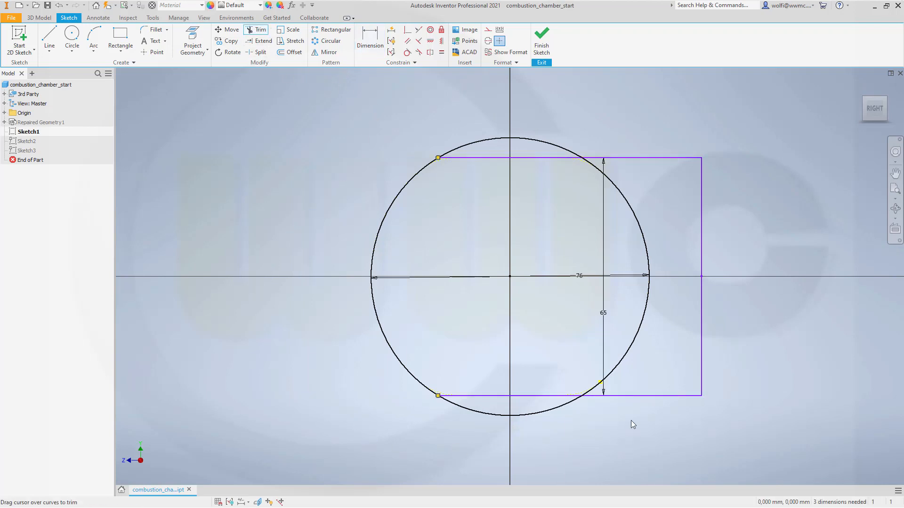
pyautogui.click(701, 277)
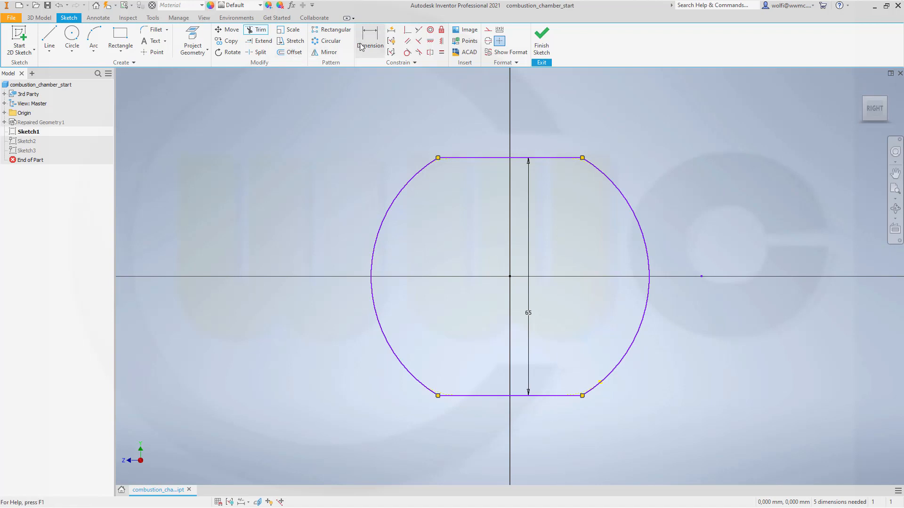
pyautogui.click(370, 41)
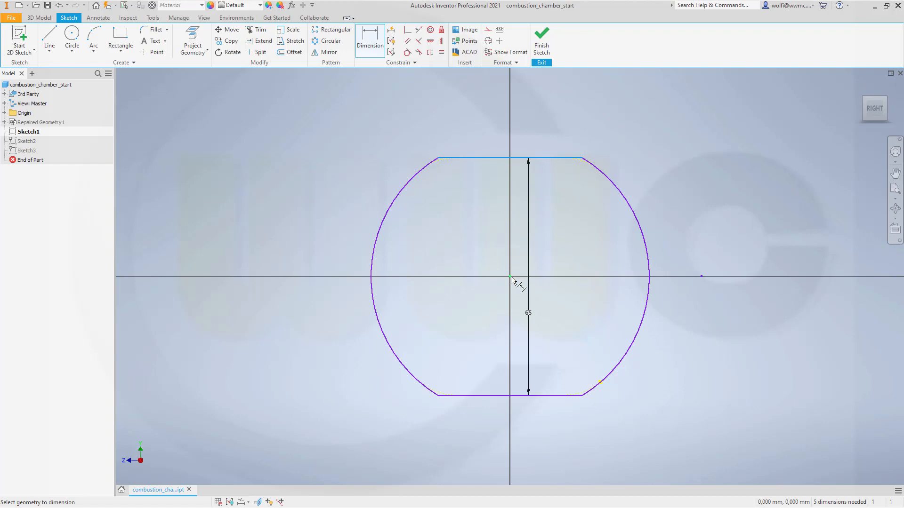
pyautogui.click(481, 162)
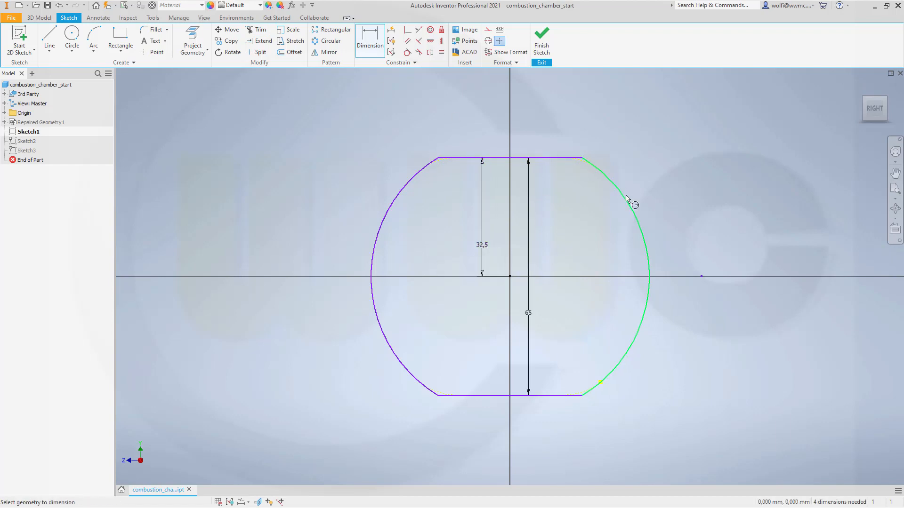
# Give the right and left side arcs 38 mm radius dimensions.
pyautogui.click(634, 205)
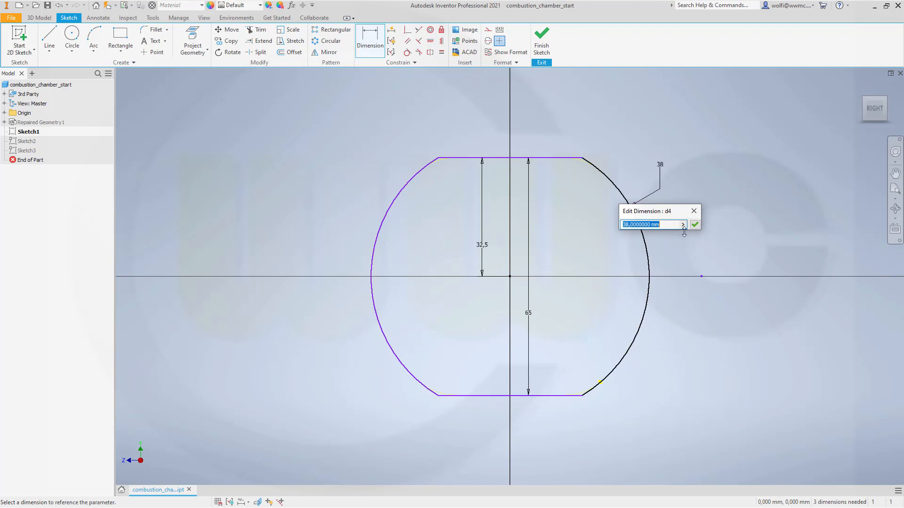
pyautogui.click(695, 224)
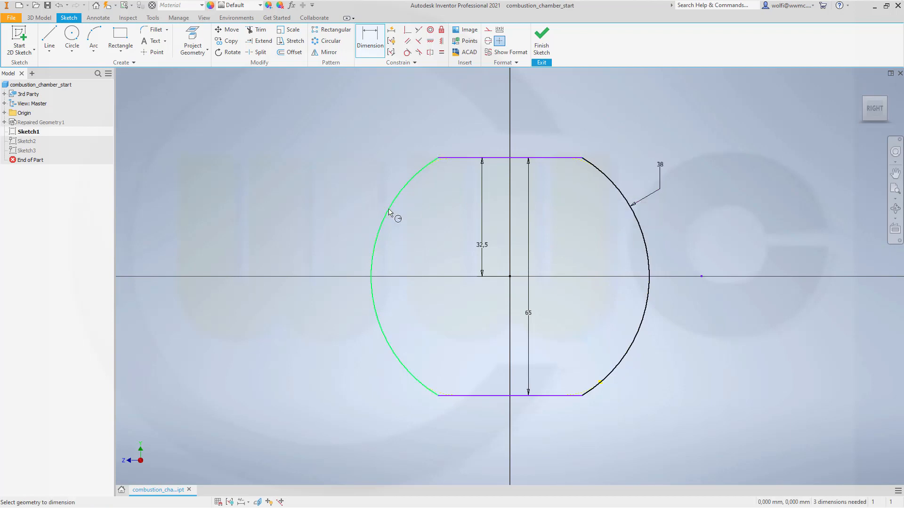
pyautogui.click(386, 207)
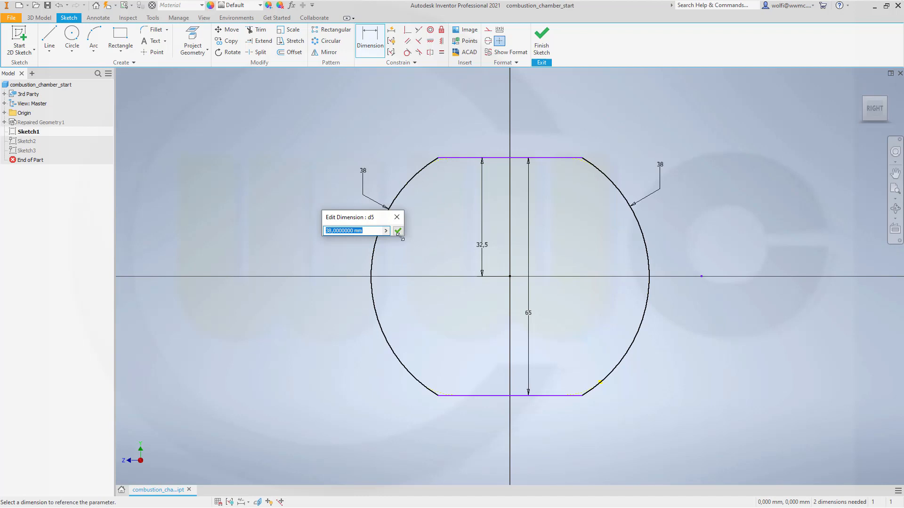
pyautogui.click(398, 231)
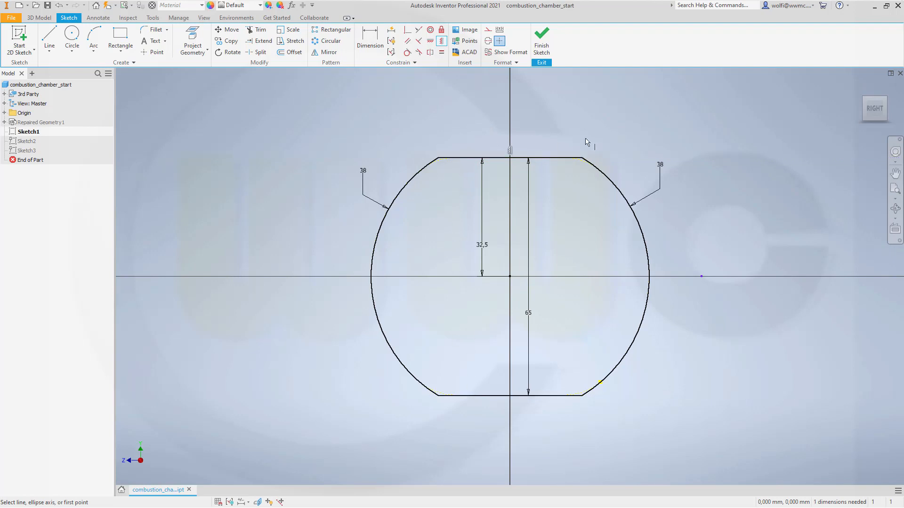
pyautogui.moveTo(685, 159)
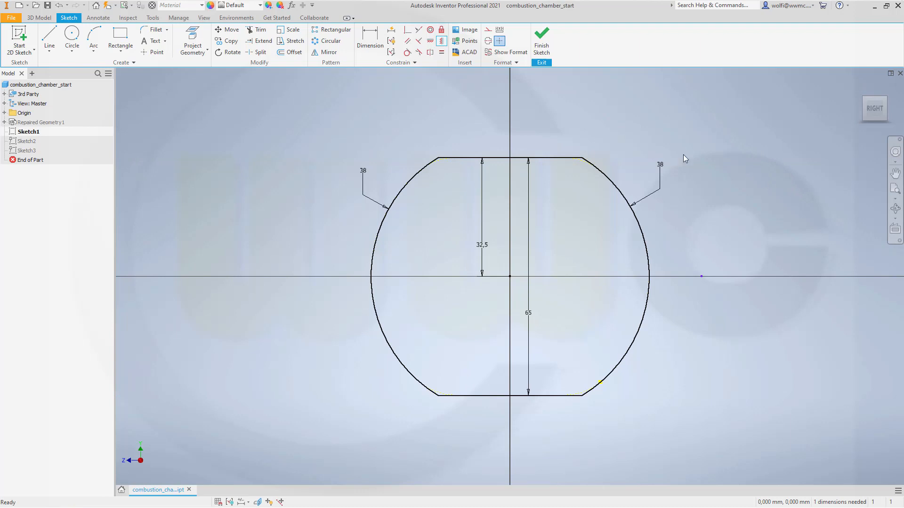
pyautogui.moveTo(290, 90)
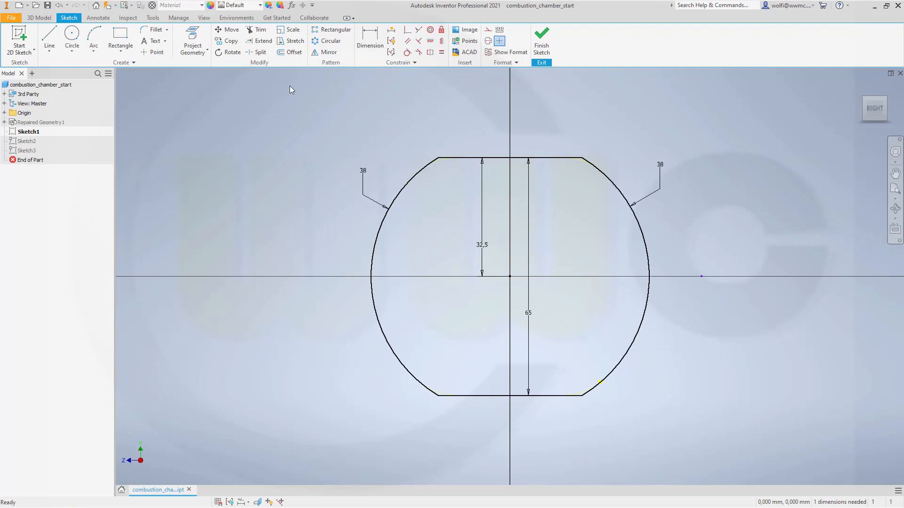
# Round all four corners of the profile with 15 mm 2D fillets.
pyautogui.click(152, 29)
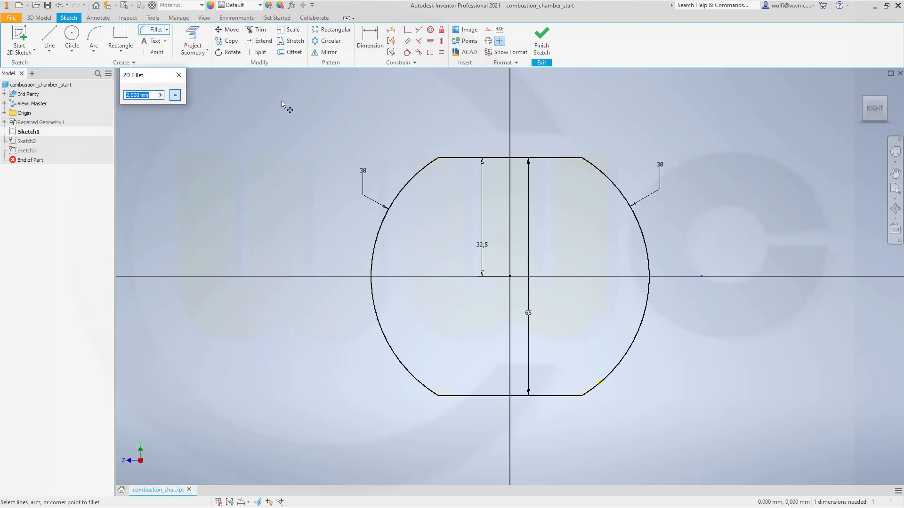
pyautogui.click(178, 75)
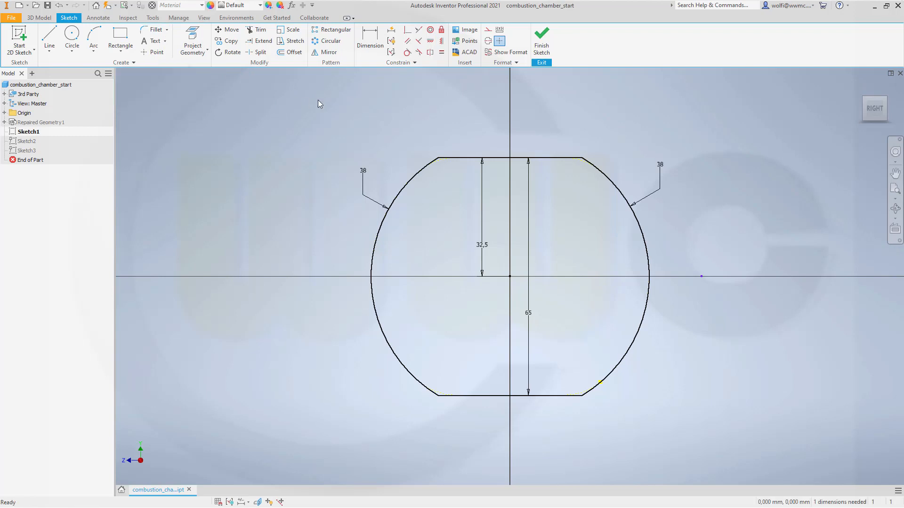
pyautogui.click(153, 29)
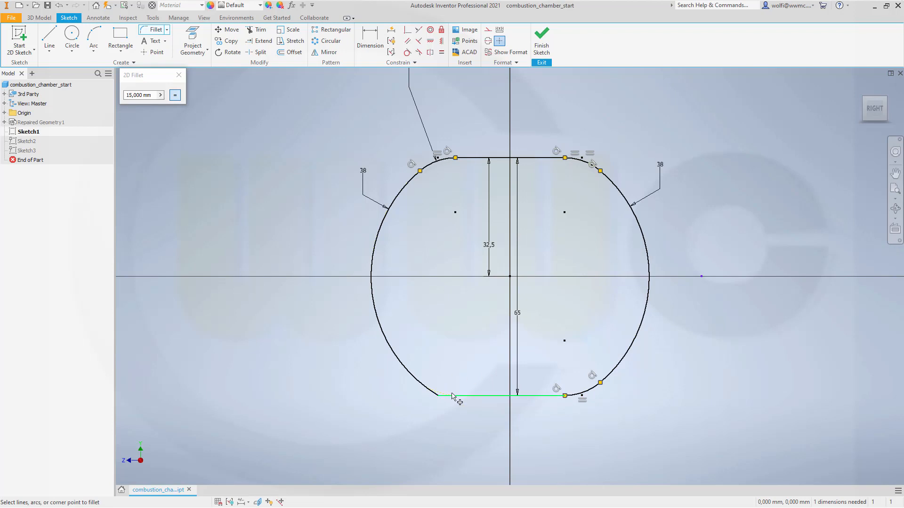
pyautogui.click(174, 95)
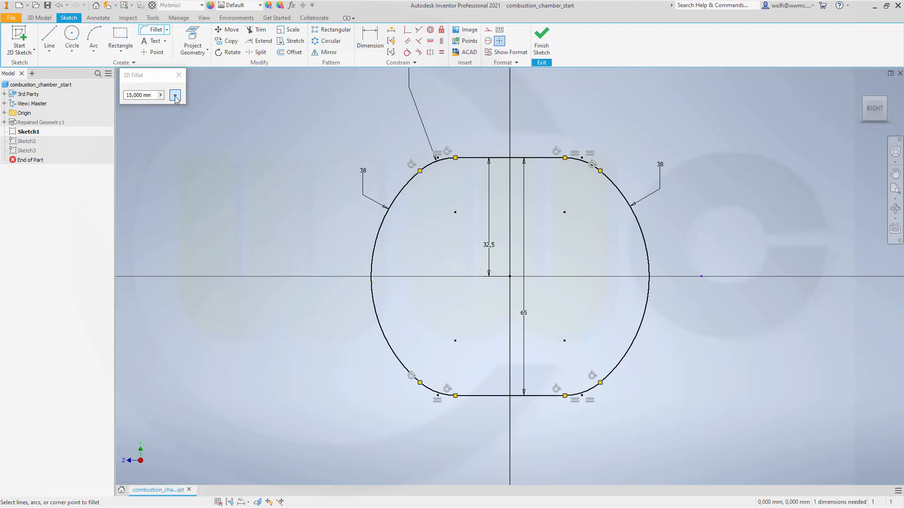
pyautogui.moveTo(552, 51)
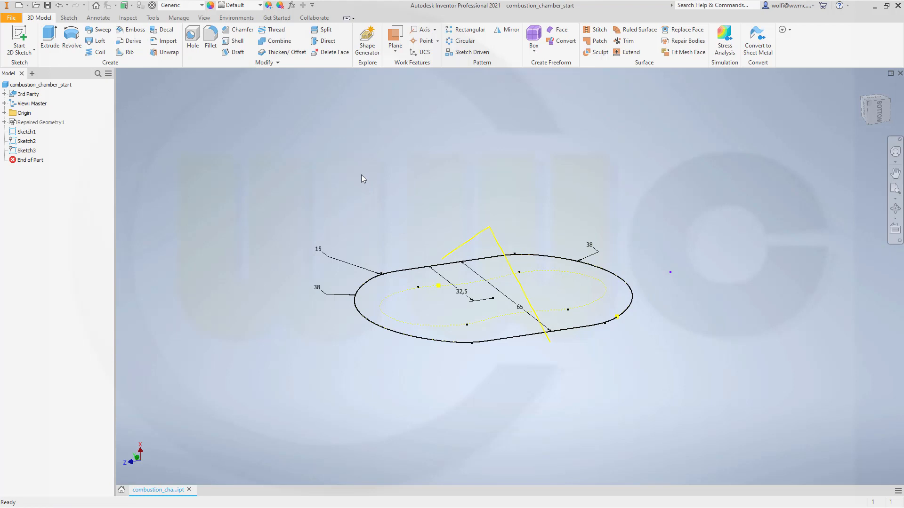
pyautogui.moveTo(363, 147)
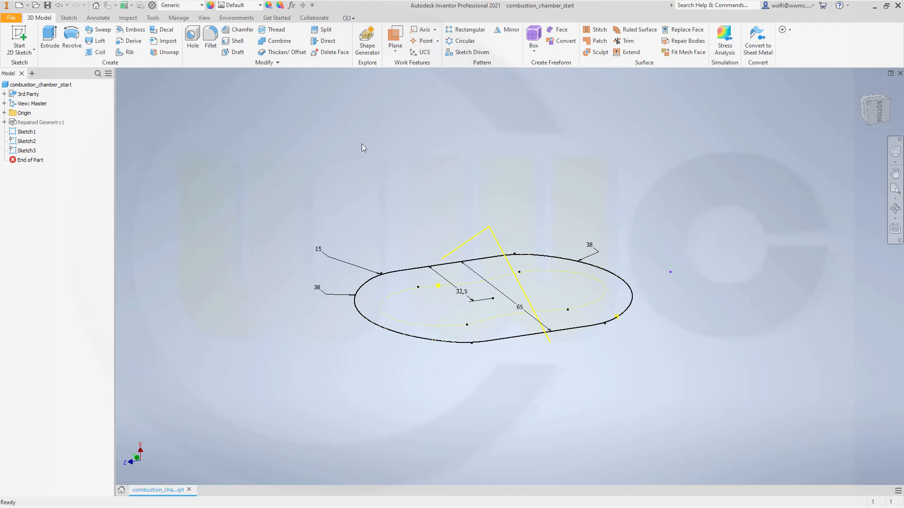
pyautogui.moveTo(367, 146)
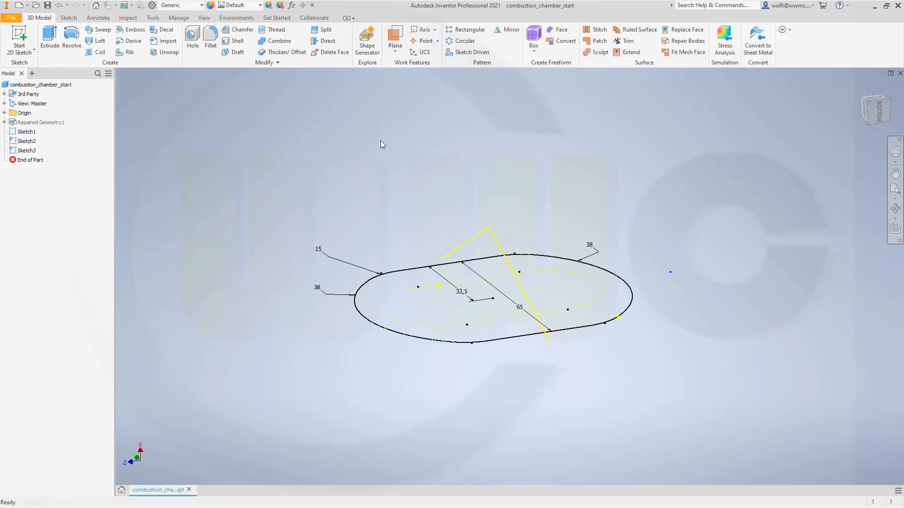
pyautogui.moveTo(380, 145)
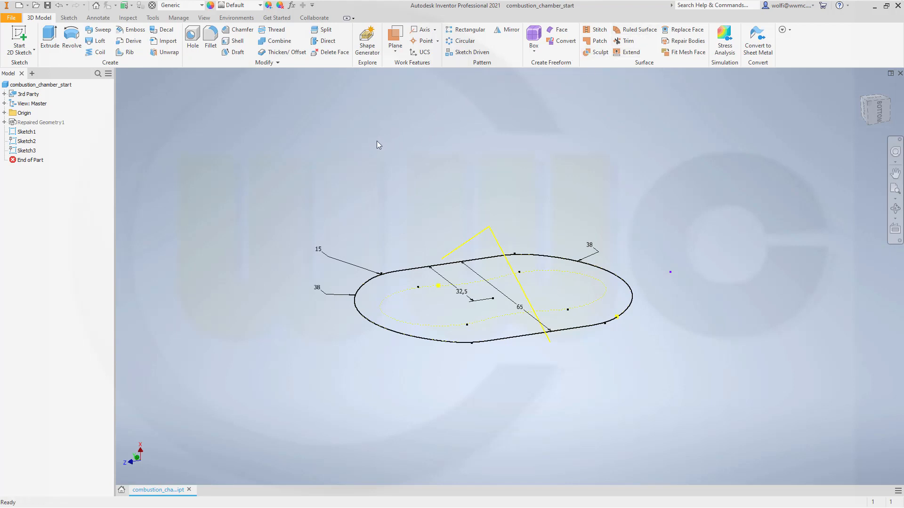
pyautogui.moveTo(373, 146)
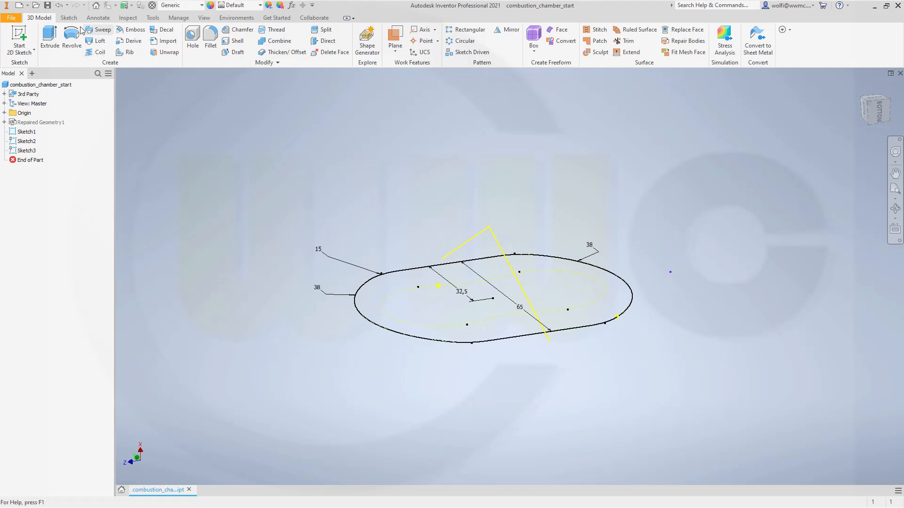
pyautogui.moveTo(103, 29)
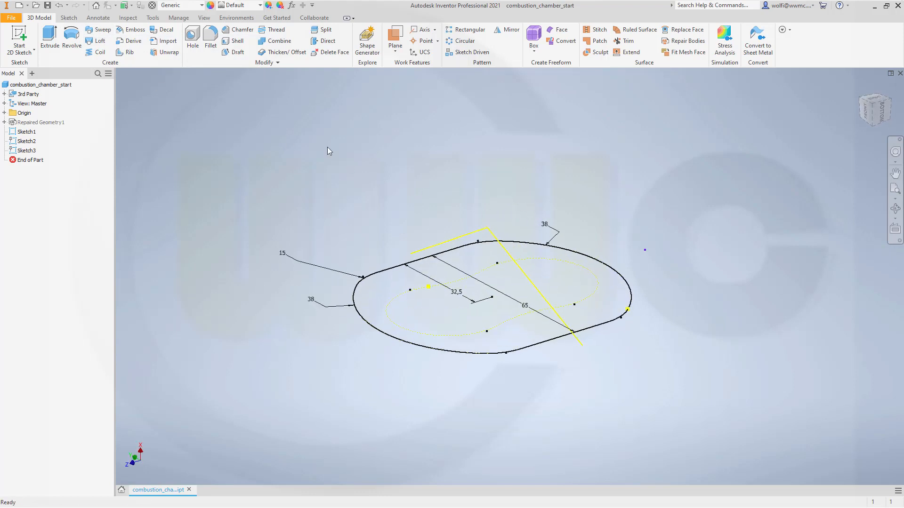
# Extrude Sketch1's outline upward as a 25 mm wall surface.
pyautogui.click(49, 34)
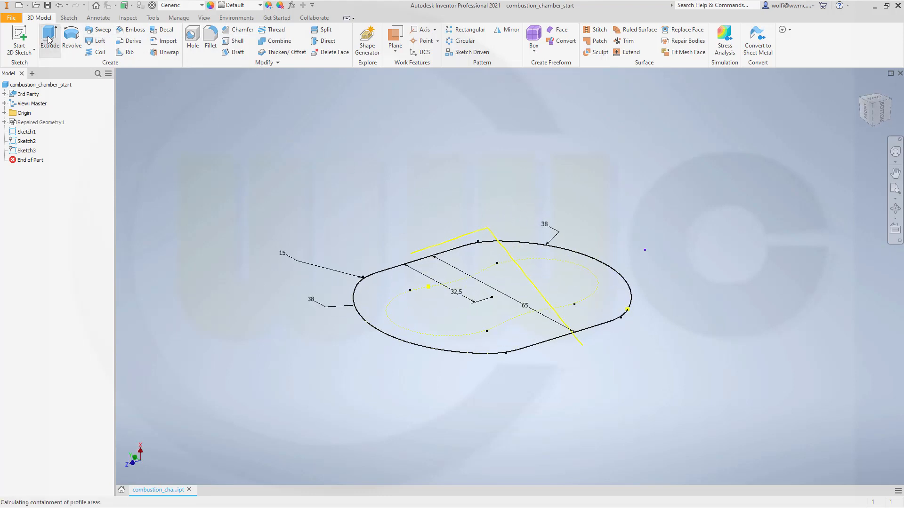
pyautogui.click(50, 37)
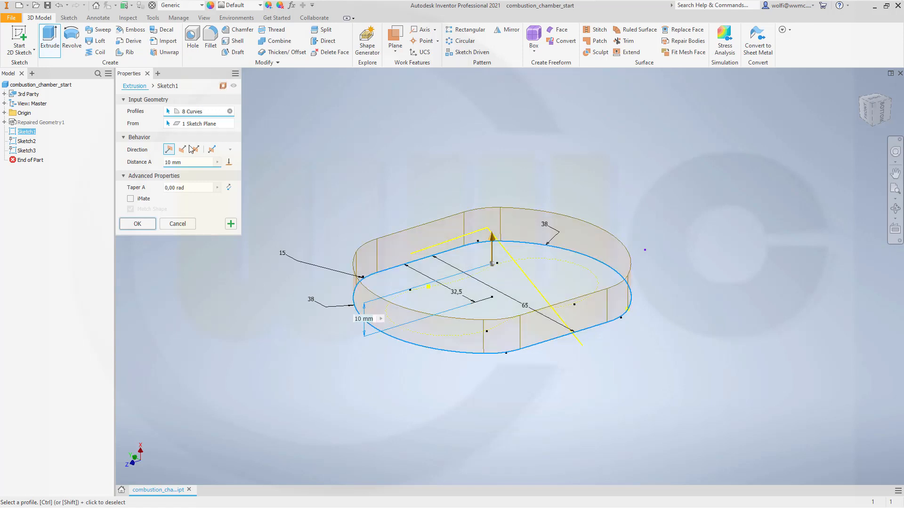
pyautogui.click(182, 149)
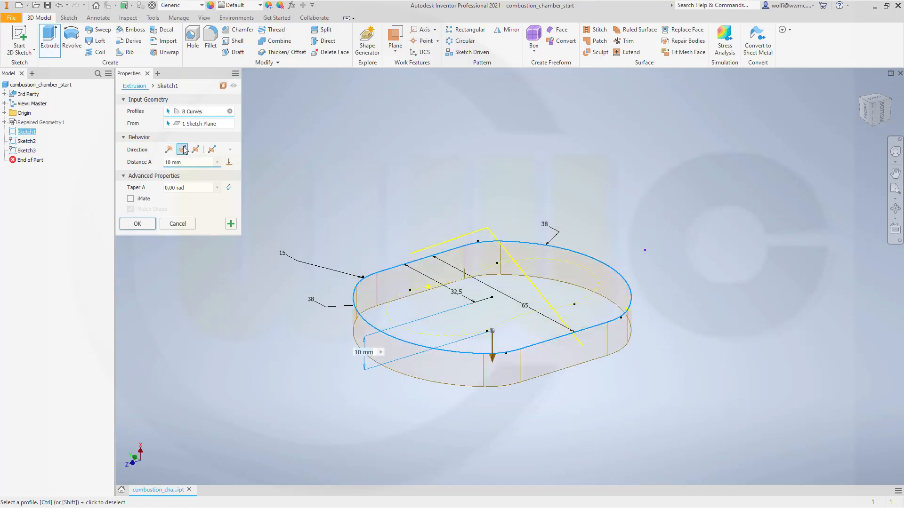
pyautogui.click(182, 149)
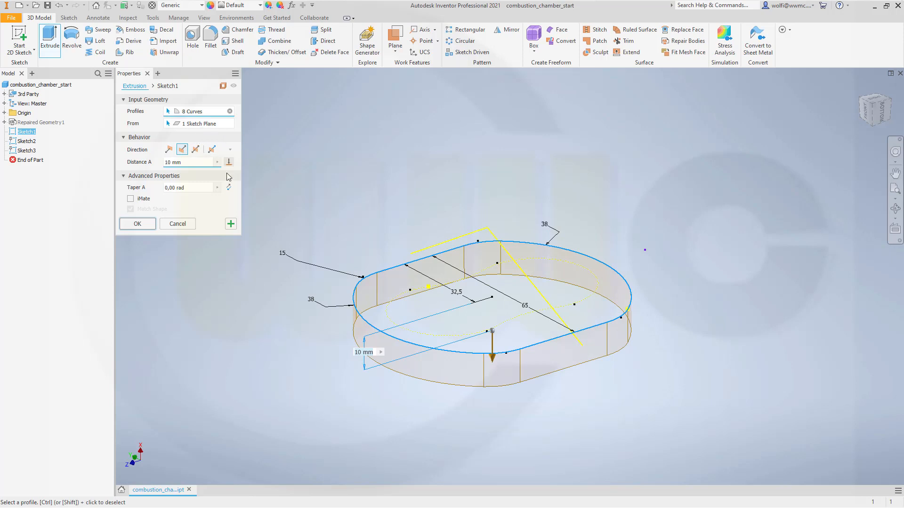
pyautogui.moveTo(178, 187)
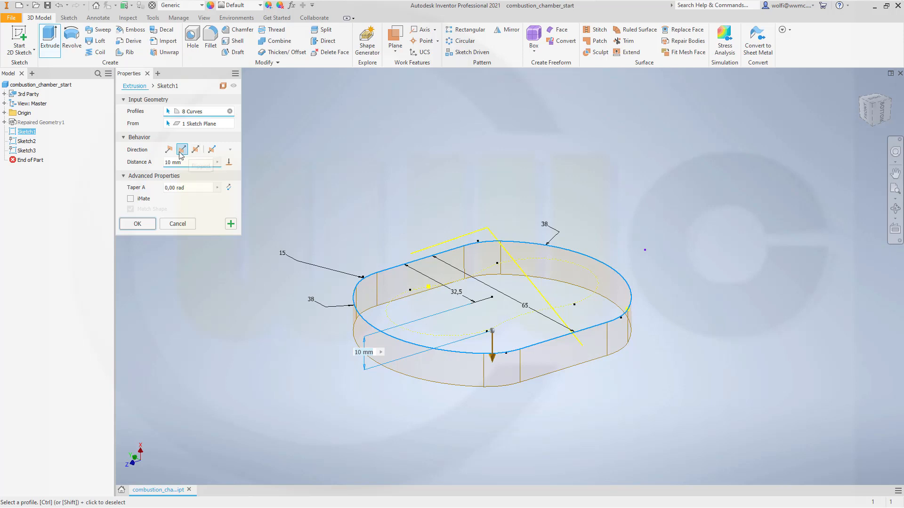
pyautogui.click(169, 149)
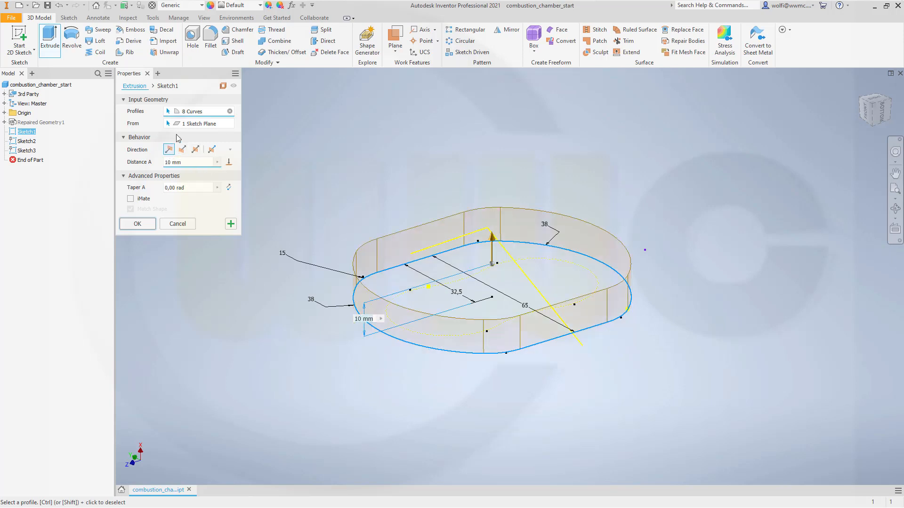
pyautogui.moveTo(192, 162)
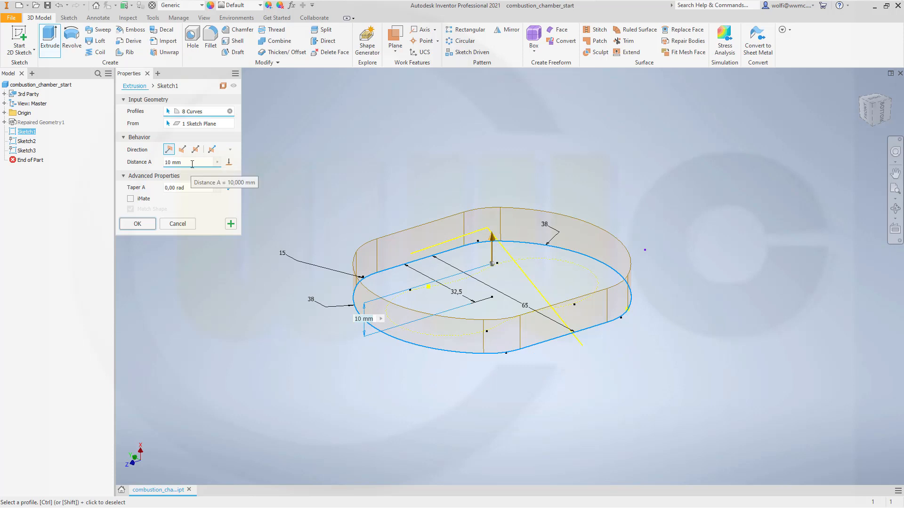
pyautogui.write('25')
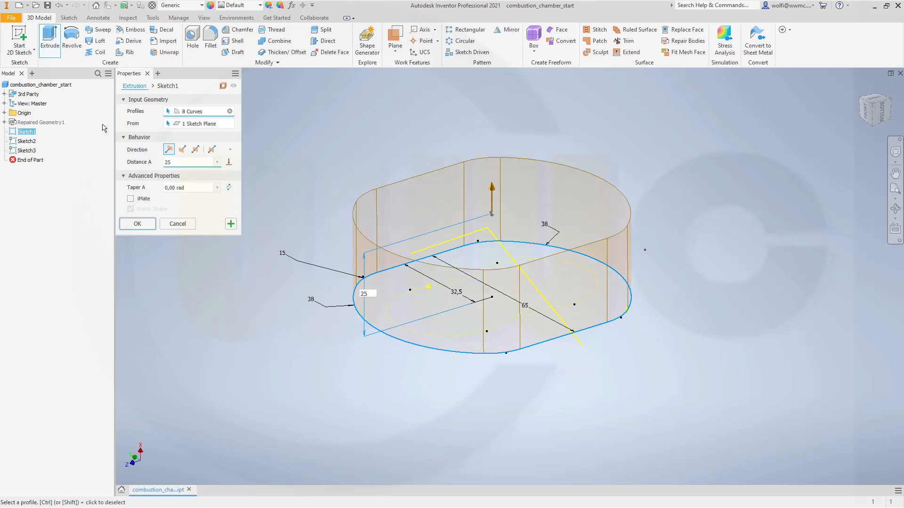
pyautogui.click(137, 224)
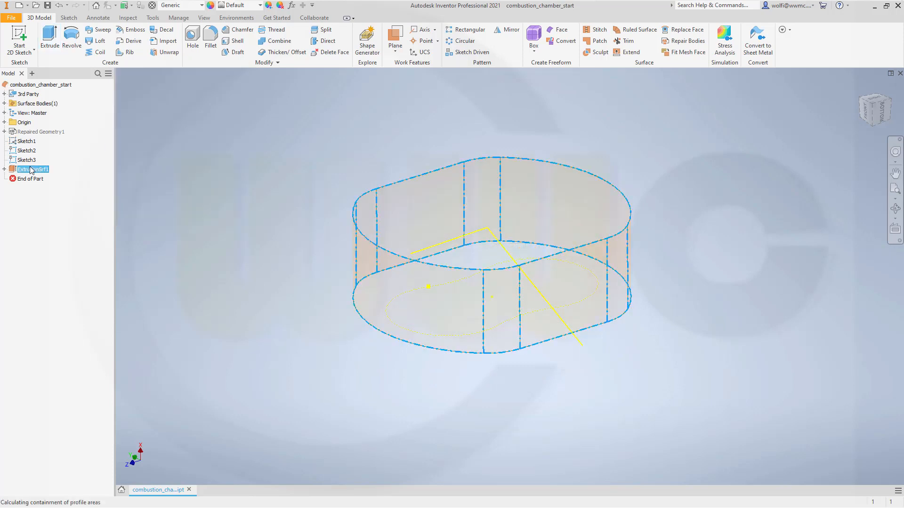
# Add a 5 grad inward taper to the wall surface extrusion.
pyautogui.doubleClick(31, 169)
pyautogui.write('5')
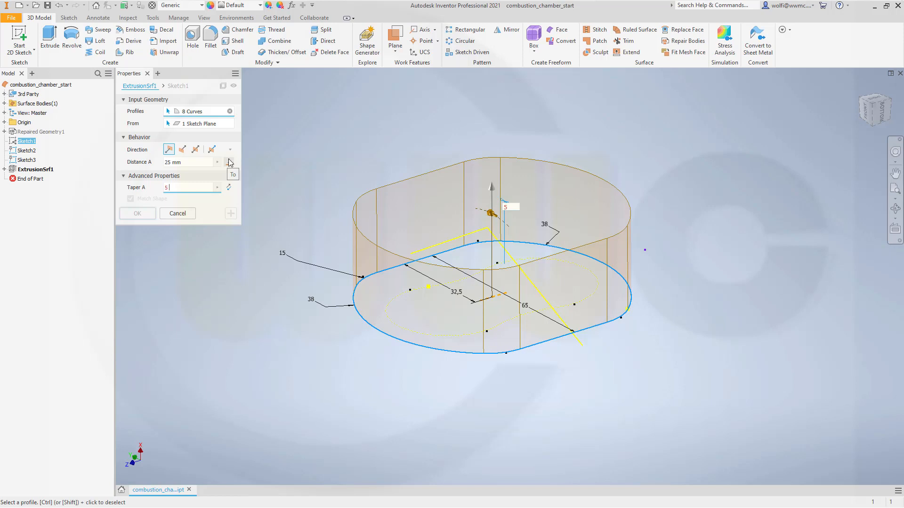
pyautogui.press('Return')
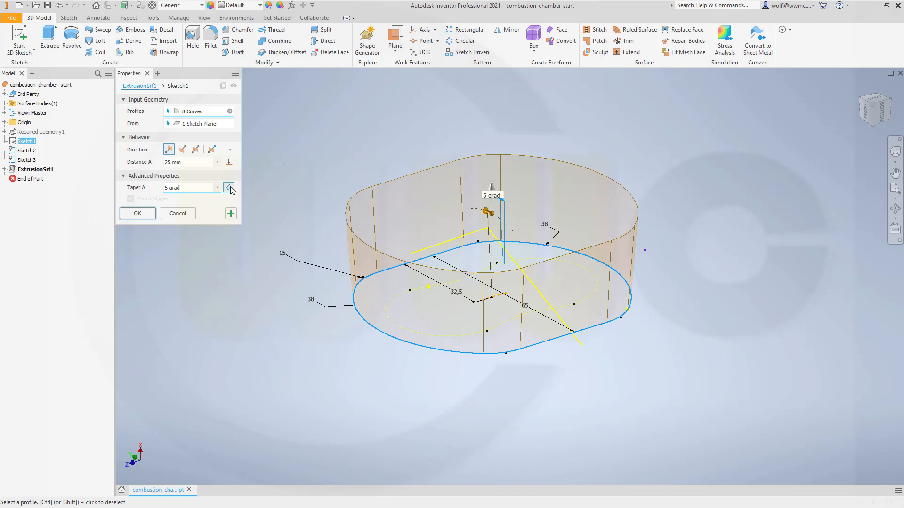
pyautogui.click(229, 187)
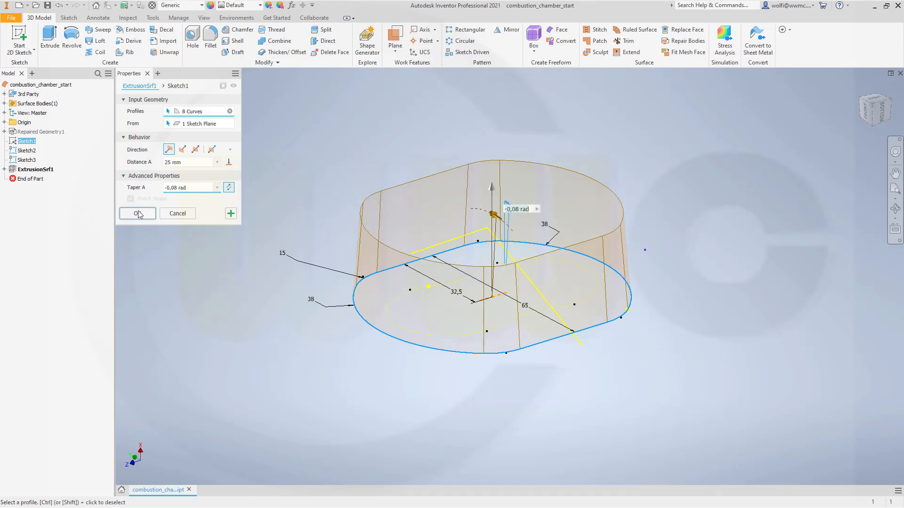
pyautogui.click(137, 213)
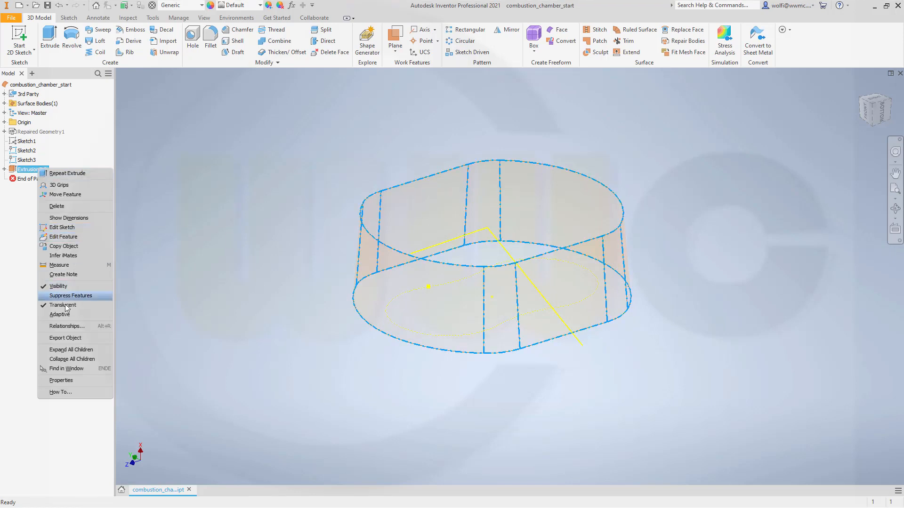
# Make the wall opaque and extrude Sketch3's line symmetrically 80 mm as a surface.
pyautogui.click(62, 305)
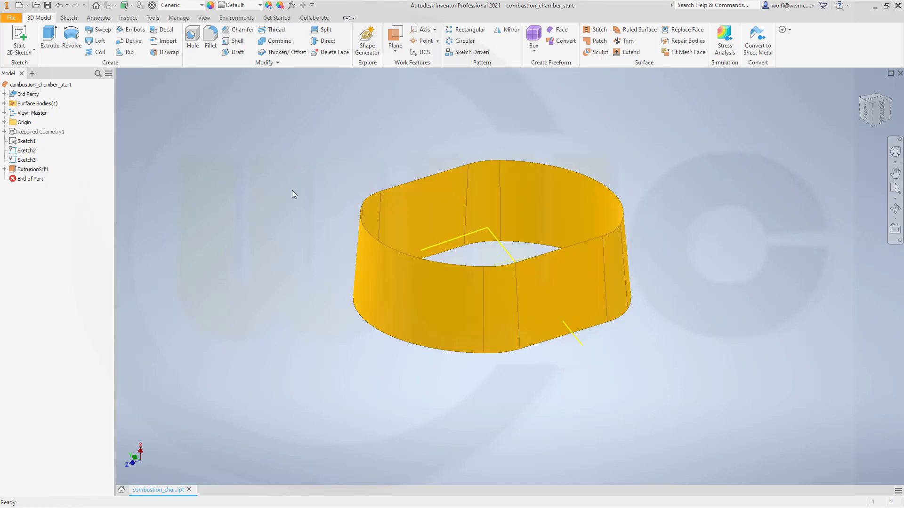
pyautogui.moveTo(388, 134)
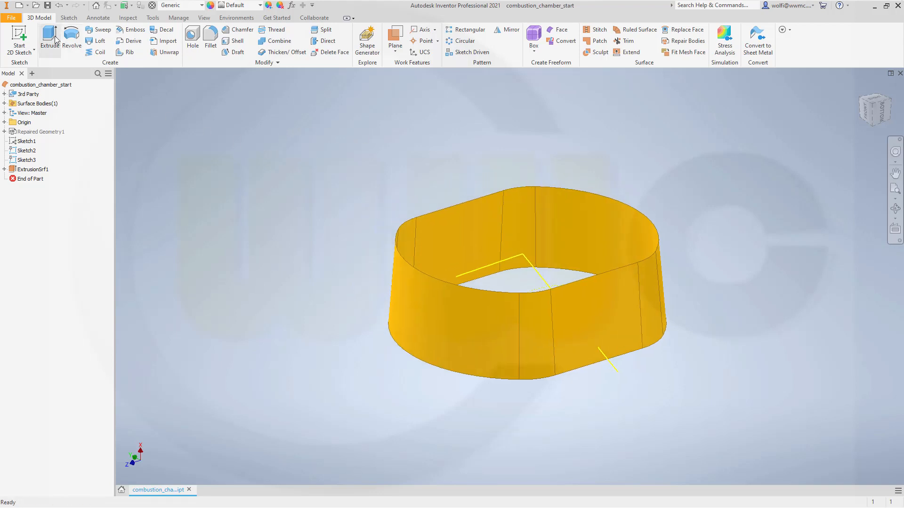
pyautogui.click(50, 41)
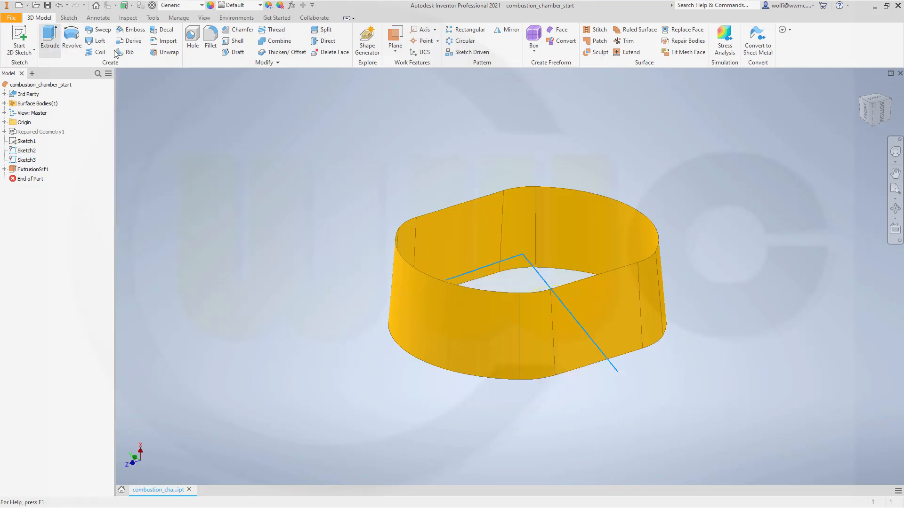
pyautogui.click(49, 34)
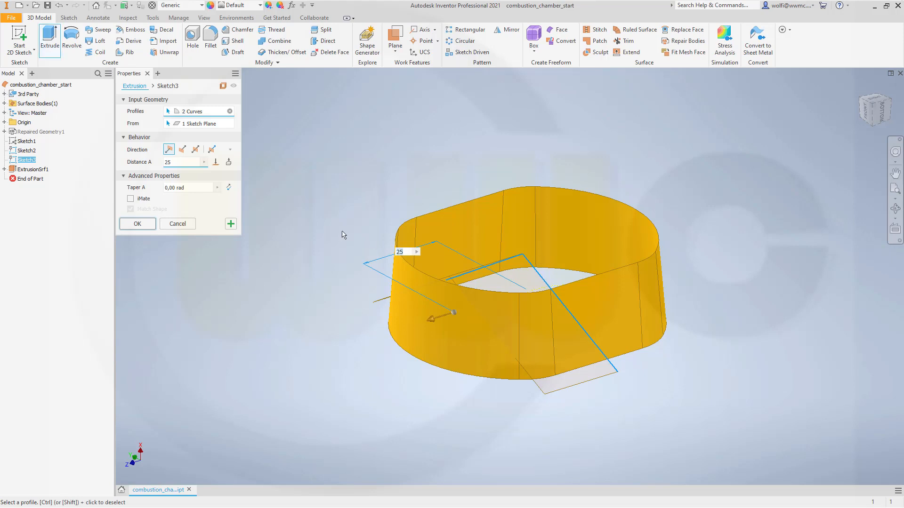
pyautogui.click(195, 149)
pyautogui.write('80')
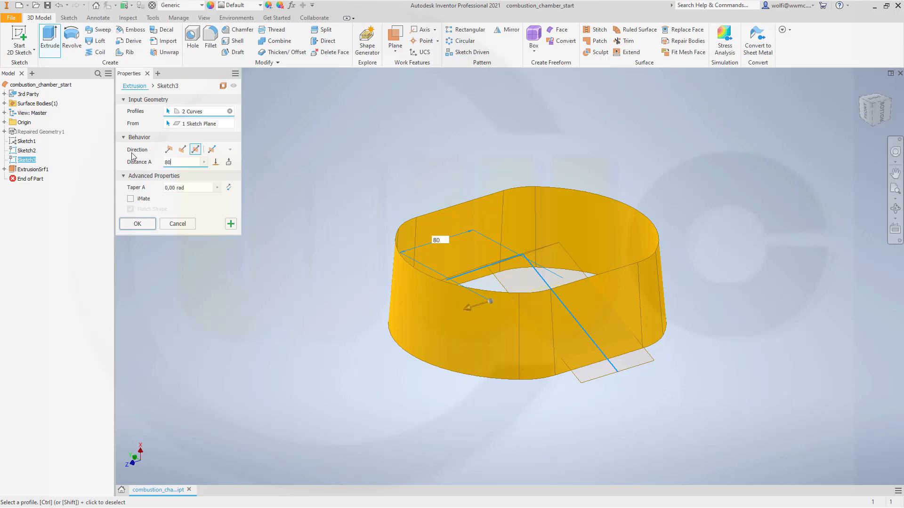
pyautogui.click(136, 224)
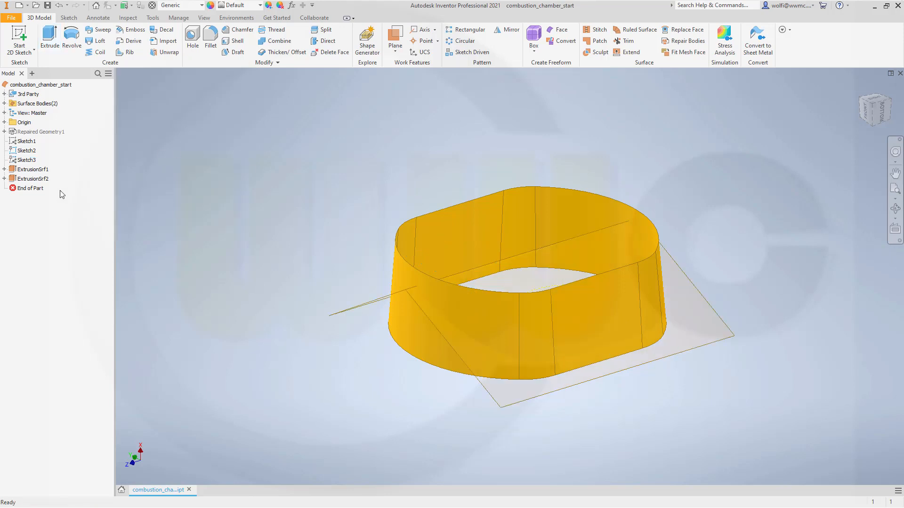
# Make ExtrusionSrf2 opaque and fillet its edge with the wall at 5 mm.
pyautogui.rightClick(31, 179)
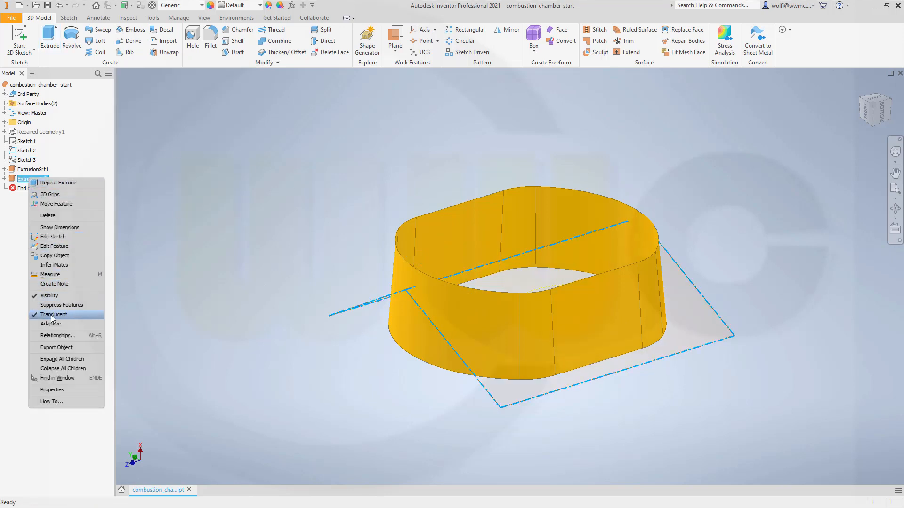
pyautogui.click(53, 314)
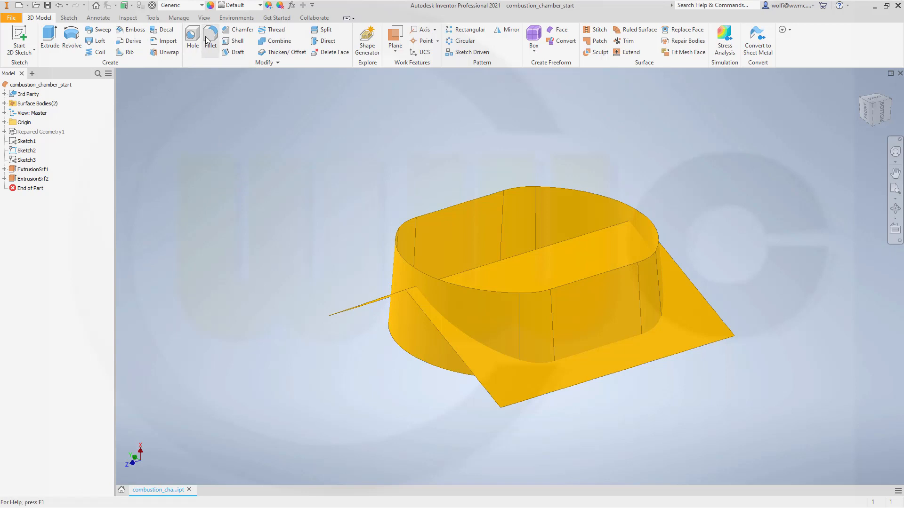
pyautogui.click(210, 41)
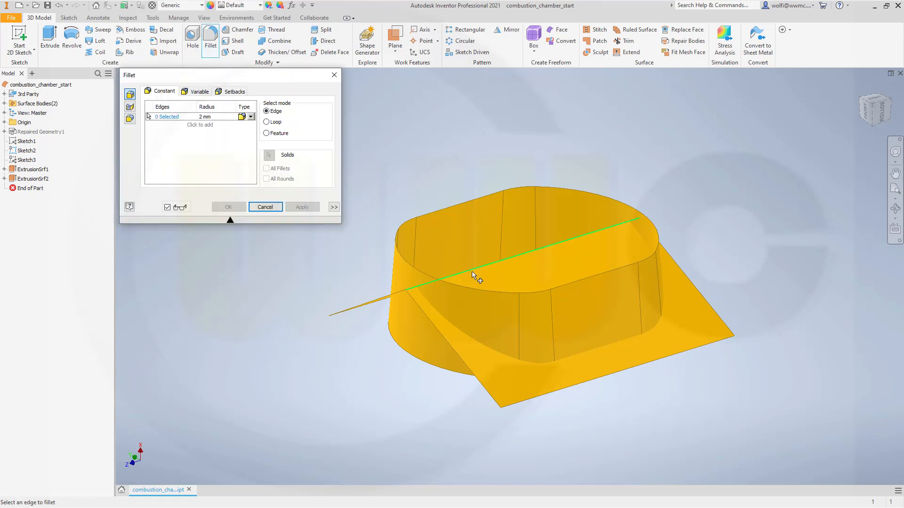
pyautogui.click(473, 275)
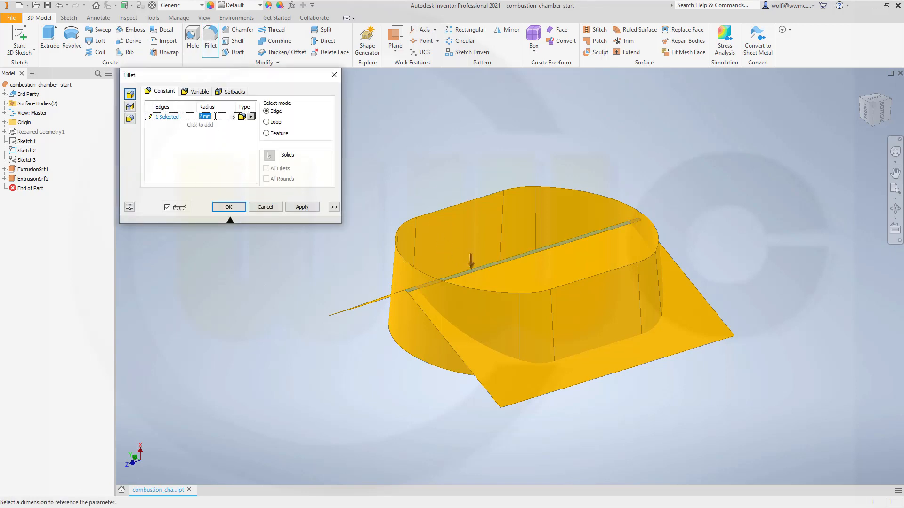
pyautogui.write('5')
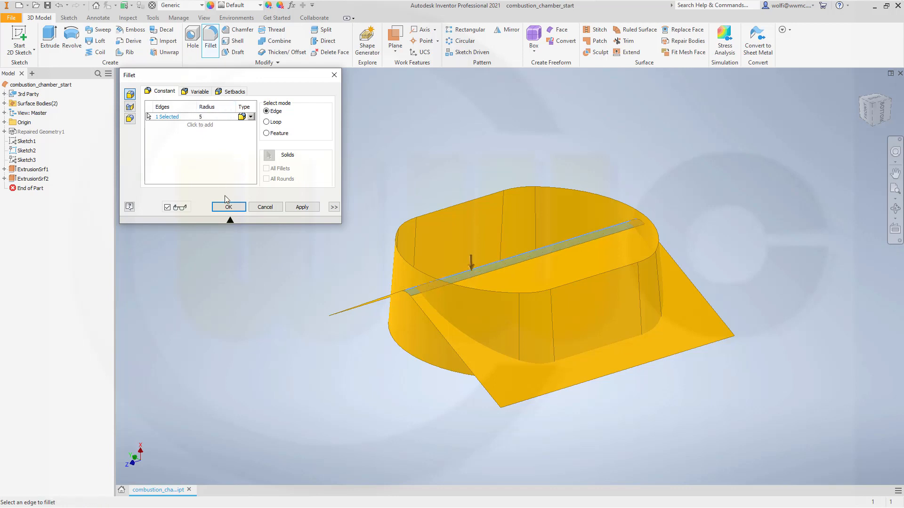
pyautogui.click(228, 207)
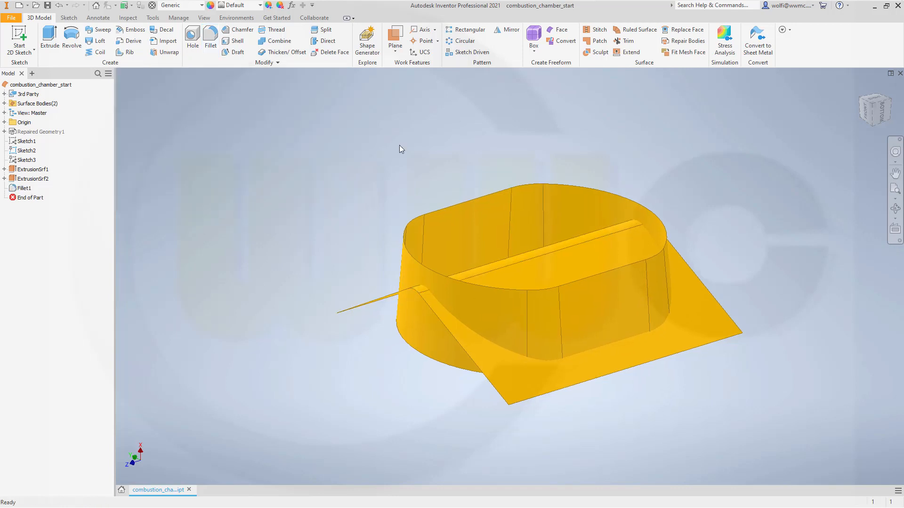
pyautogui.click(625, 41)
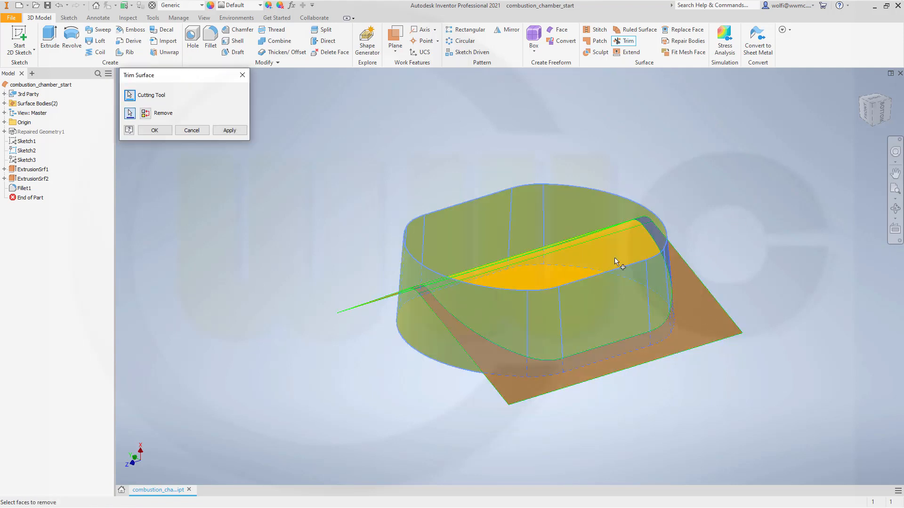
# Trim off the wall above the slanted cut and the cutting surface's overhang.
pyautogui.click(229, 130)
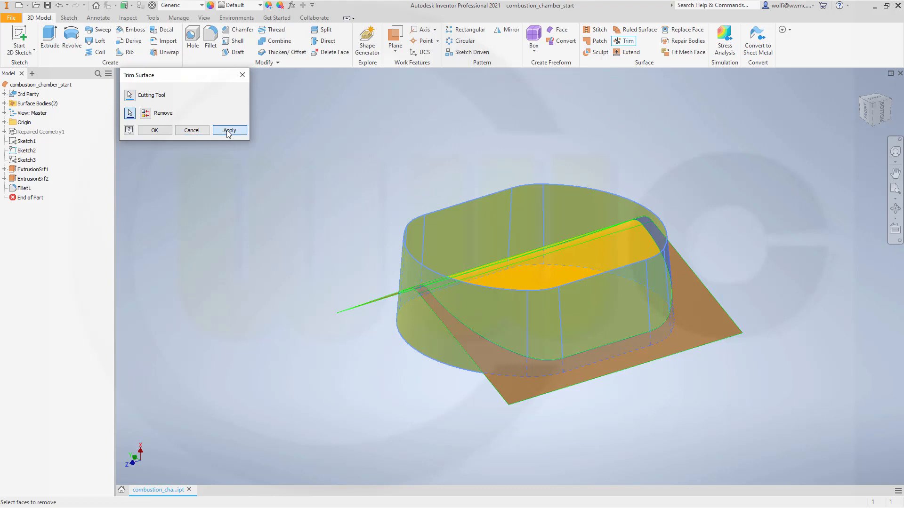
pyautogui.click(229, 129)
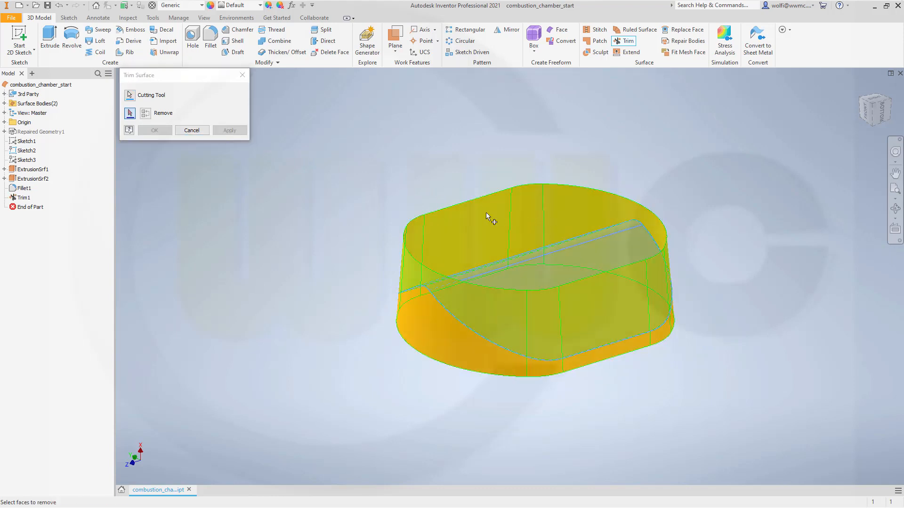
pyautogui.click(154, 130)
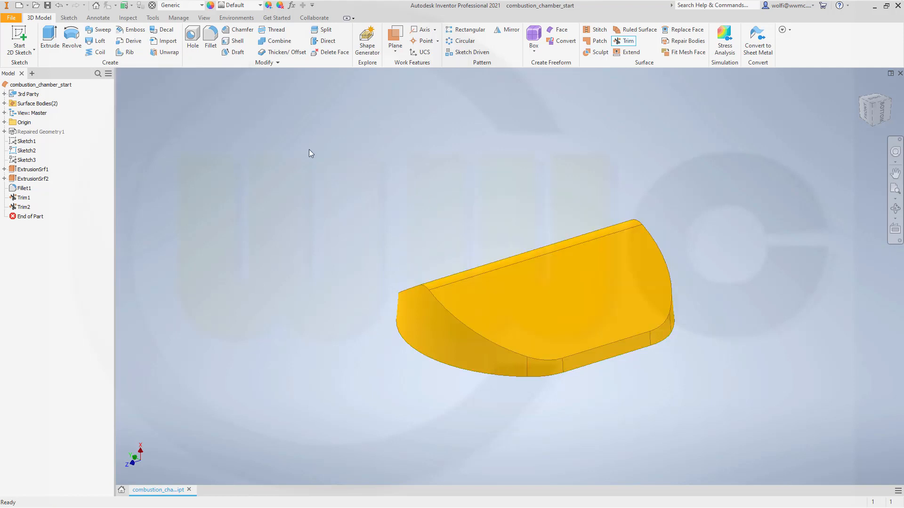
pyautogui.moveTo(369, 157)
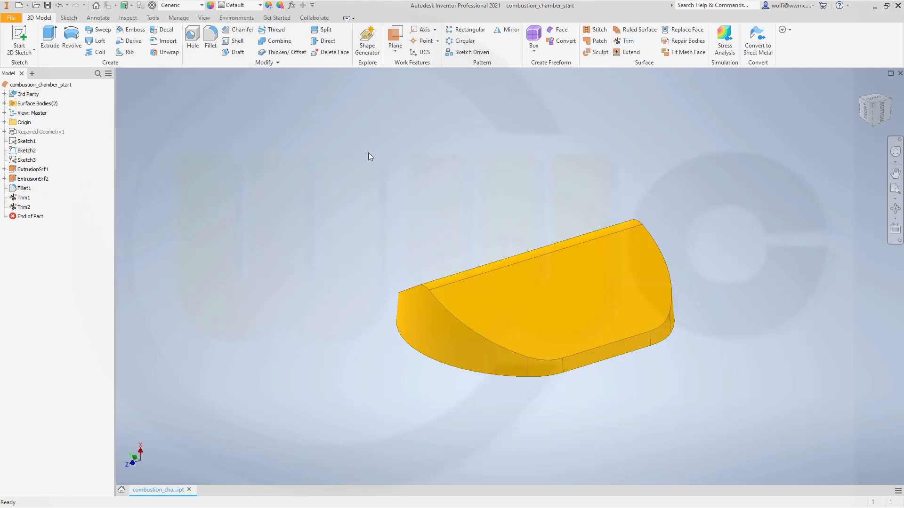
pyautogui.click(599, 30)
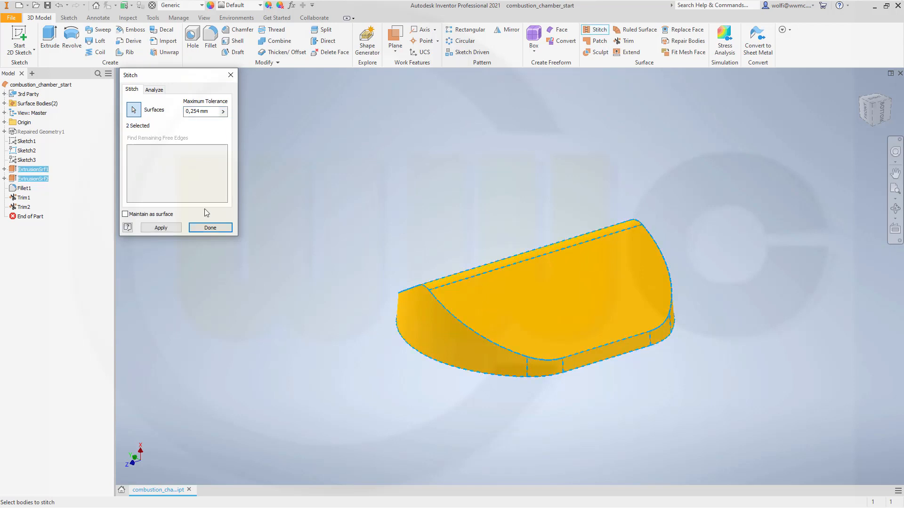
# Stitch the two trimmed extrusion surfaces into a single solid body, Stitch Surface1.
pyautogui.click(161, 227)
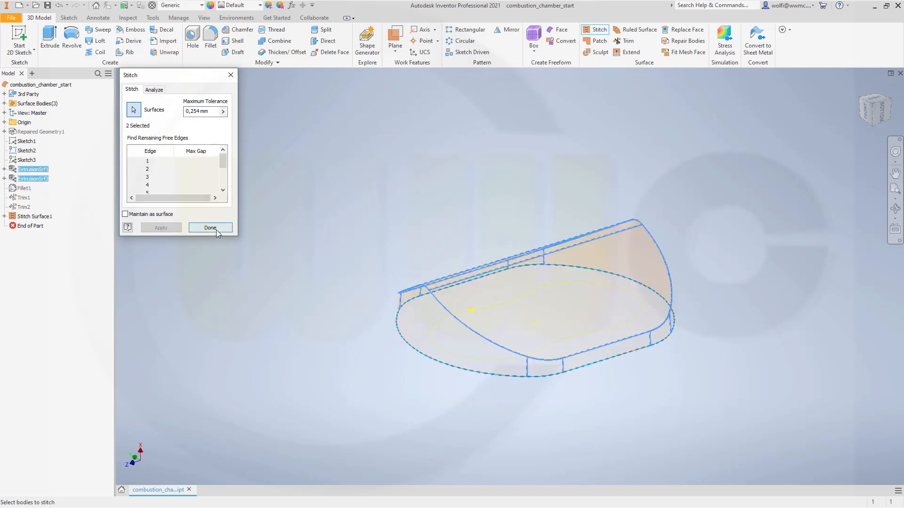
pyautogui.rightClick(33, 216)
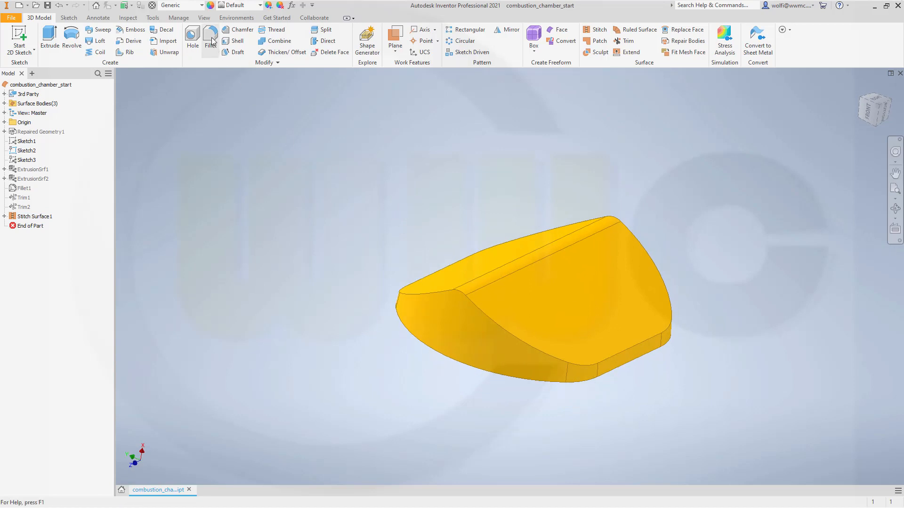
# Set up a variable fillet on the 12 rim edges with four radius points at radius 1.
pyautogui.click(210, 41)
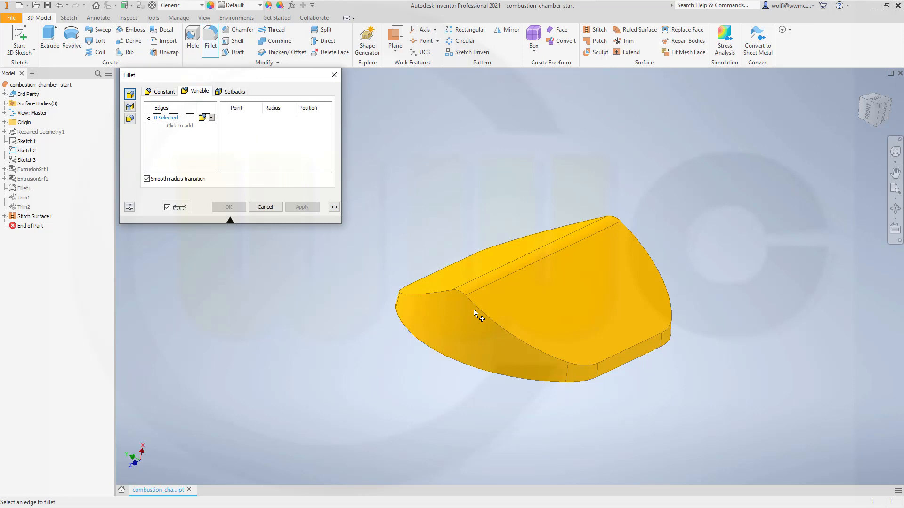
pyautogui.click(481, 314)
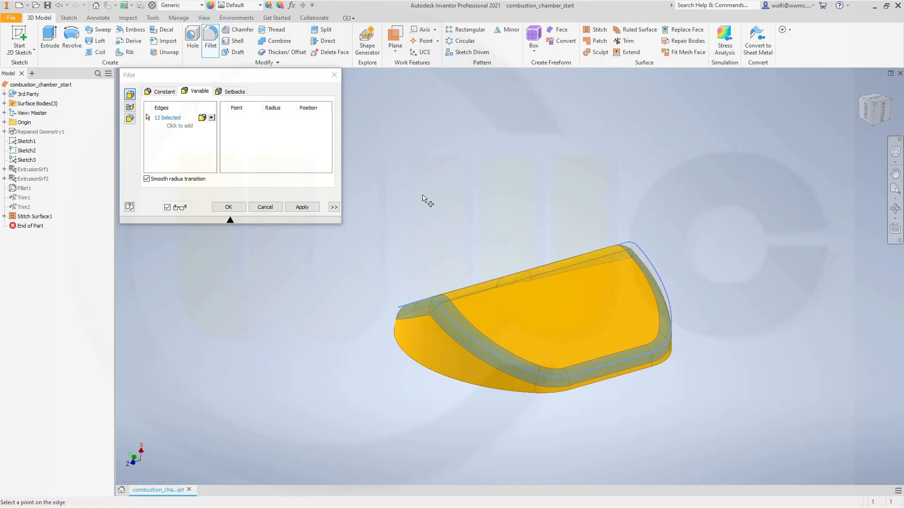
pyautogui.moveTo(242, 120)
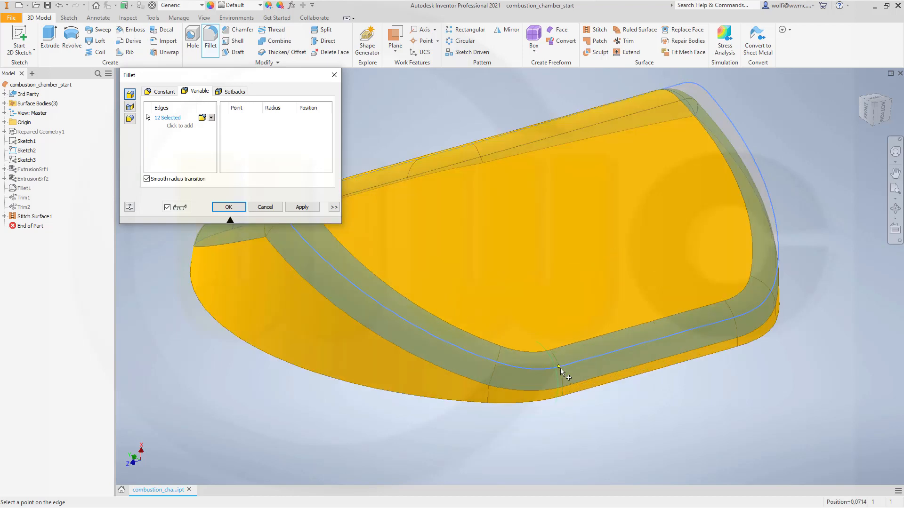
pyautogui.click(559, 367)
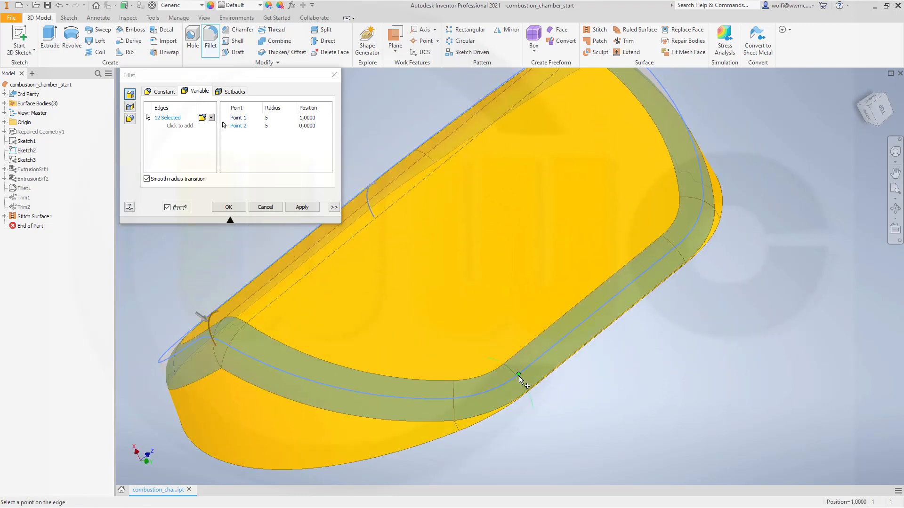
pyautogui.click(518, 375)
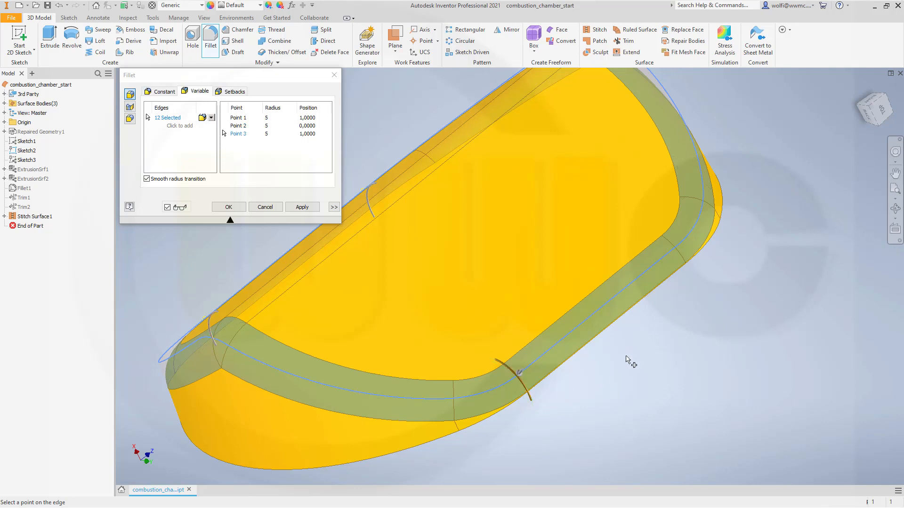
pyautogui.click(675, 245)
pyautogui.write('1')
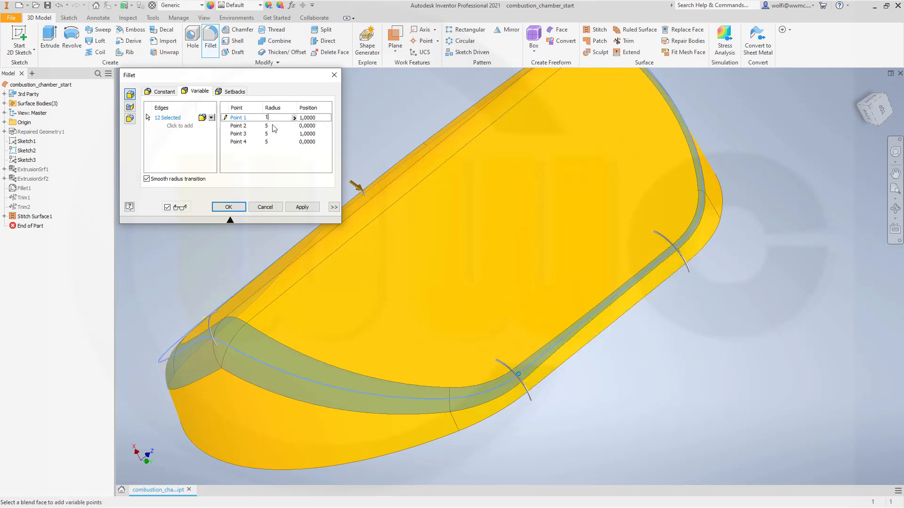
pyautogui.click(238, 125)
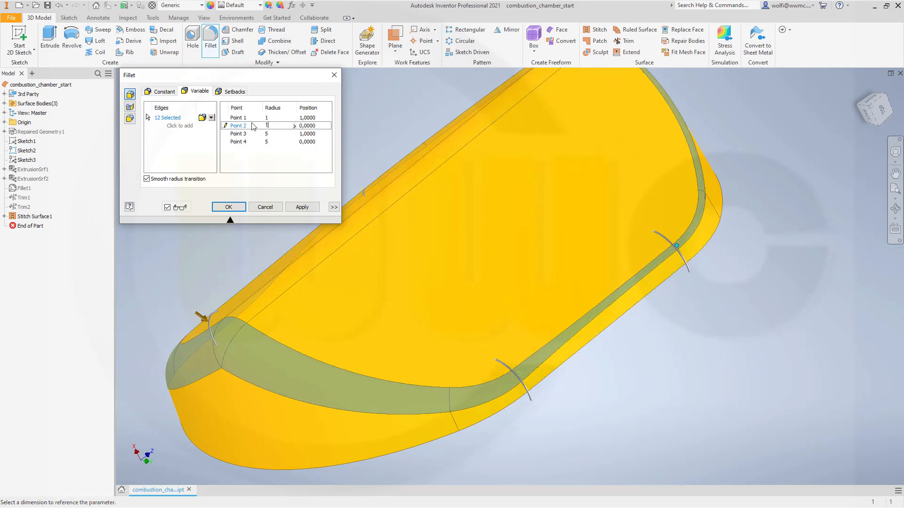
pyautogui.click(238, 133)
pyautogui.write('1')
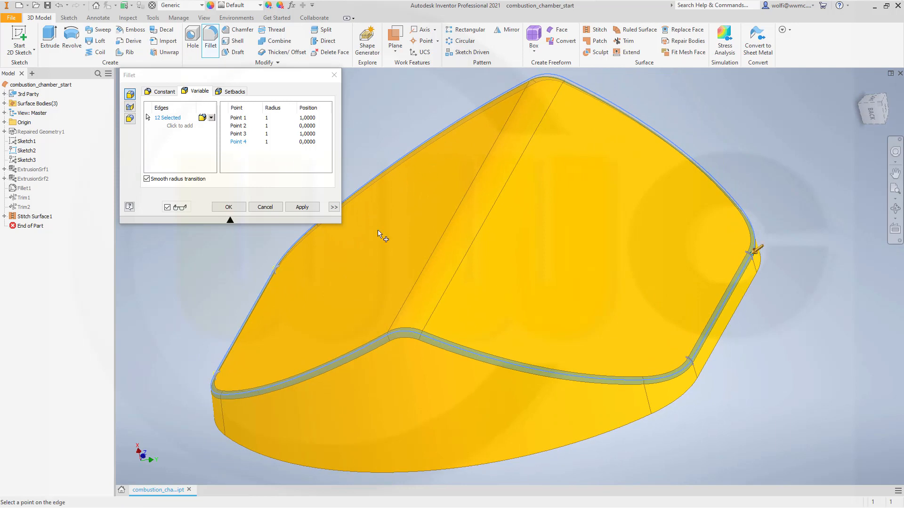
pyautogui.moveTo(407, 334)
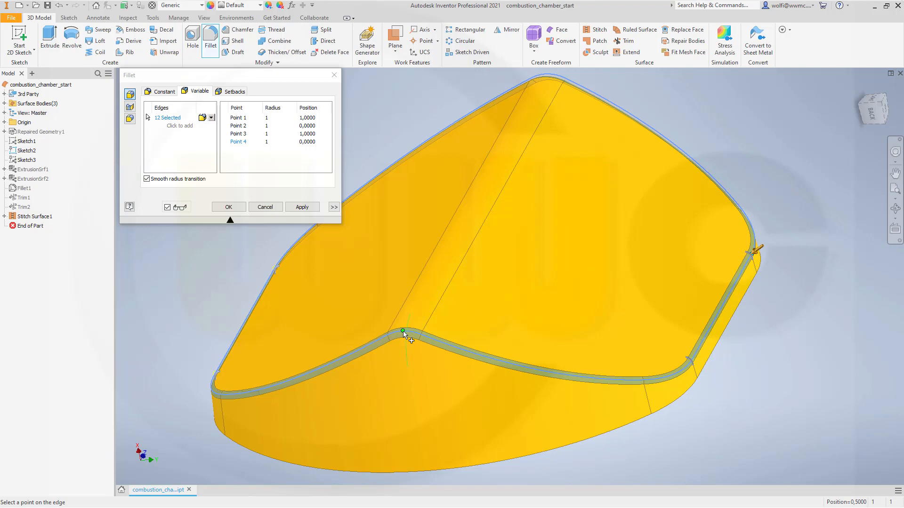
# Add two mid-edge radius points at radius 10 and apply Fillet2.
pyautogui.click(404, 333)
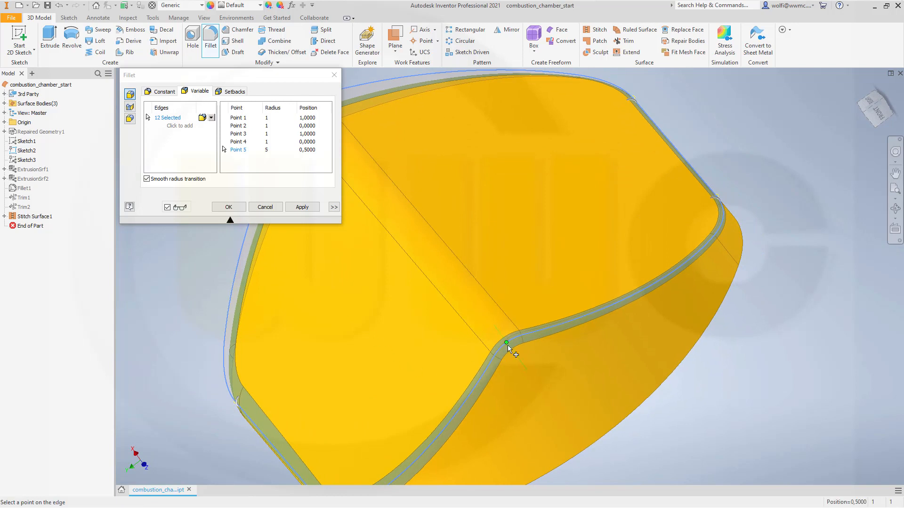
pyautogui.click(506, 344)
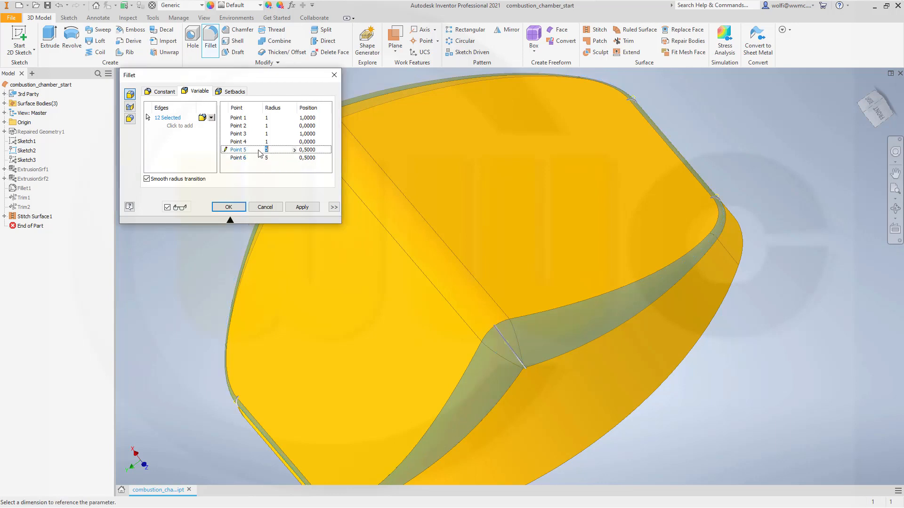
pyautogui.write('10')
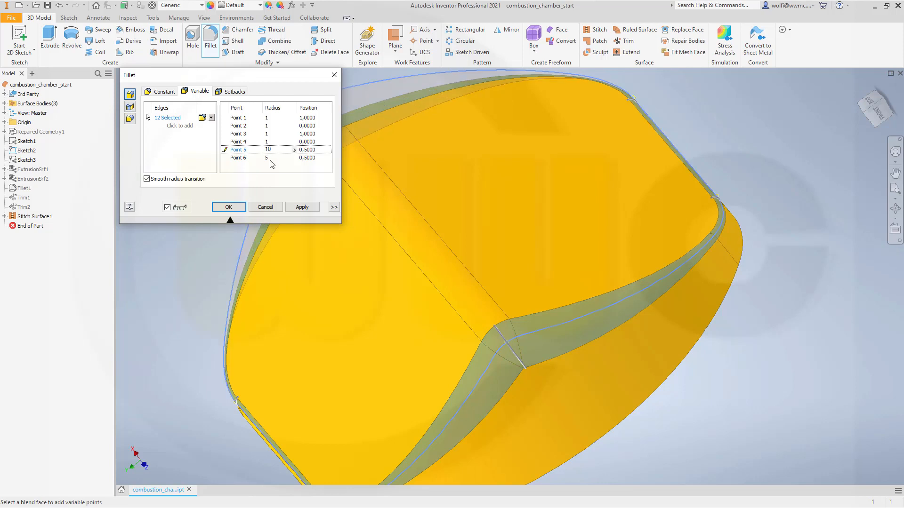
pyautogui.click(268, 157)
pyautogui.write('10')
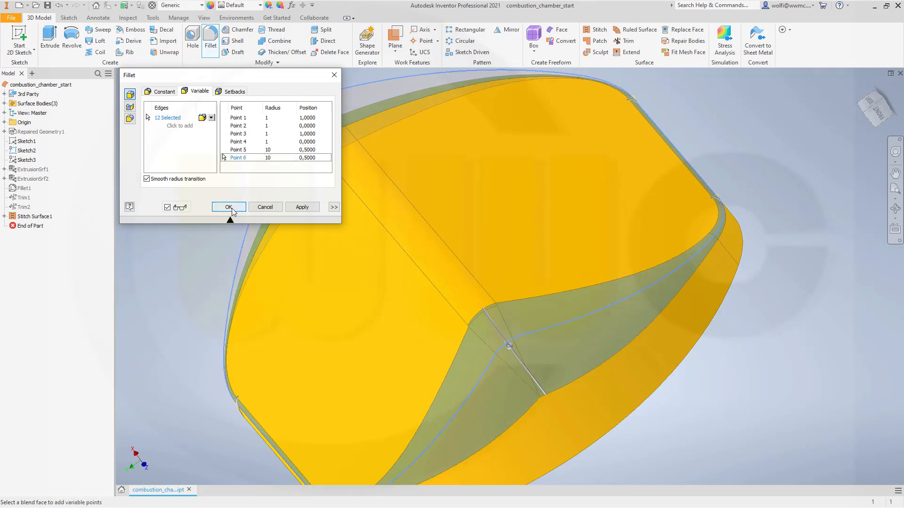
pyautogui.click(228, 207)
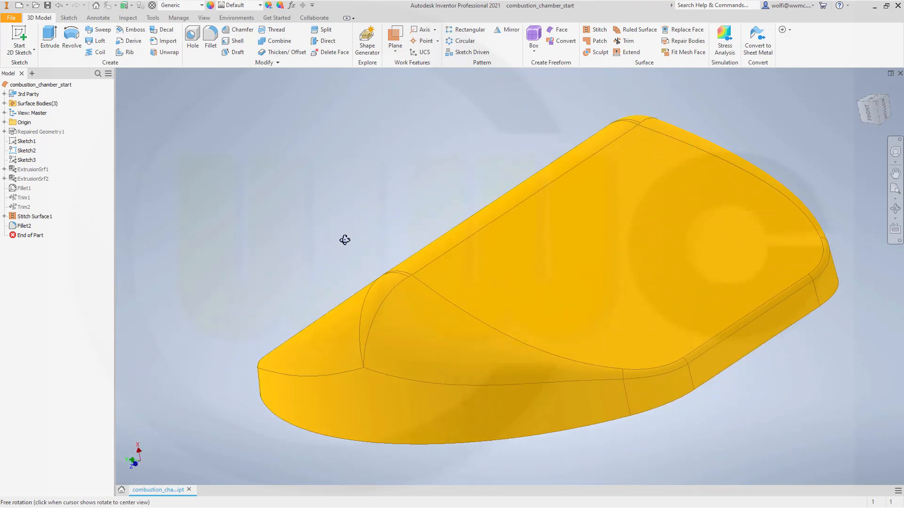
# Expand Surface Bodies, hide the filleted body, and reopen Sketch2 for editing.
pyautogui.scroll(3)
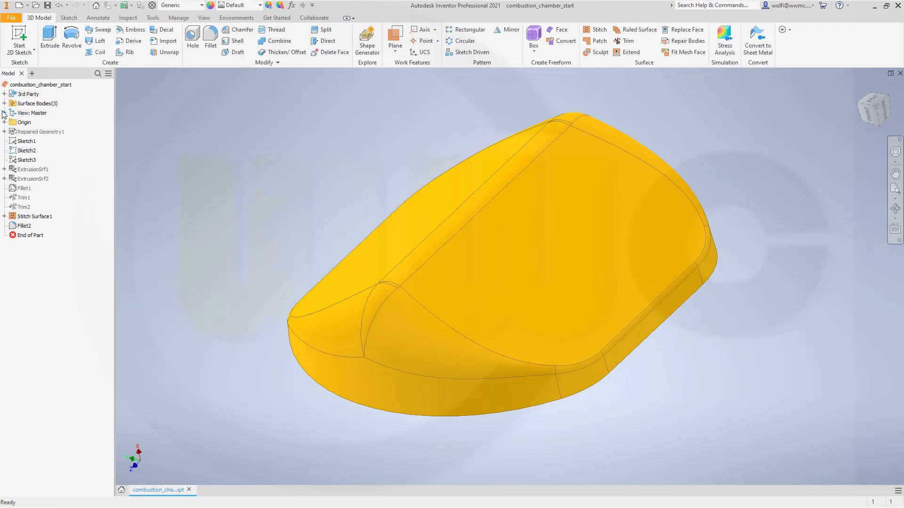
pyautogui.click(5, 103)
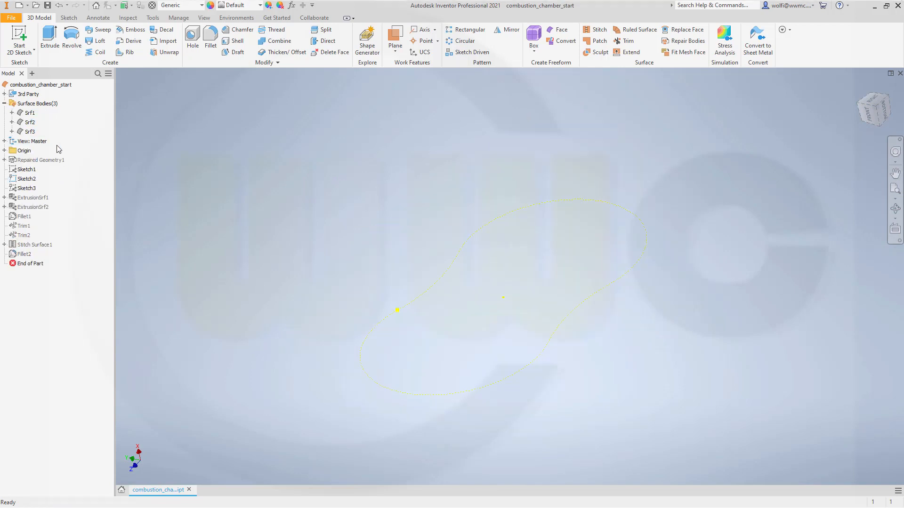
pyautogui.click(29, 113)
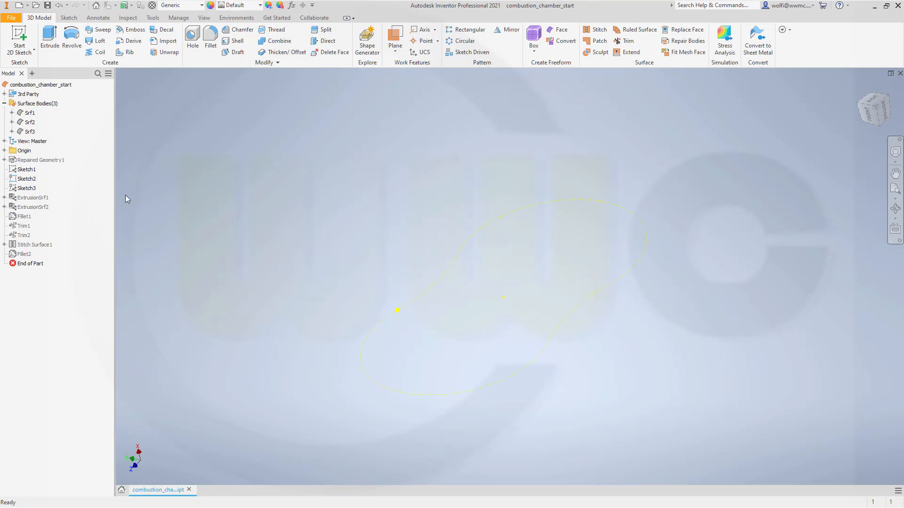
pyautogui.moveTo(98, 214)
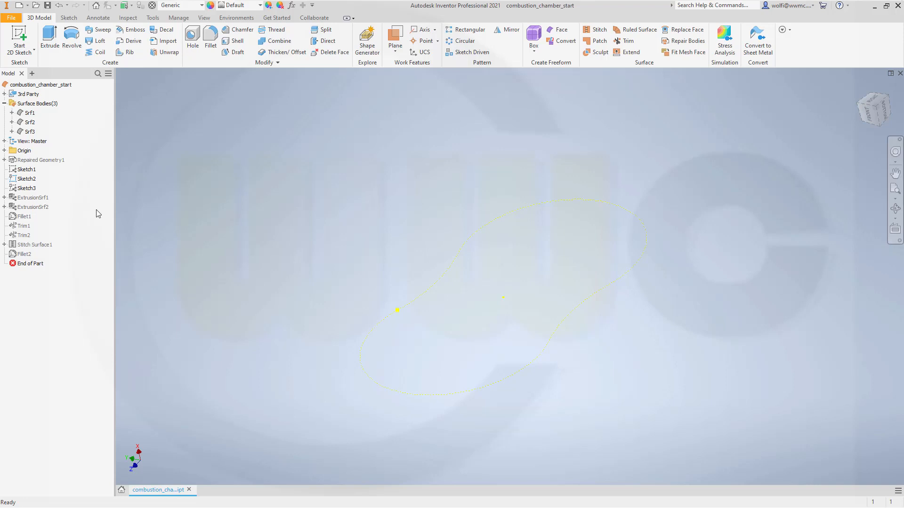
pyautogui.moveTo(375, 255)
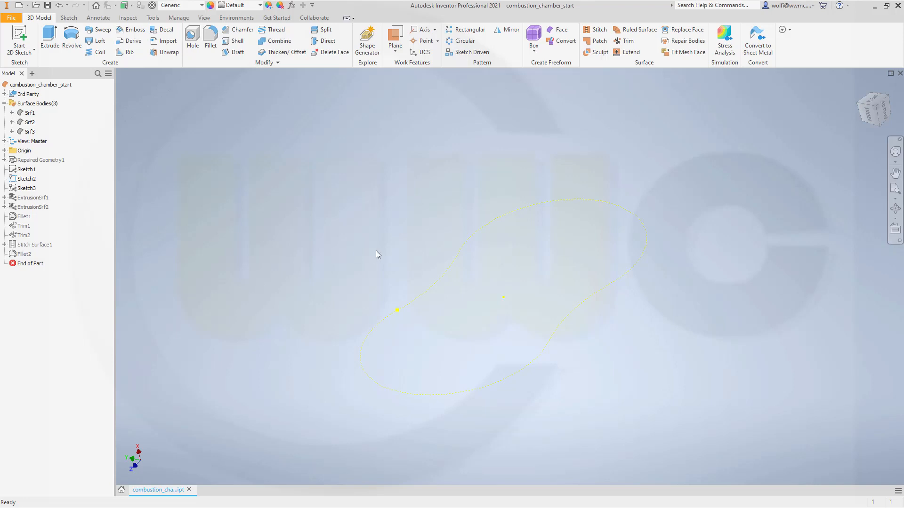
pyautogui.moveTo(102, 207)
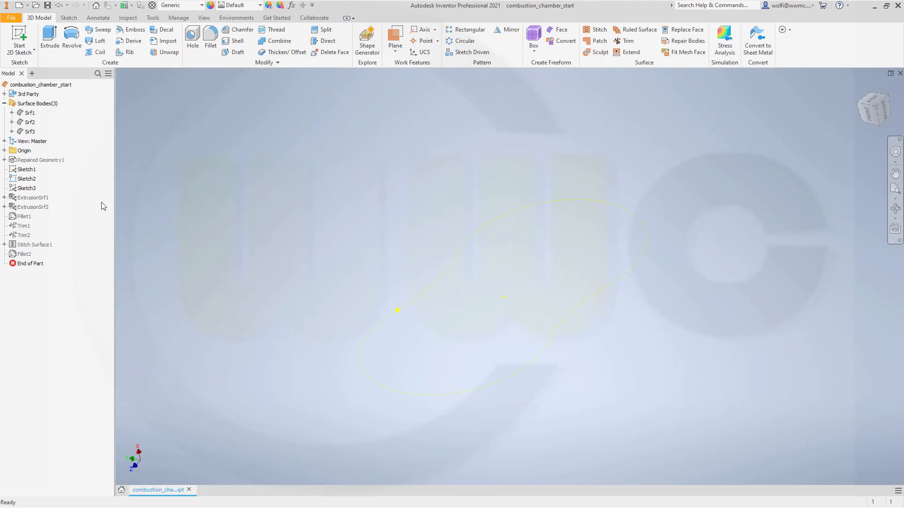
pyautogui.moveTo(579, 305)
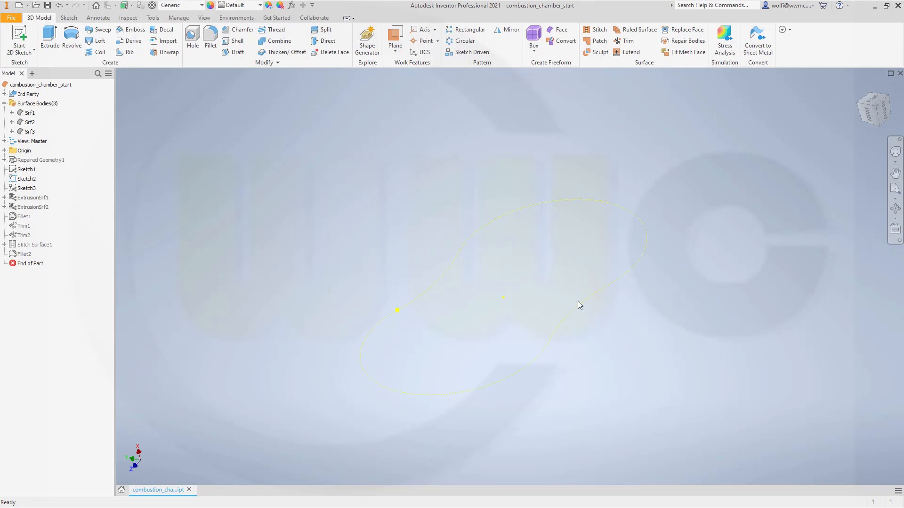
pyautogui.moveTo(49, 223)
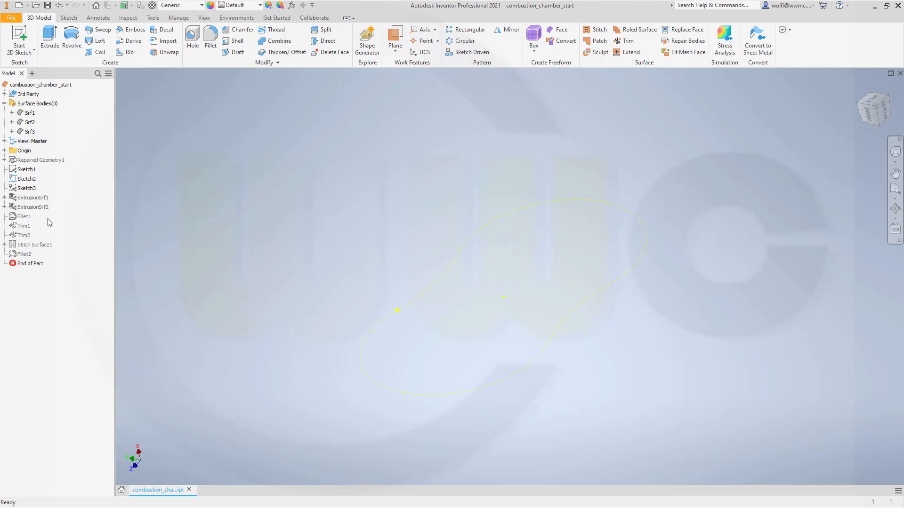
pyautogui.moveTo(238, 223)
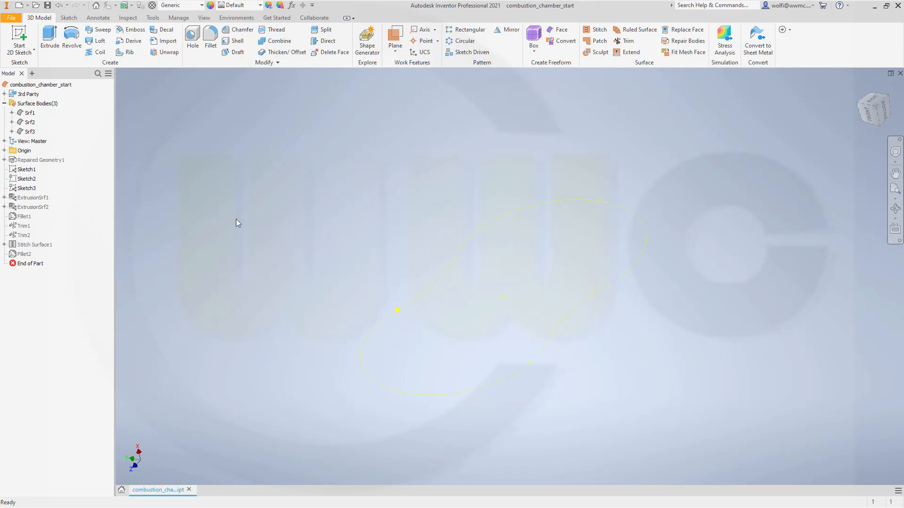
pyautogui.moveTo(416, 292)
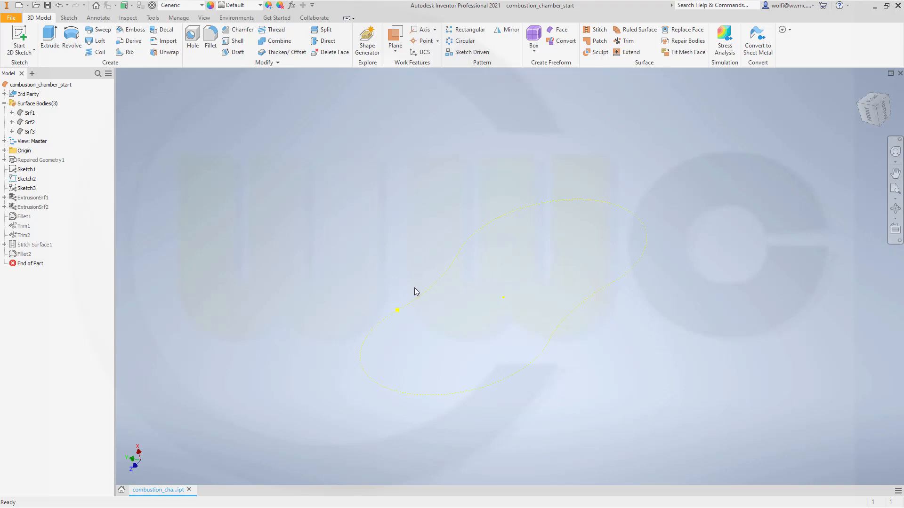
pyautogui.click(26, 179)
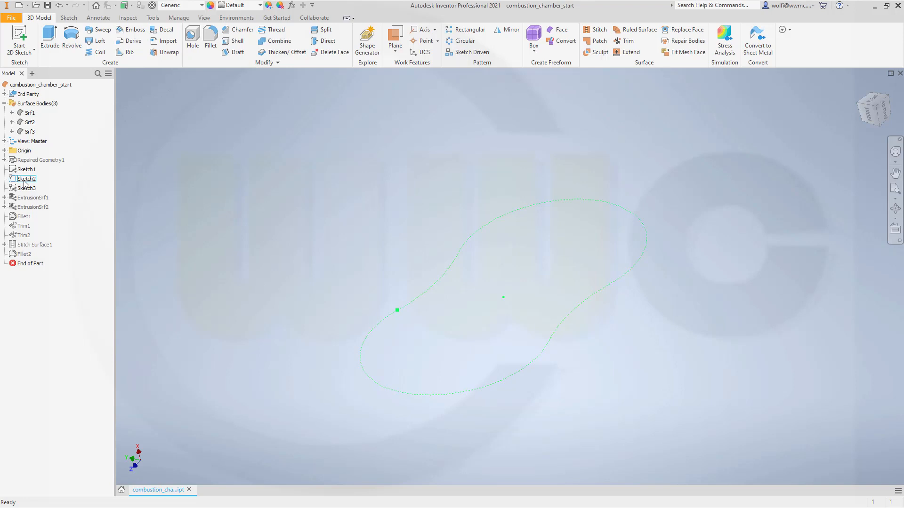
pyautogui.doubleClick(27, 178)
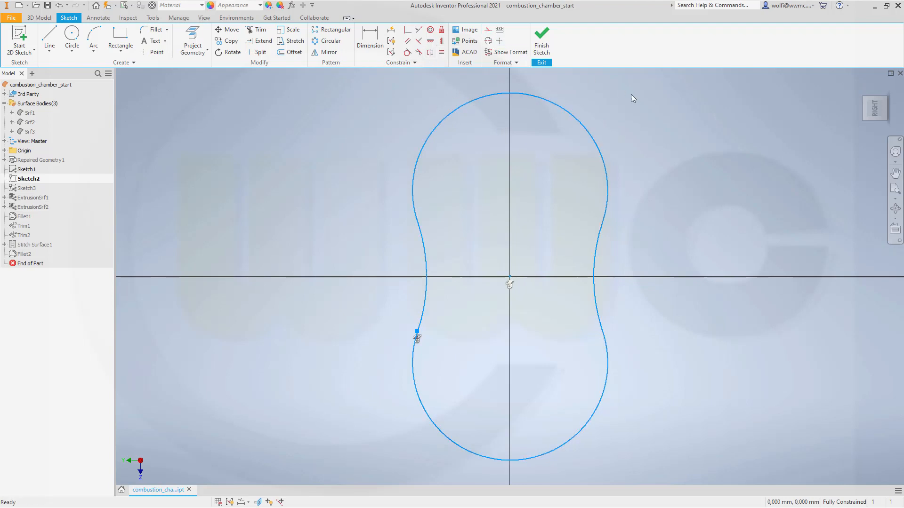
pyautogui.click(540, 41)
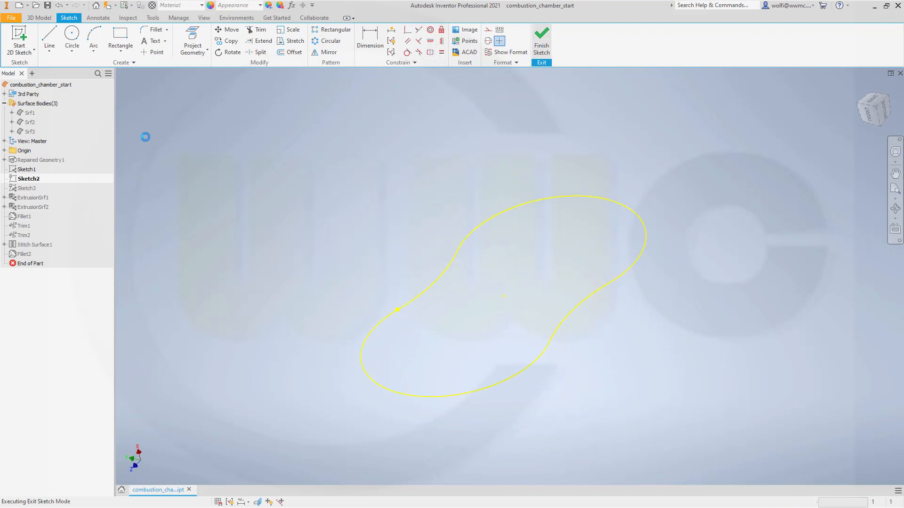
pyautogui.click(541, 39)
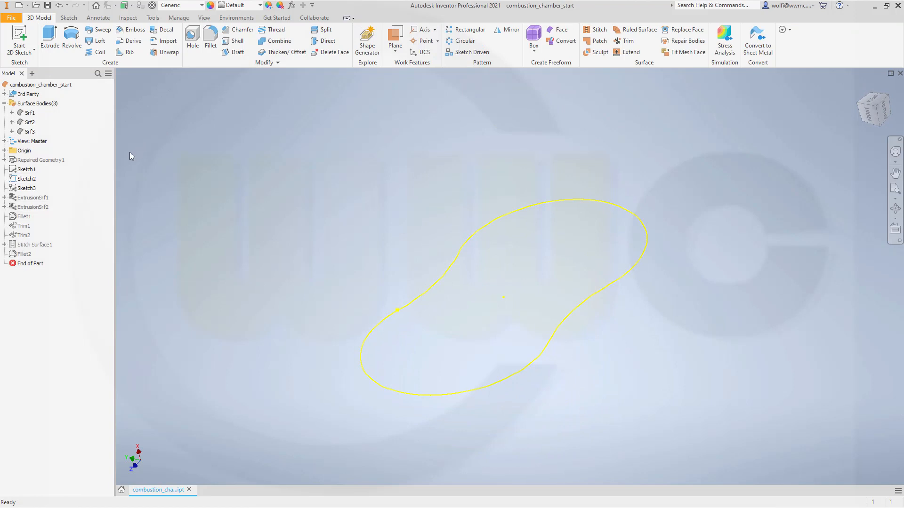
pyautogui.moveTo(87, 169)
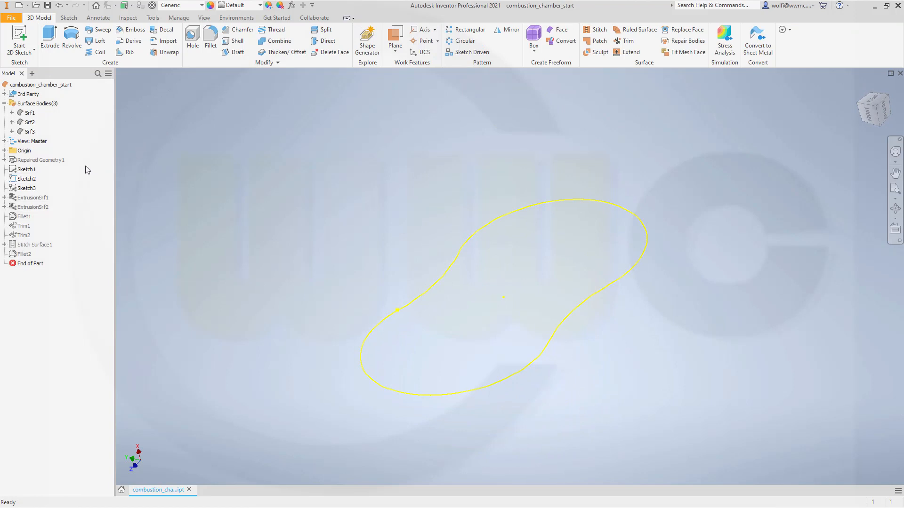
# Turn on visibility for Sketch1's rounded outline and Sketch3's angled lines.
pyautogui.click(26, 169)
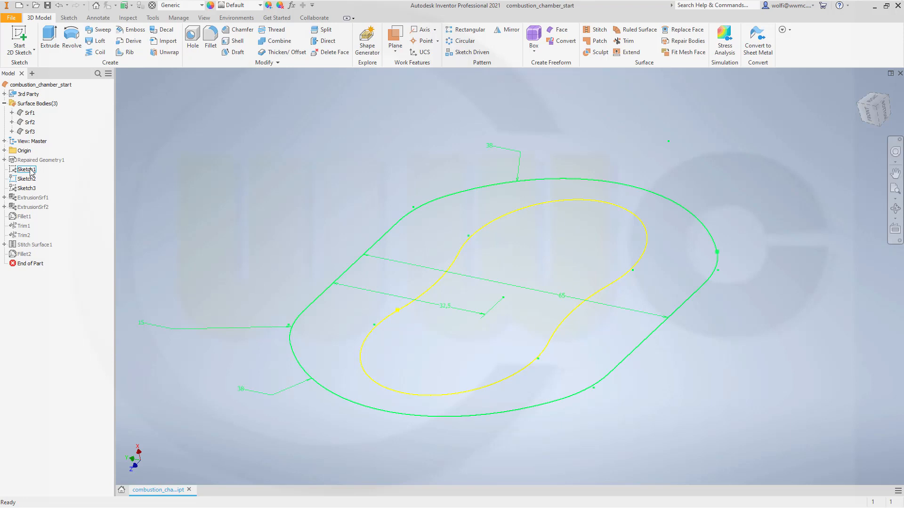
pyautogui.click(133, 241)
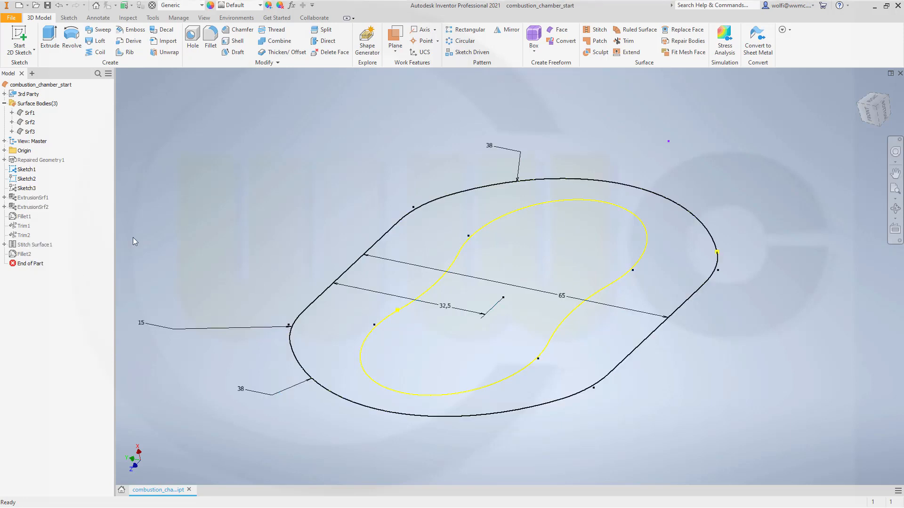
pyautogui.moveTo(90, 204)
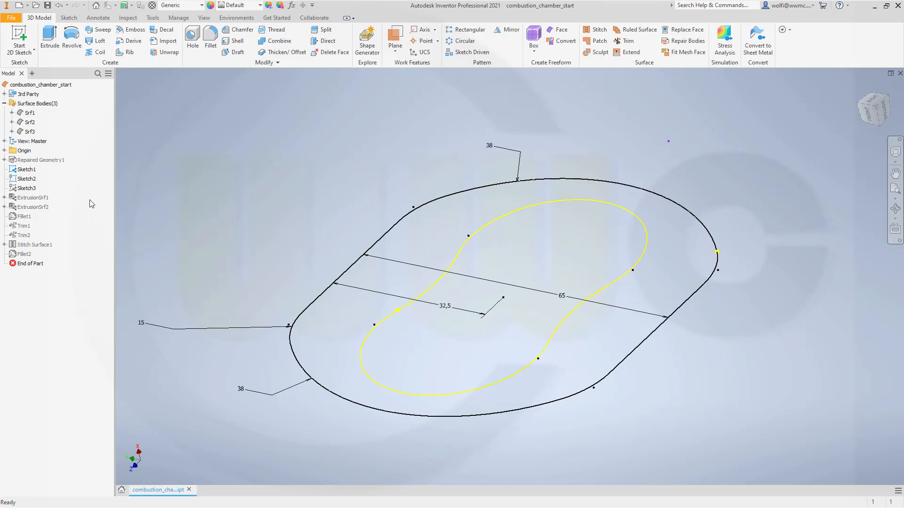
pyautogui.click(26, 187)
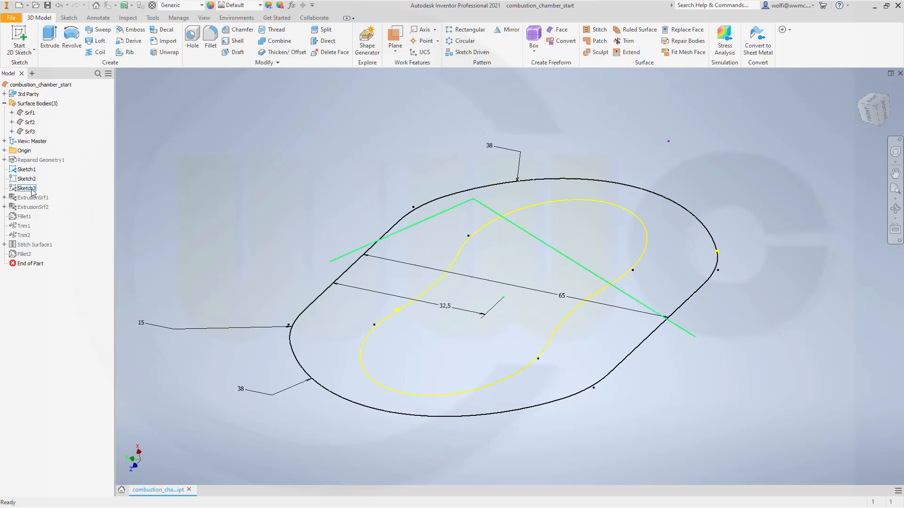
pyautogui.click(114, 271)
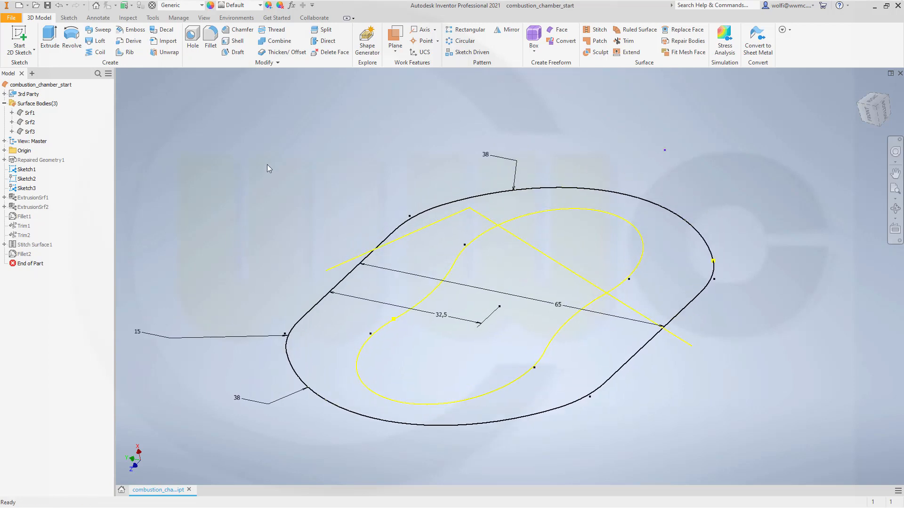
pyautogui.moveTo(251, 153)
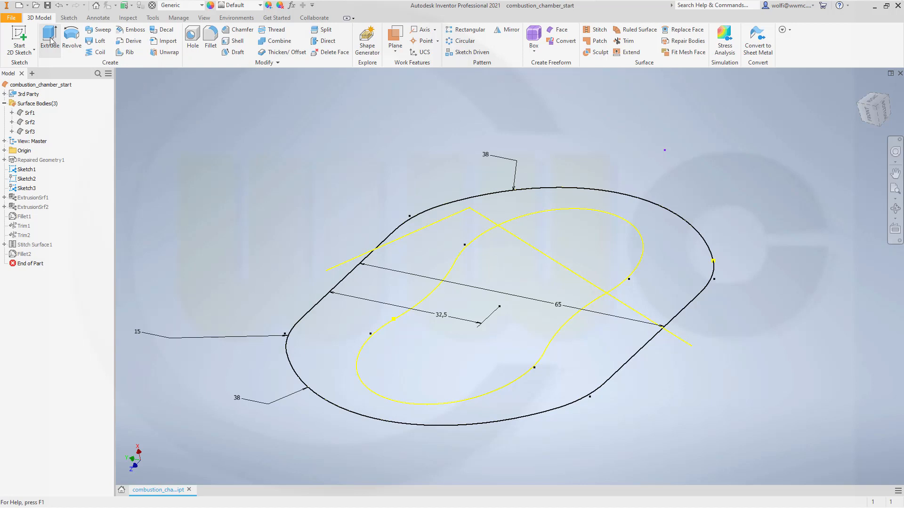
# Extrude Sketch3 as a symmetric 80 mm folded surface.
pyautogui.click(49, 39)
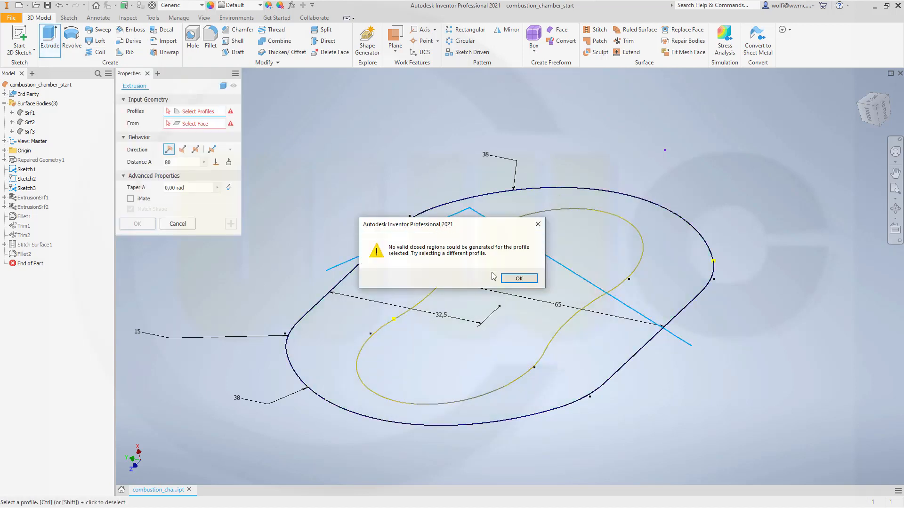
pyautogui.moveTo(518, 278)
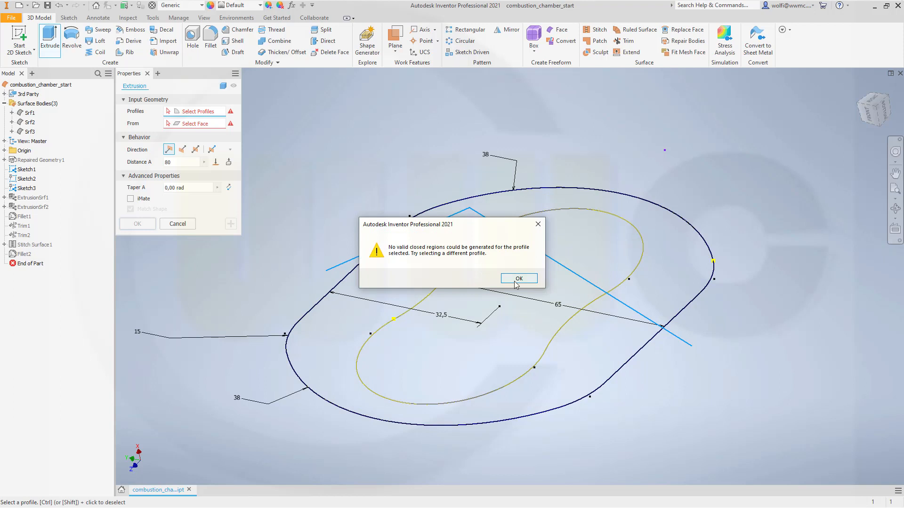
pyautogui.click(518, 279)
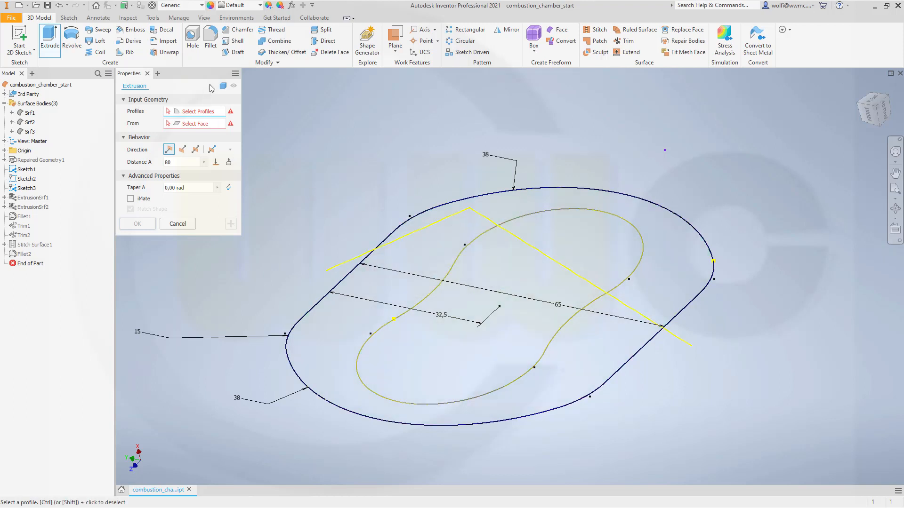
pyautogui.moveTo(448, 233)
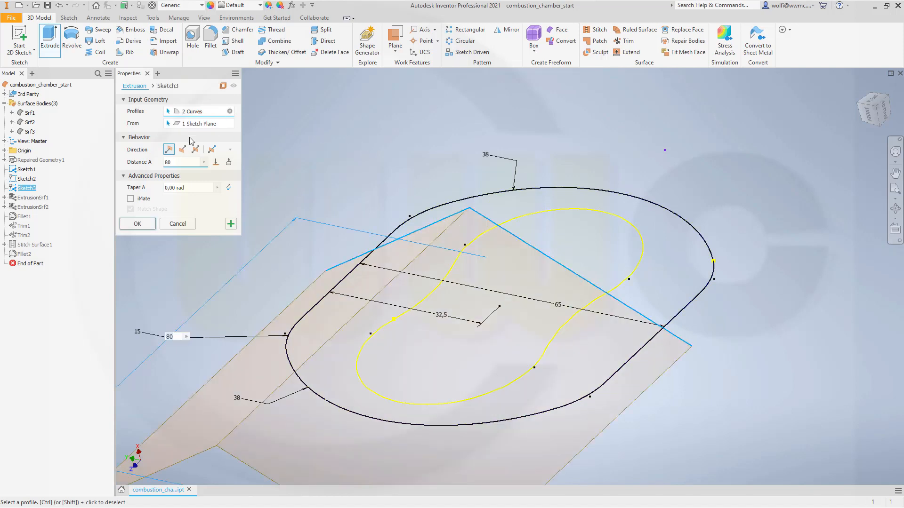
pyautogui.click(195, 149)
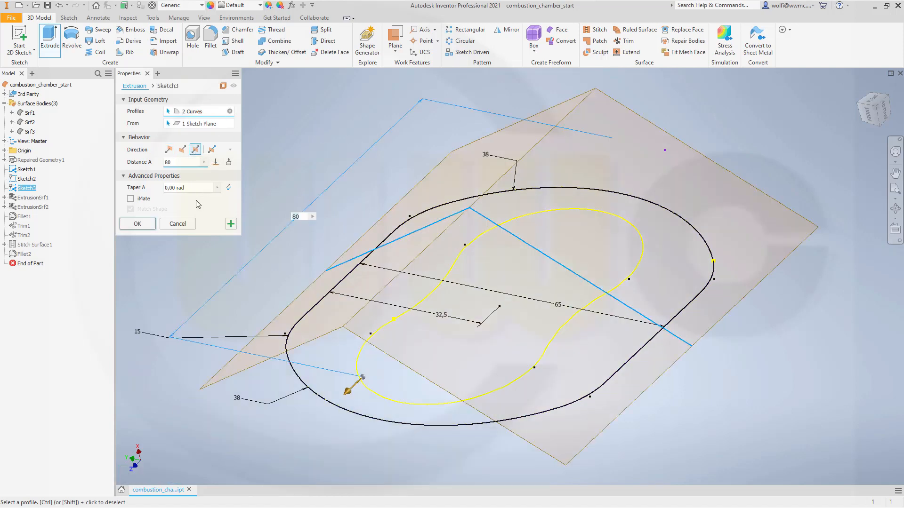
pyautogui.click(137, 224)
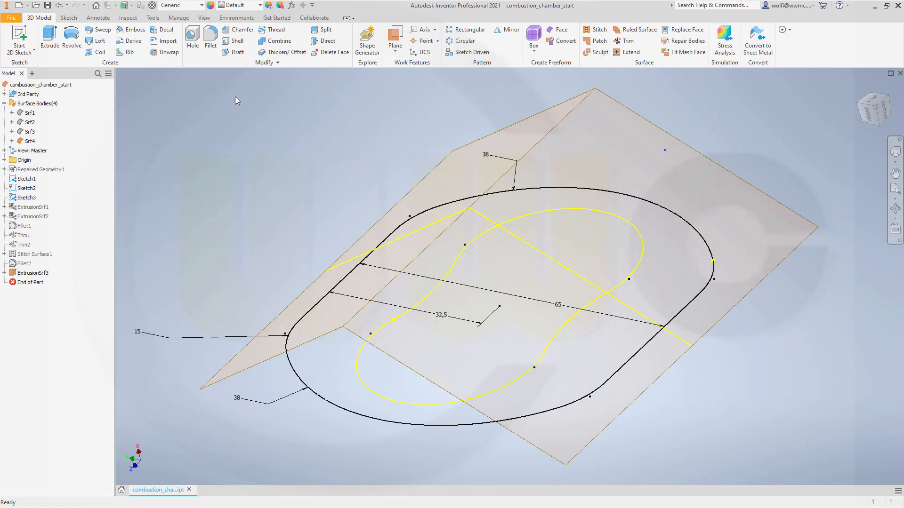
# Round the surface's fold edge with a 5 mm fillet.
pyautogui.click(210, 41)
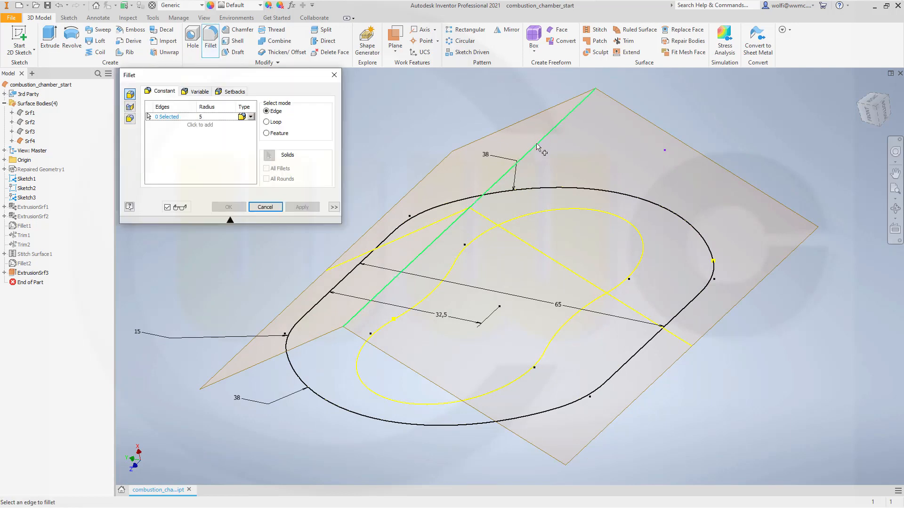
pyautogui.click(265, 207)
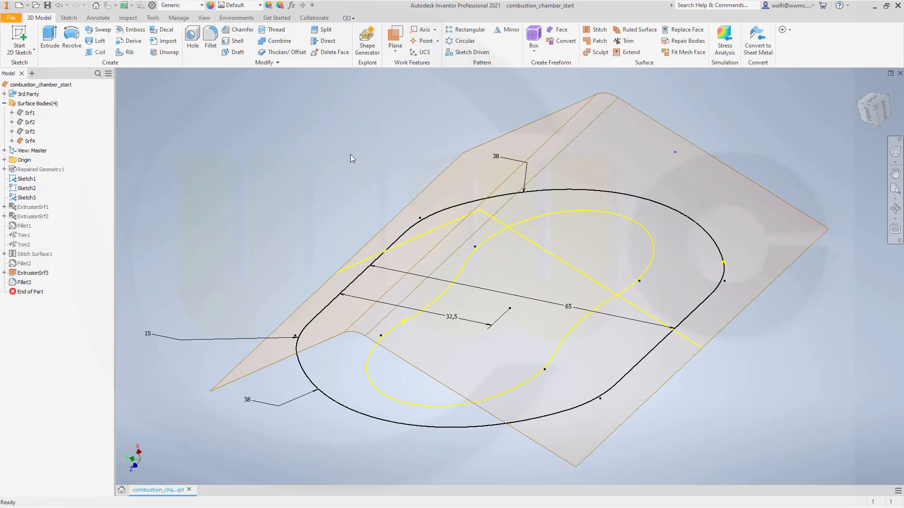
pyautogui.click(49, 39)
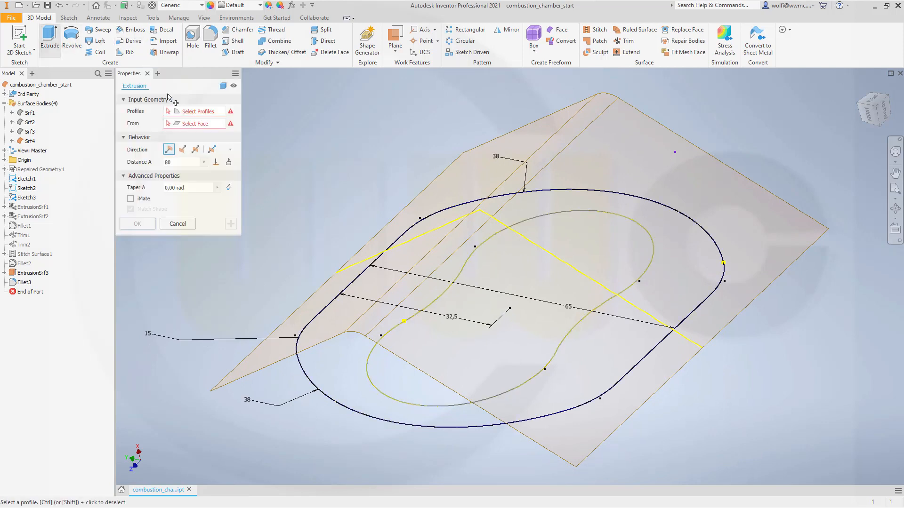
pyautogui.moveTo(224, 86)
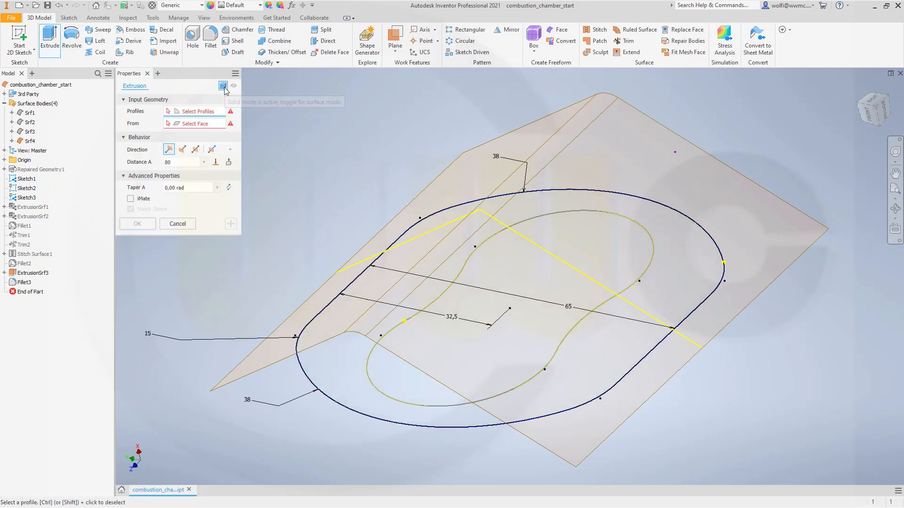
# Extrude Sketch2's curvy profile as a vertical surface wall through the folded surface.
pyautogui.click(455, 358)
pyautogui.write('5')
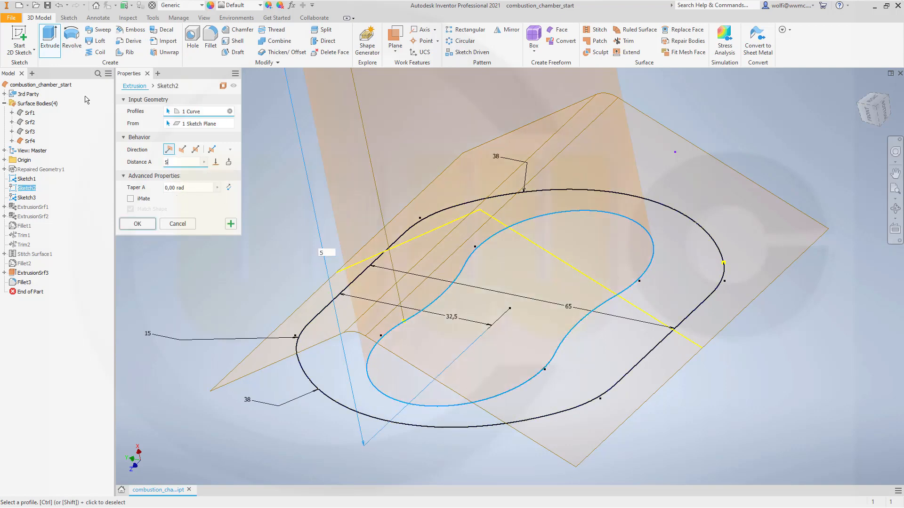
pyautogui.click(137, 224)
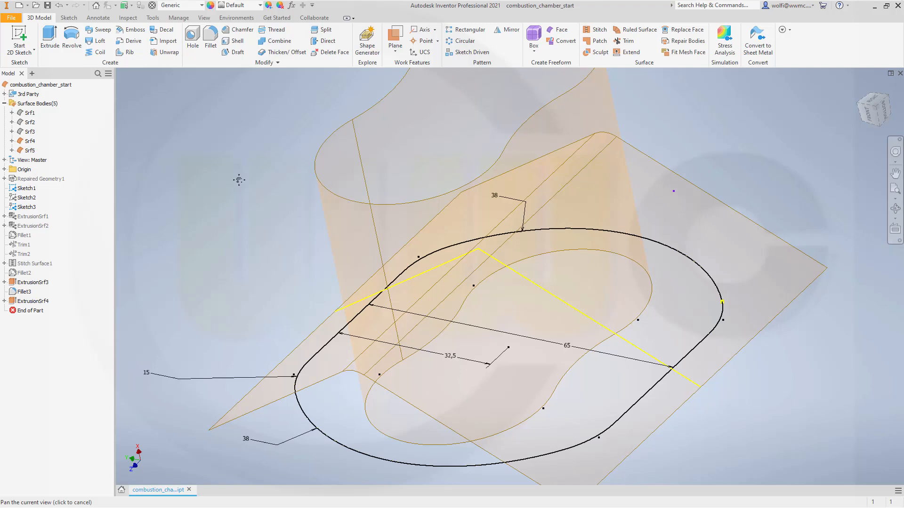
pyautogui.click(628, 41)
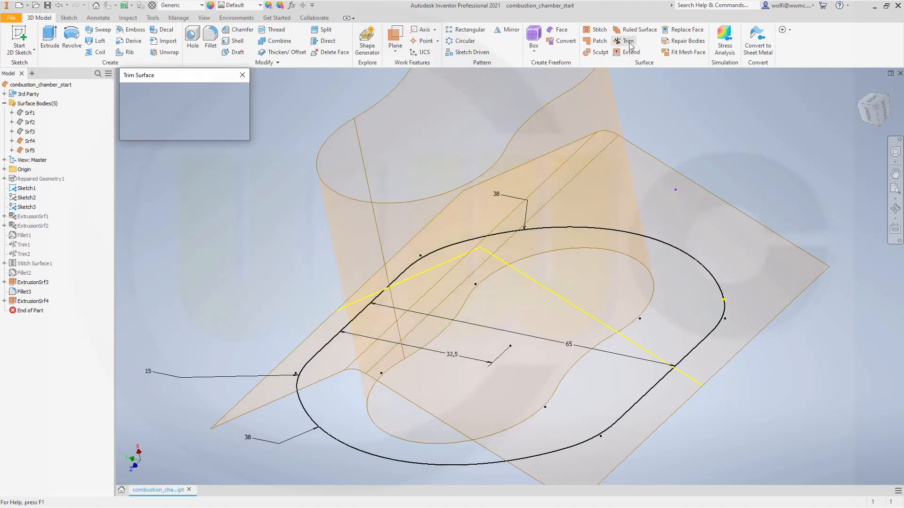
# Trim the folded surface to the curvy wall's outline, then hide the wall Srf5.
pyautogui.click(626, 40)
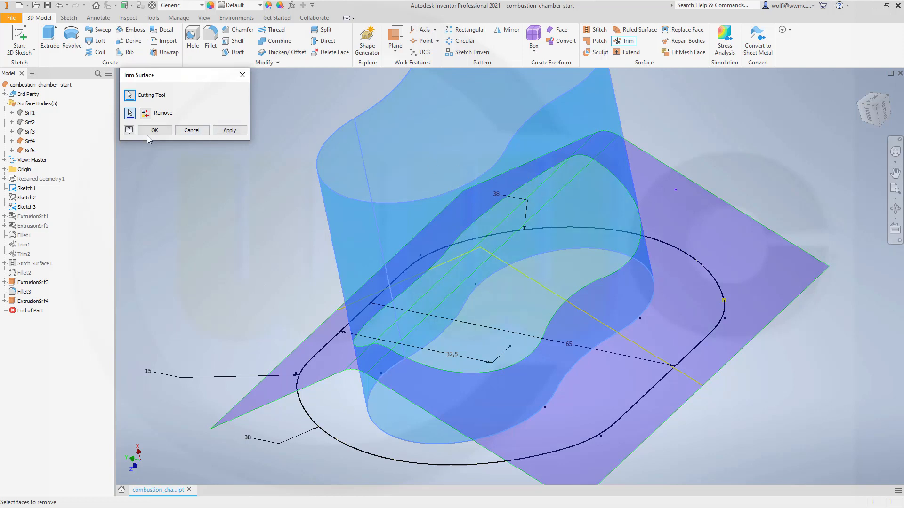
pyautogui.click(154, 130)
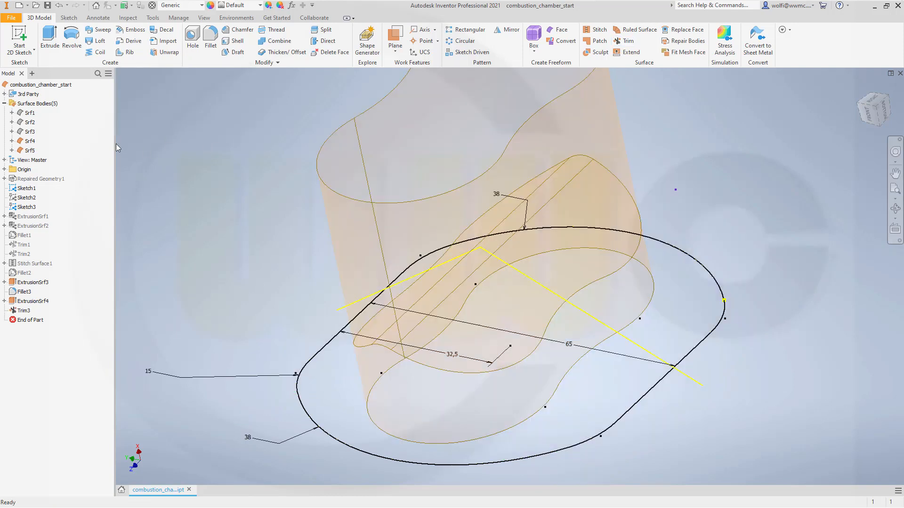
pyautogui.click(28, 150)
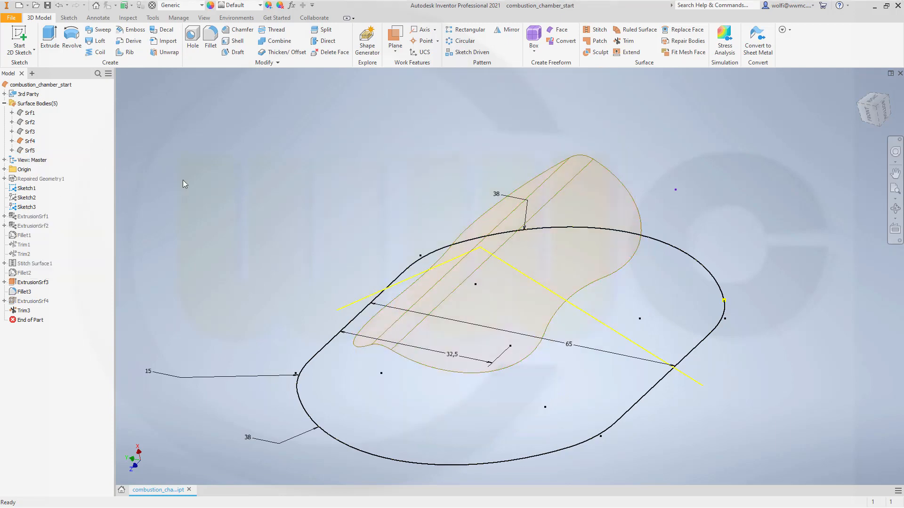
pyautogui.click(29, 151)
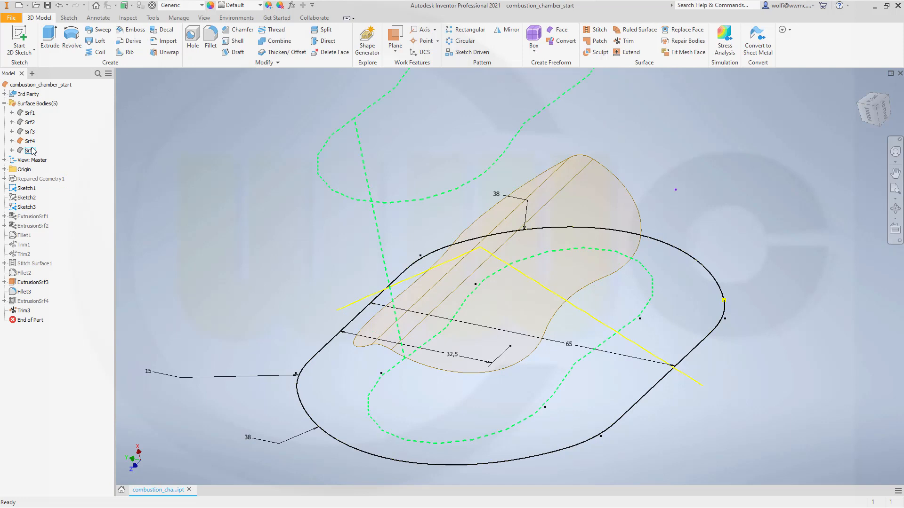
pyautogui.rightClick(29, 149)
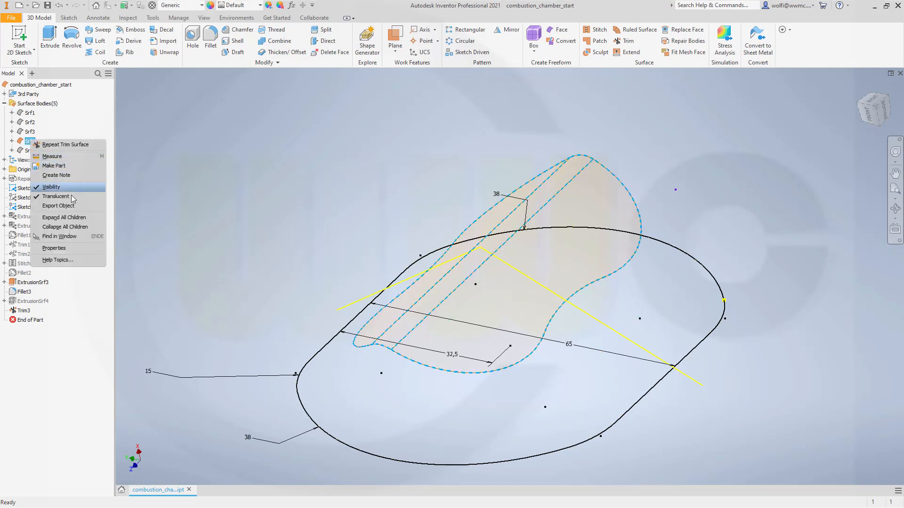
pyautogui.click(56, 196)
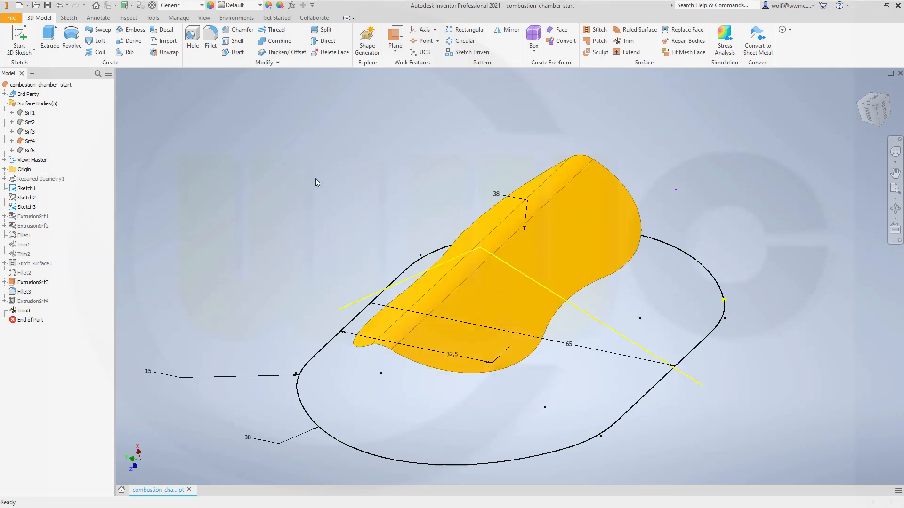
pyautogui.click(25, 188)
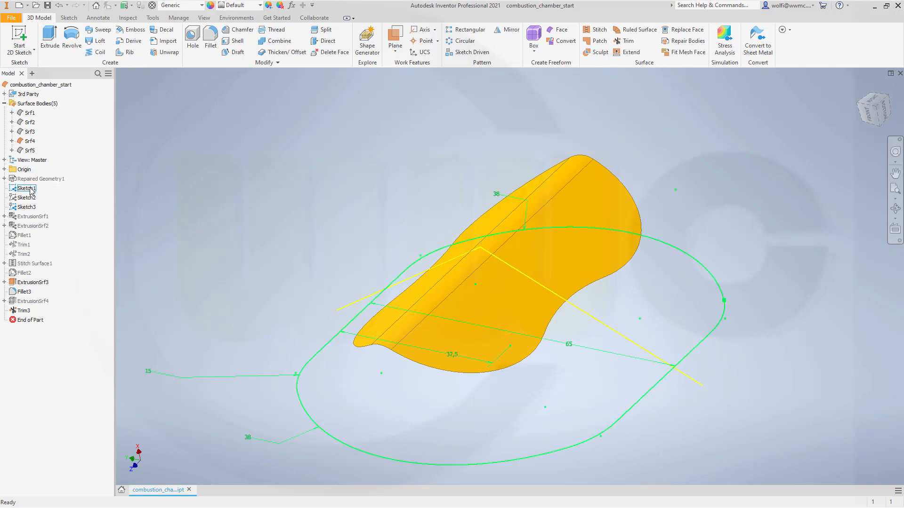
pyautogui.click(25, 206)
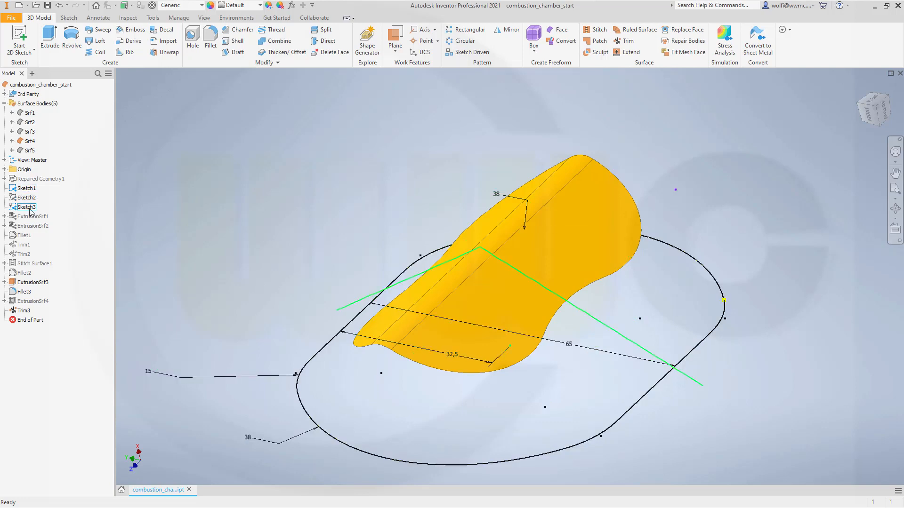
pyautogui.rightClick(26, 206)
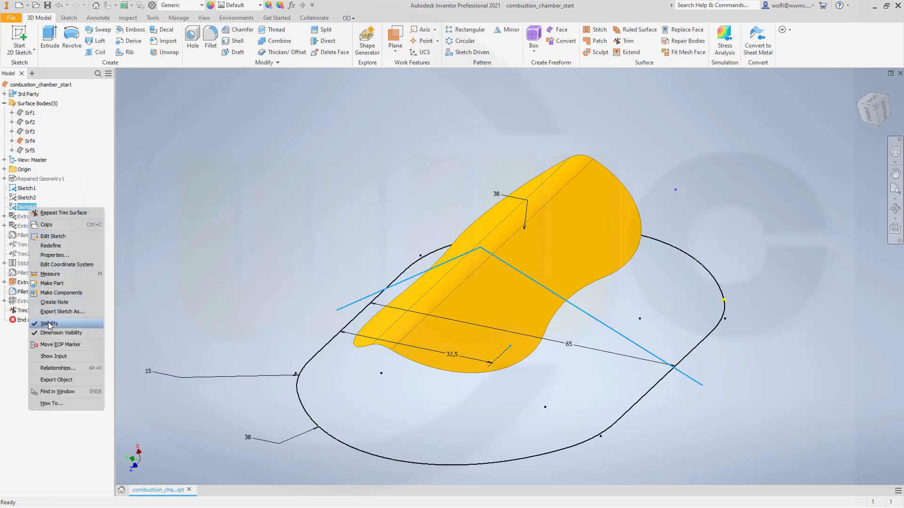
pyautogui.click(48, 323)
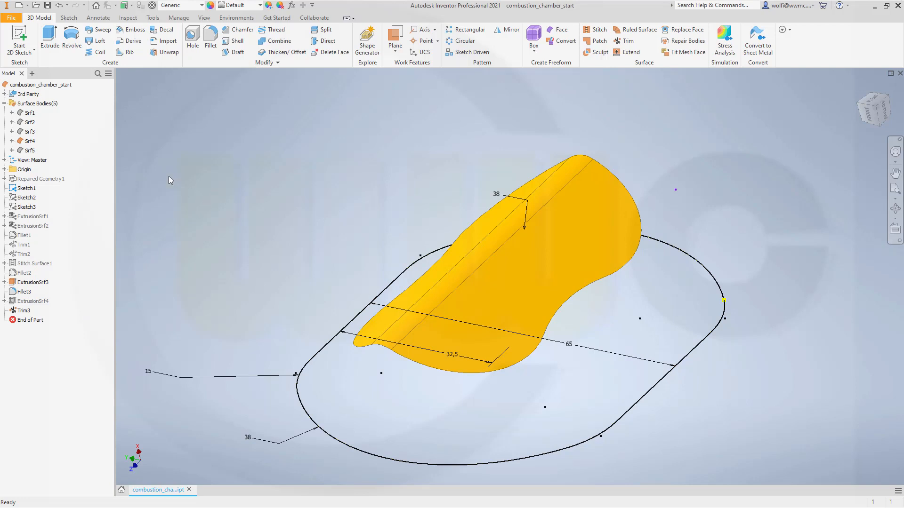
pyautogui.moveTo(95, 224)
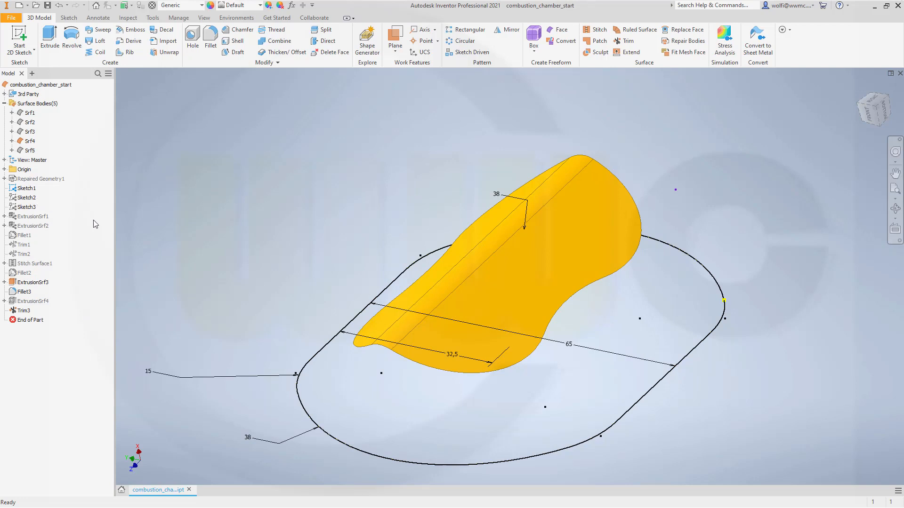
pyautogui.scroll(-3)
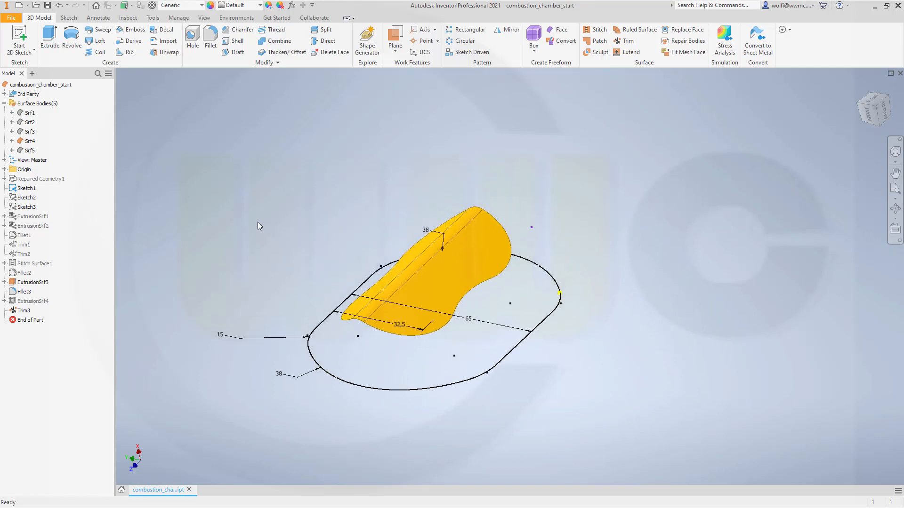
pyautogui.moveTo(229, 197)
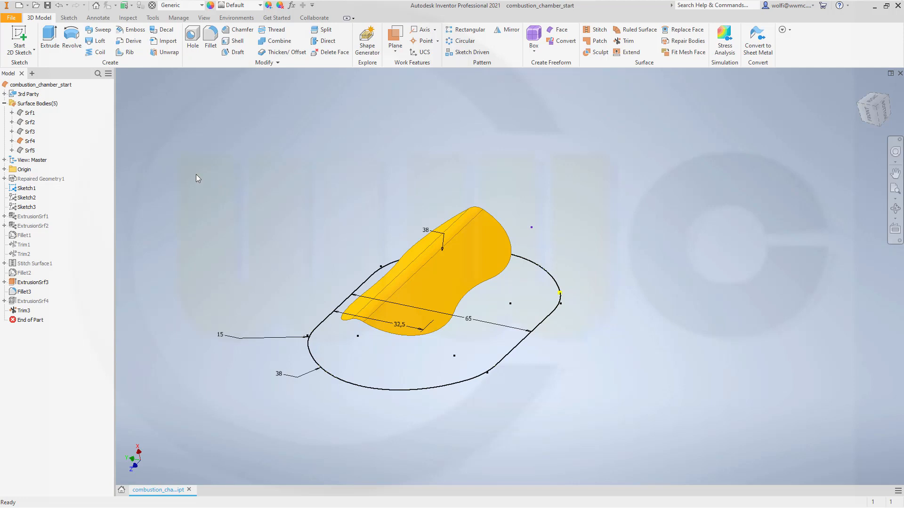
pyautogui.moveTo(147, 150)
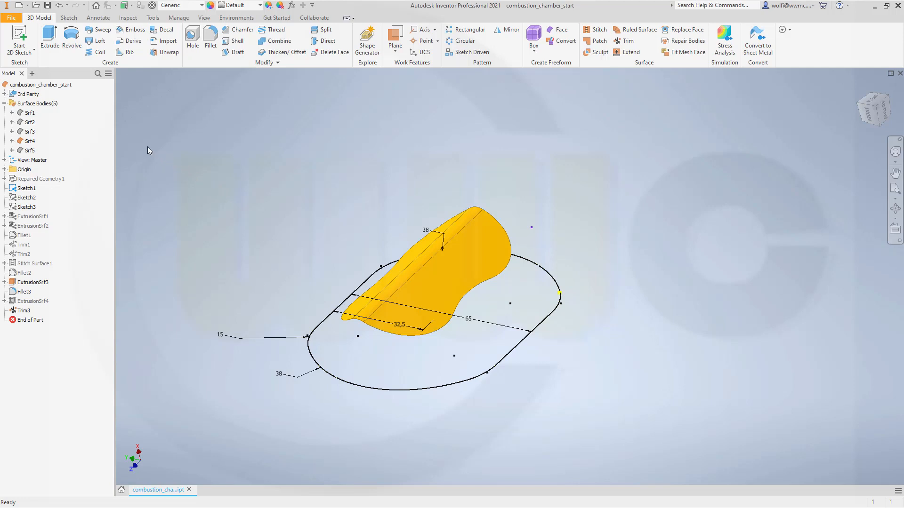
pyautogui.click(49, 34)
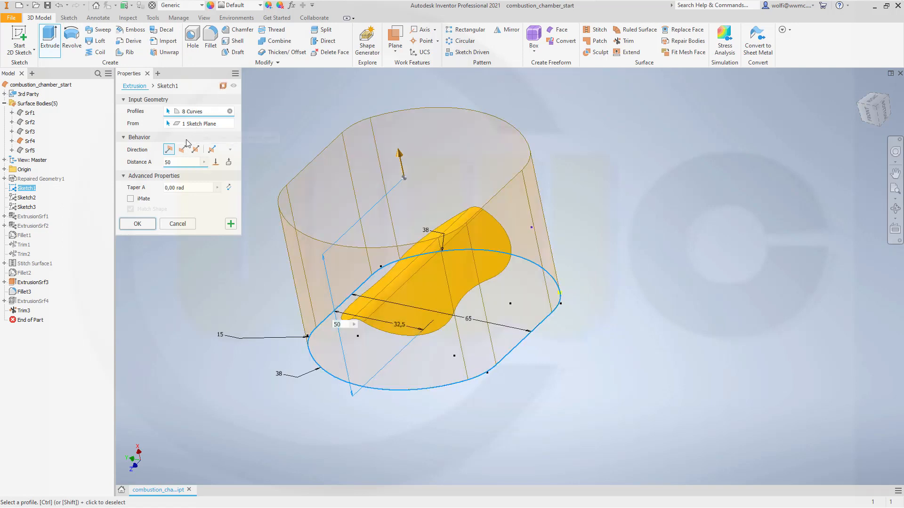
# Extrude Sketch1 downward as a surface, 20 mm deep with a 5 grad taper.
pyautogui.click(181, 149)
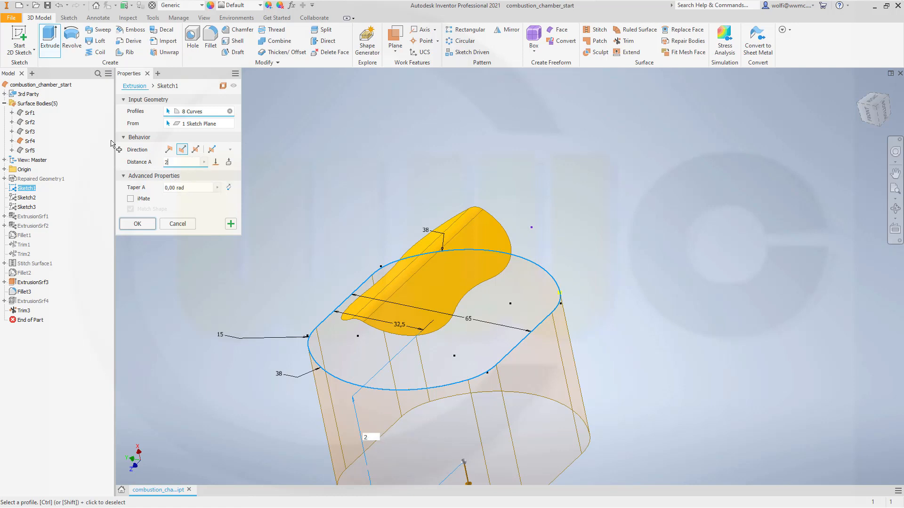
pyautogui.write('20')
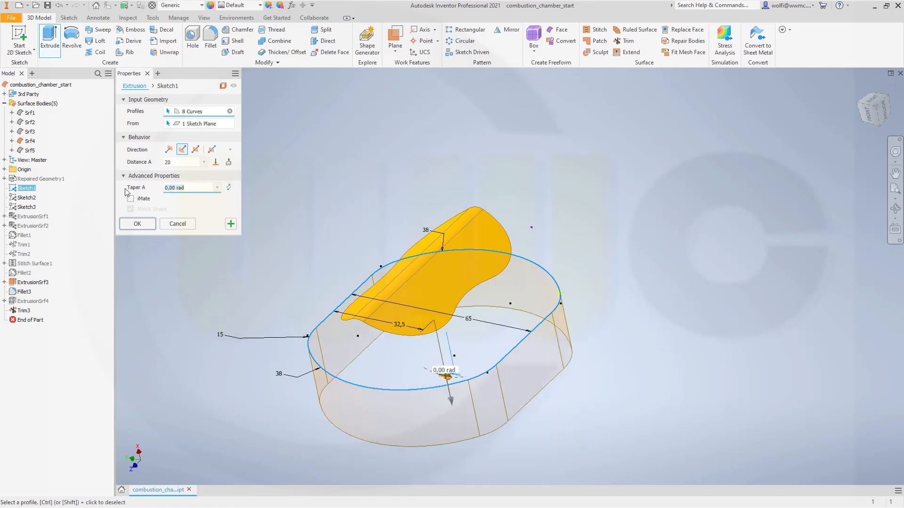
pyautogui.moveTo(228, 163)
pyautogui.write('5 d')
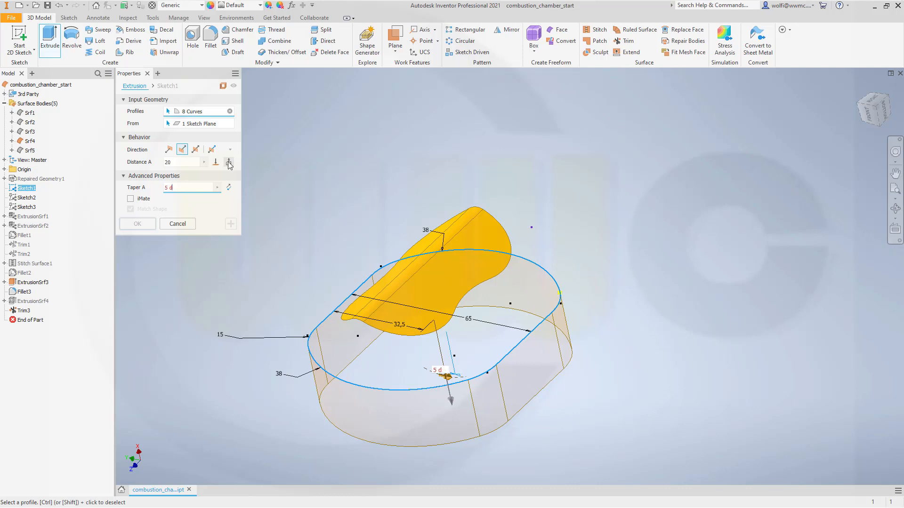
pyautogui.write('grad')
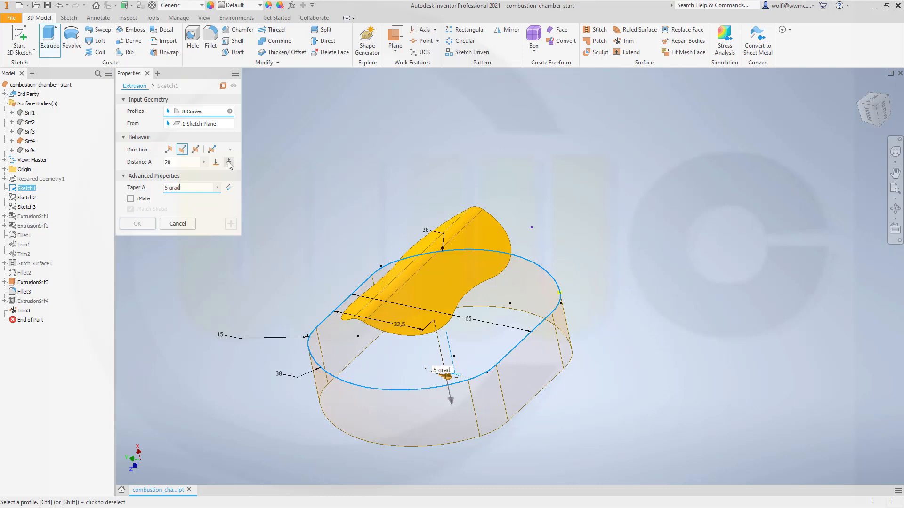
pyautogui.click(229, 162)
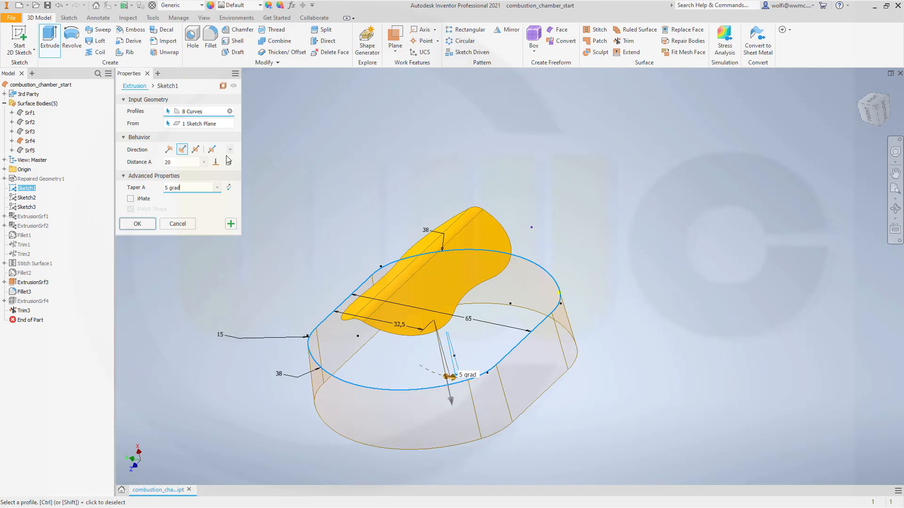
pyautogui.click(137, 223)
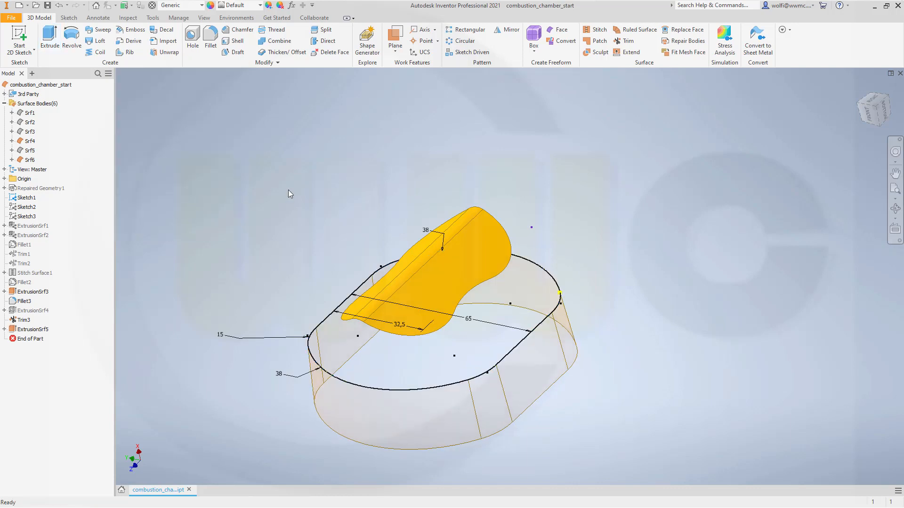
pyautogui.moveTo(63, 214)
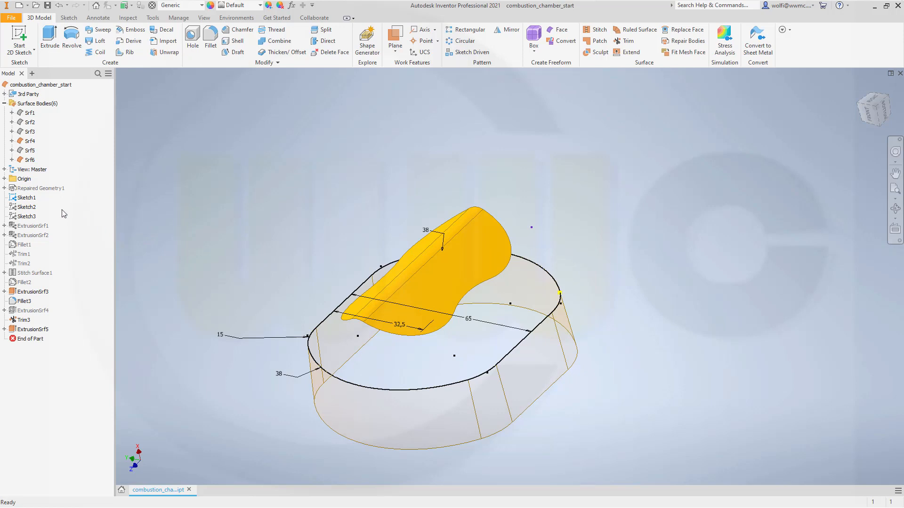
# Hide Sketch1's outline and turn off translucency on the tapered wall surface Srf6.
pyautogui.rightClick(26, 198)
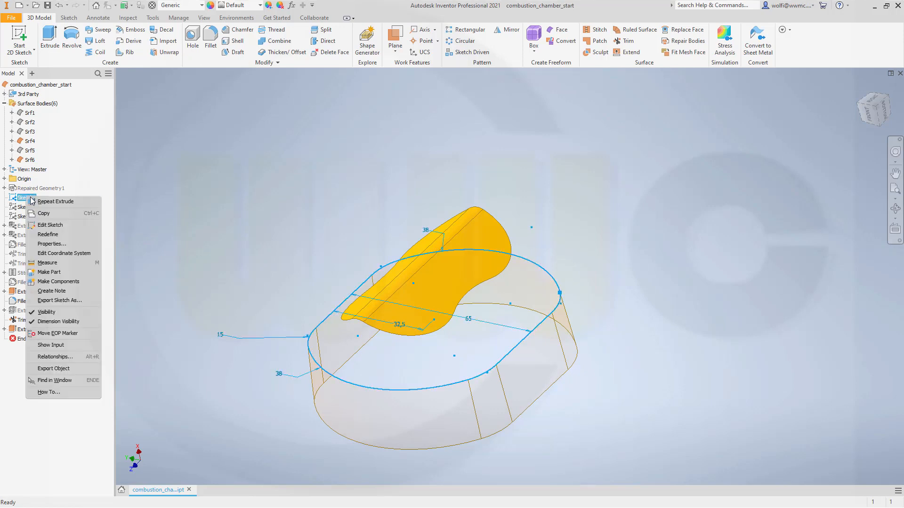
pyautogui.click(265, 227)
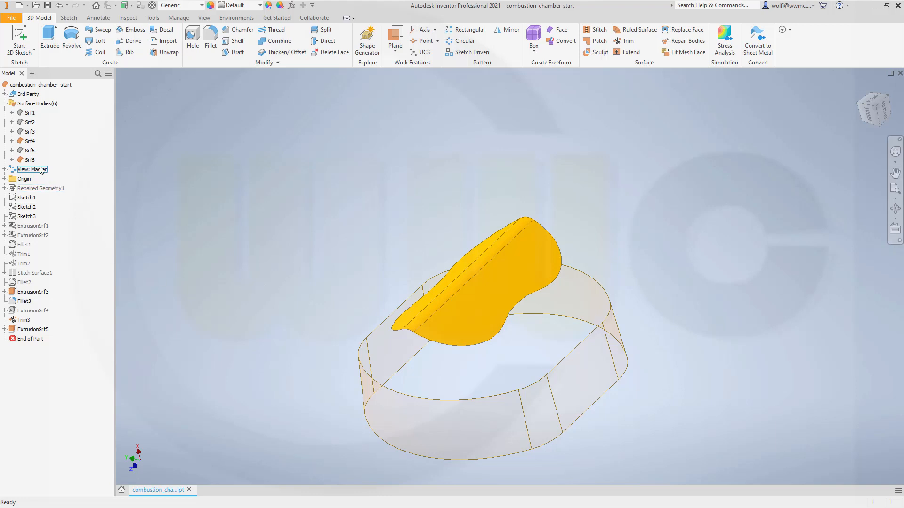
pyautogui.rightClick(29, 160)
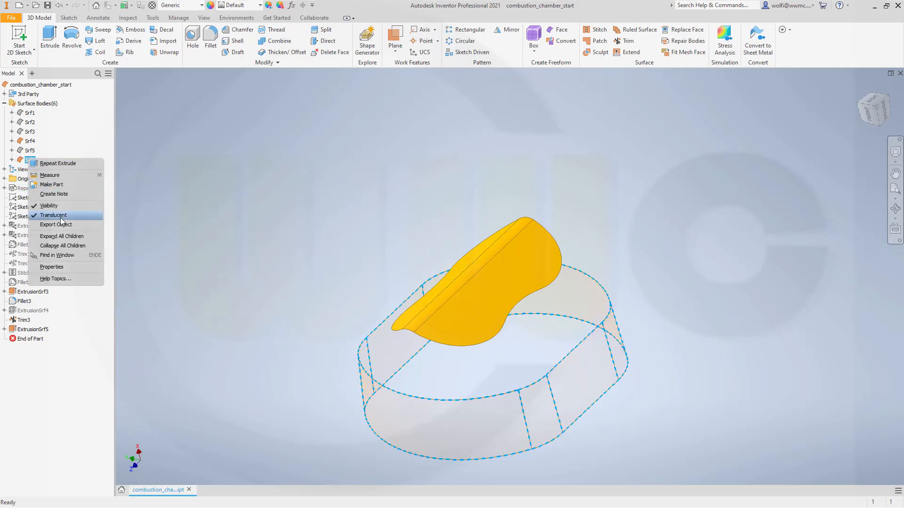
pyautogui.click(54, 215)
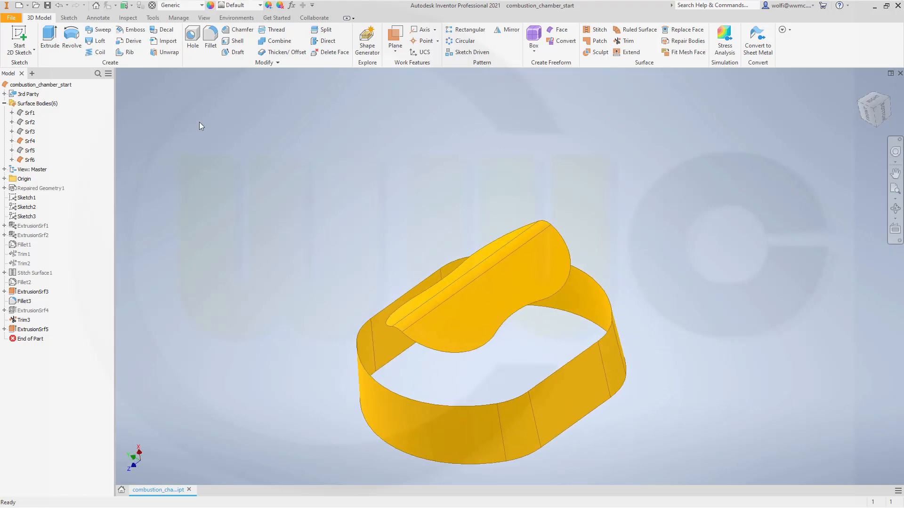
pyautogui.moveTo(351, 222)
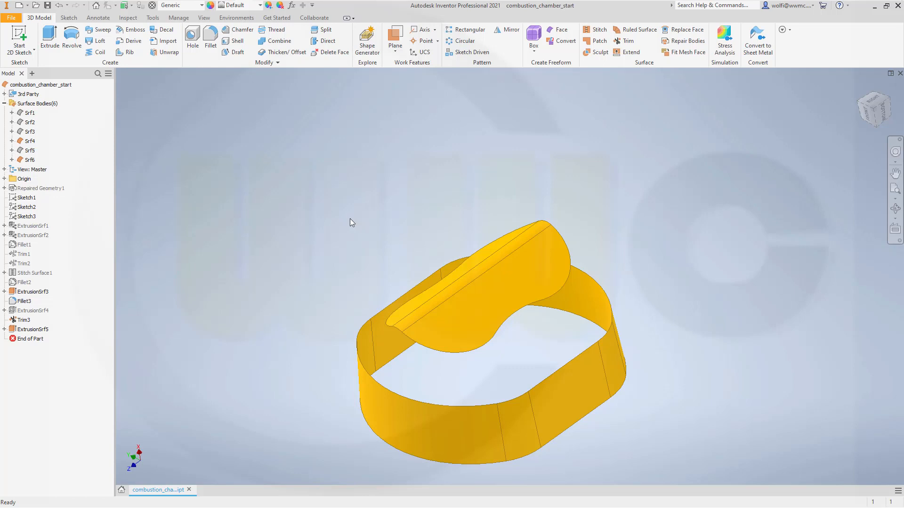
pyautogui.moveTo(275, 179)
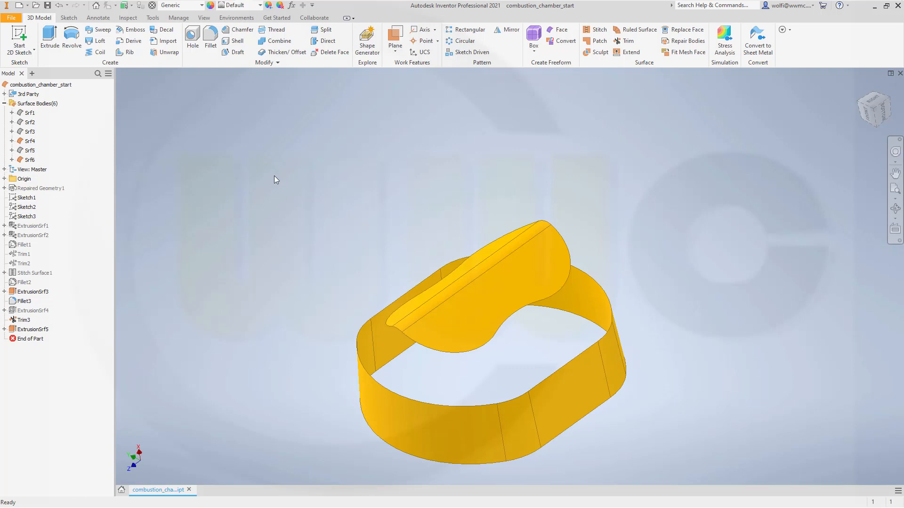
pyautogui.moveTo(273, 206)
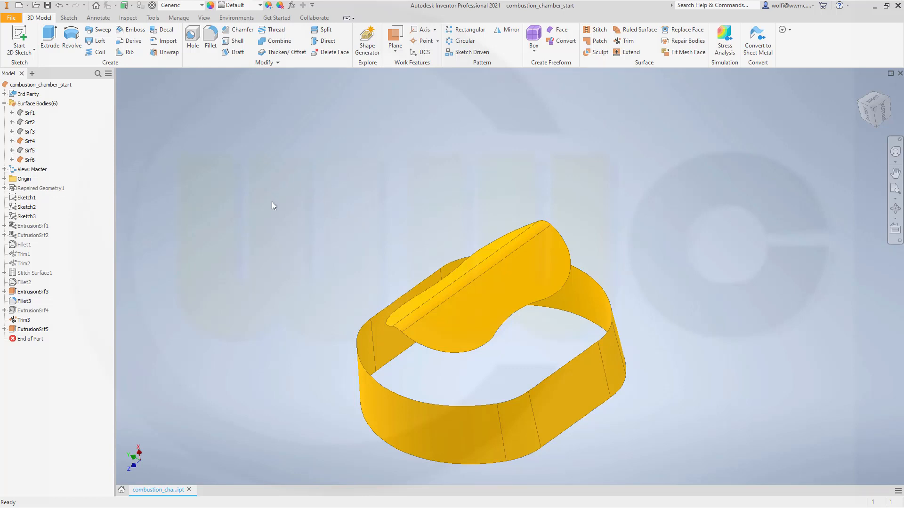
pyautogui.moveTo(346, 184)
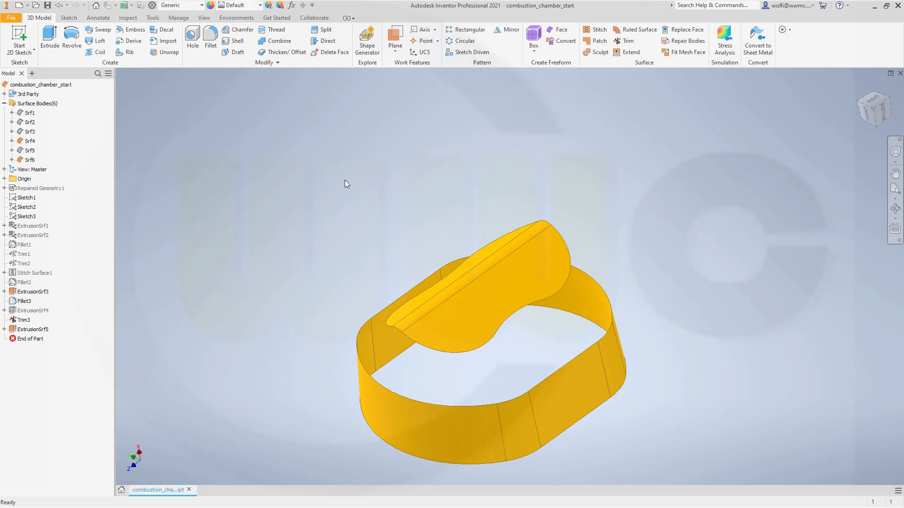
pyautogui.moveTo(261, 189)
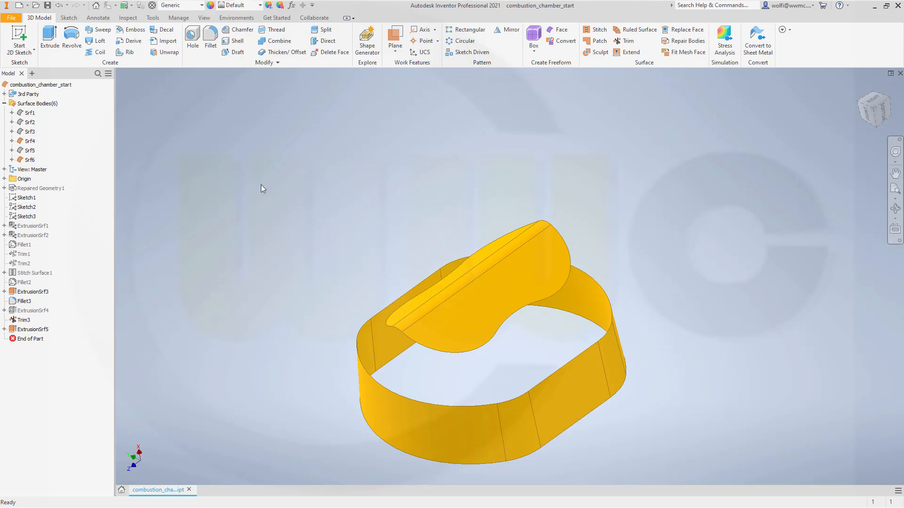
pyautogui.moveTo(164, 123)
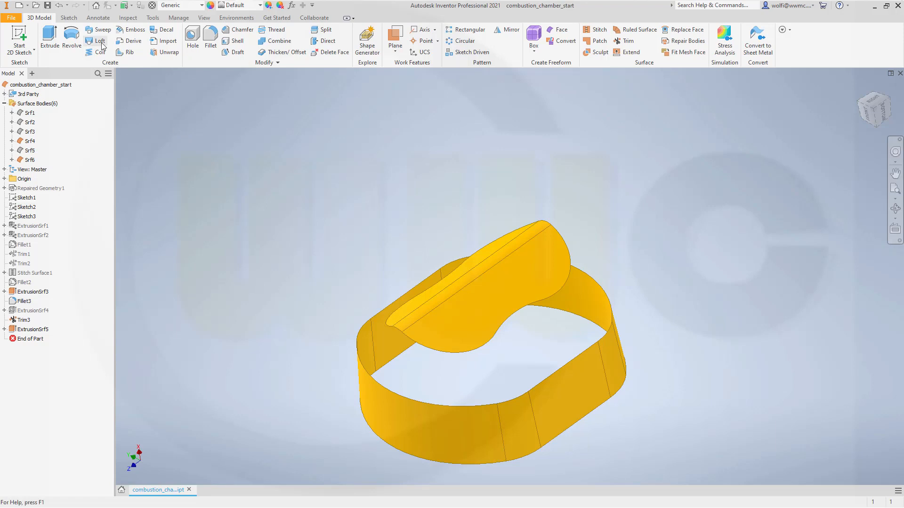
# Start a loft with merged tangent faces, picking the wall's top rim and the trimmed top edge.
pyautogui.click(100, 41)
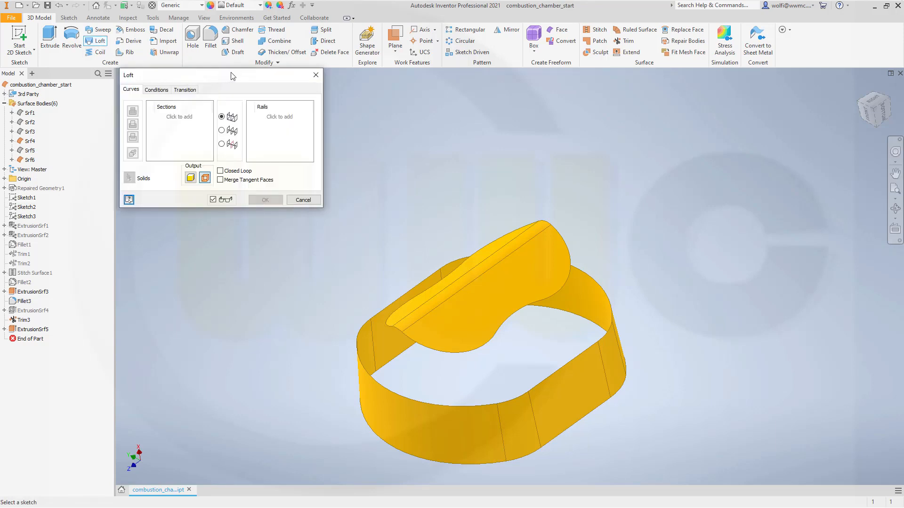
pyautogui.moveTo(396, 132)
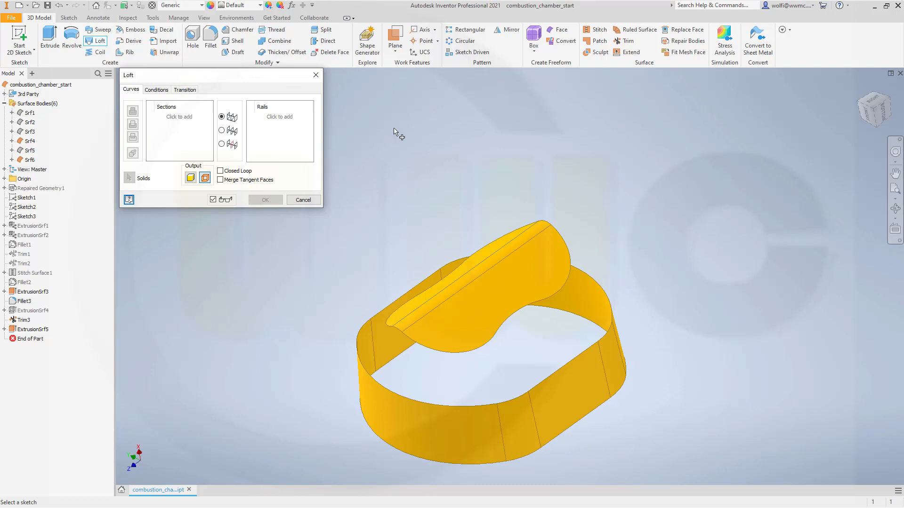
pyautogui.moveTo(414, 127)
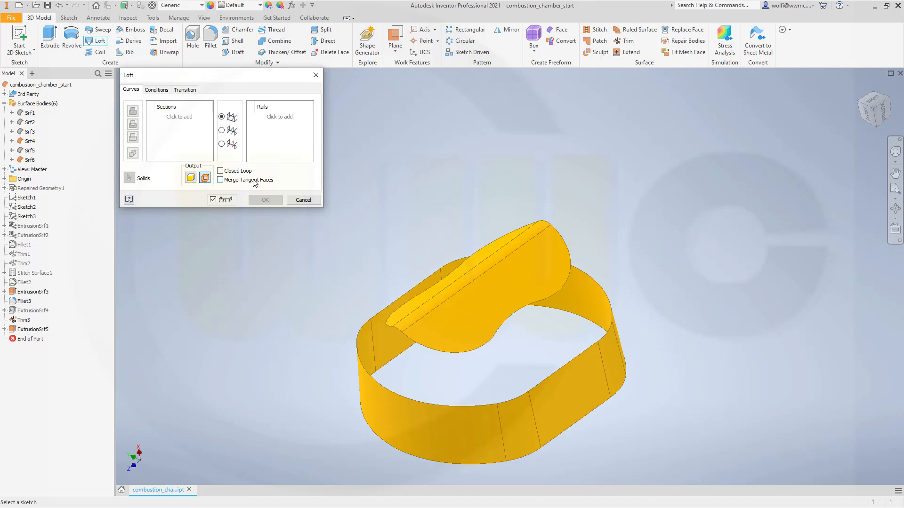
pyautogui.moveTo(220, 181)
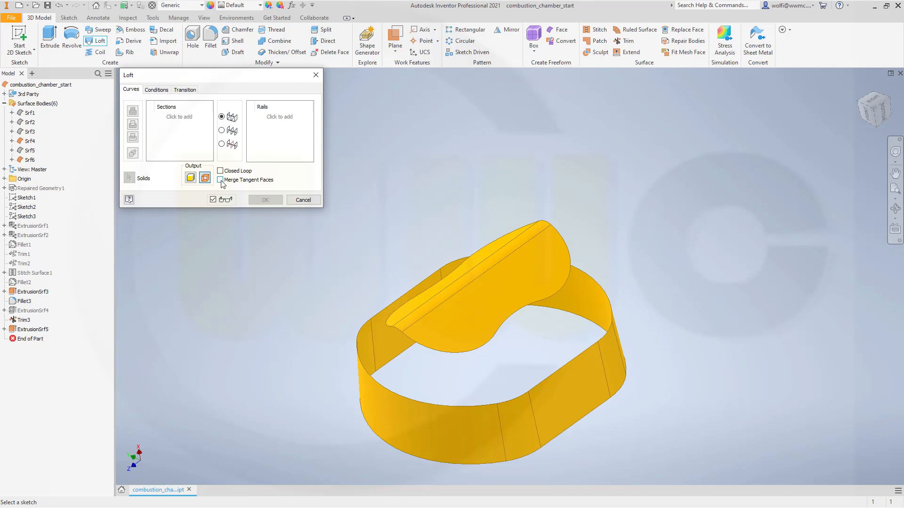
pyautogui.click(220, 180)
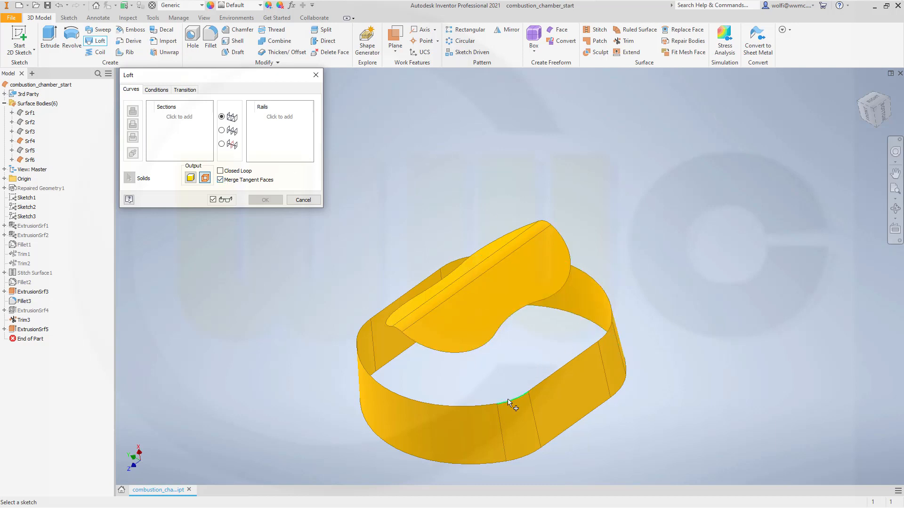
pyautogui.click(512, 402)
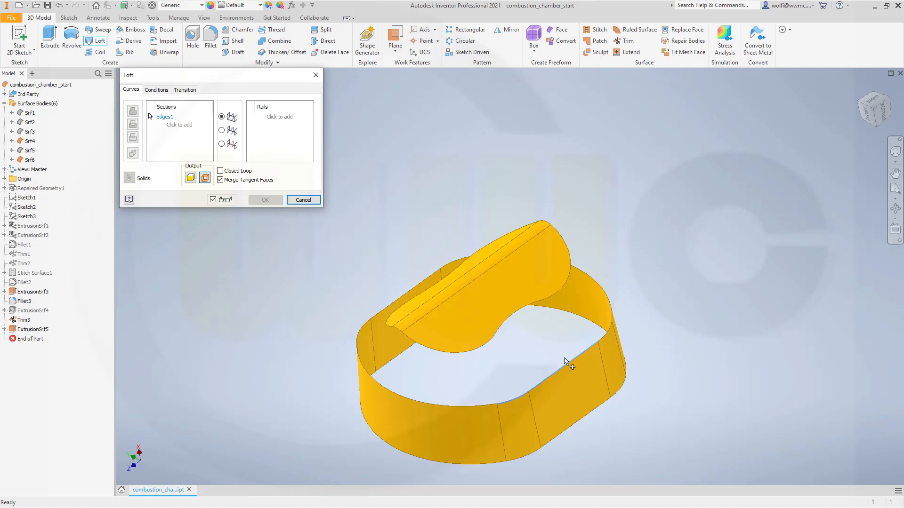
pyautogui.moveTo(605, 298)
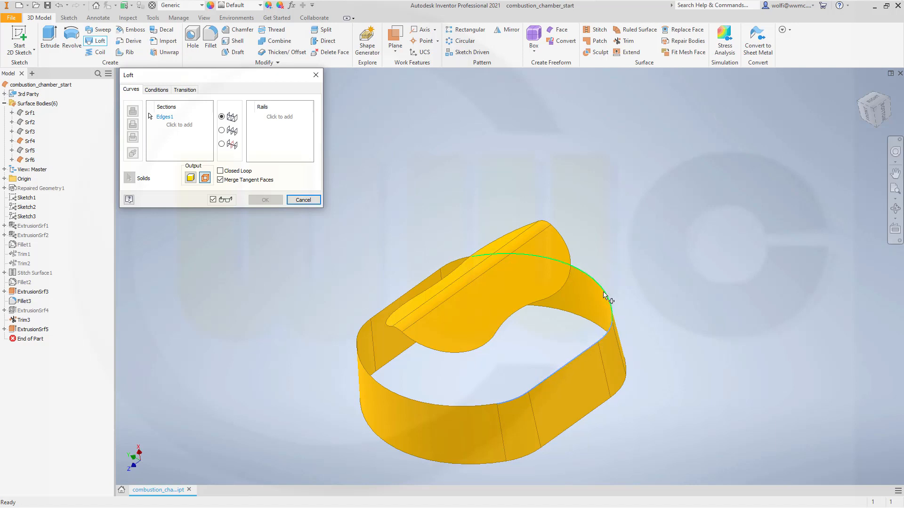
pyautogui.moveTo(455, 270)
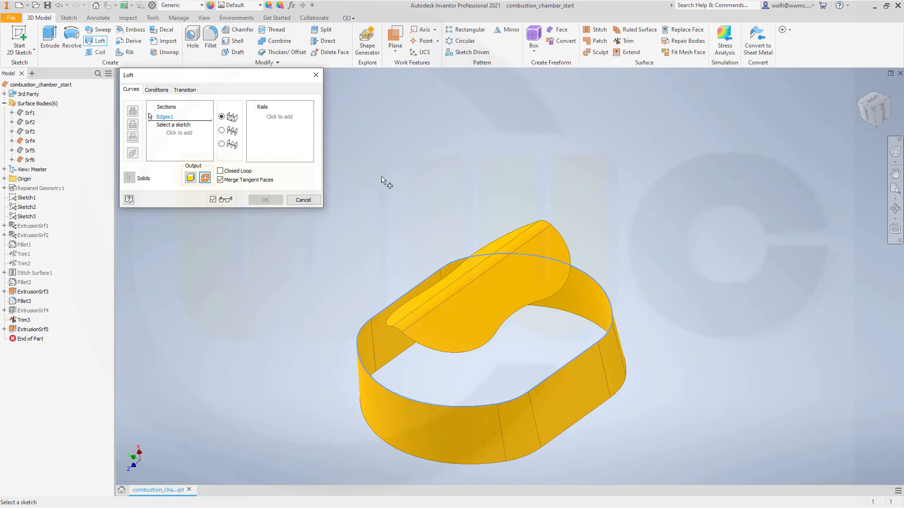
pyautogui.moveTo(493, 346)
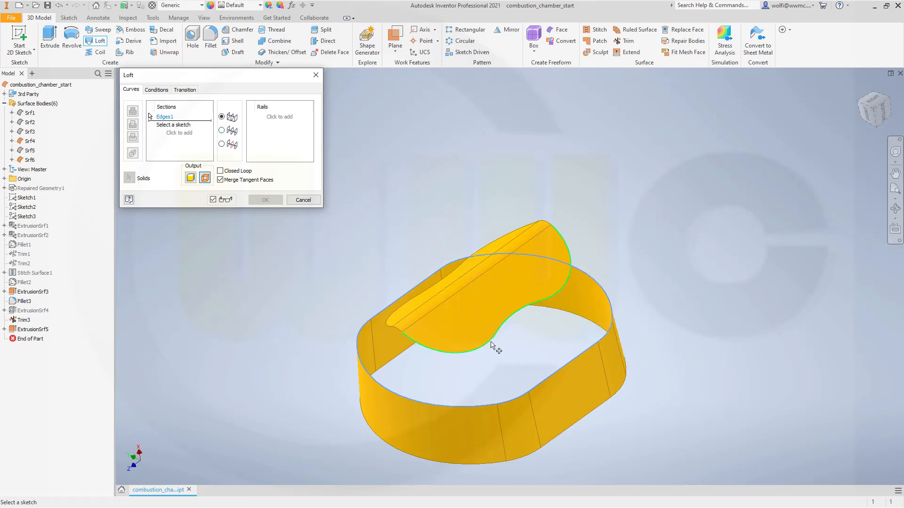
pyautogui.click(547, 225)
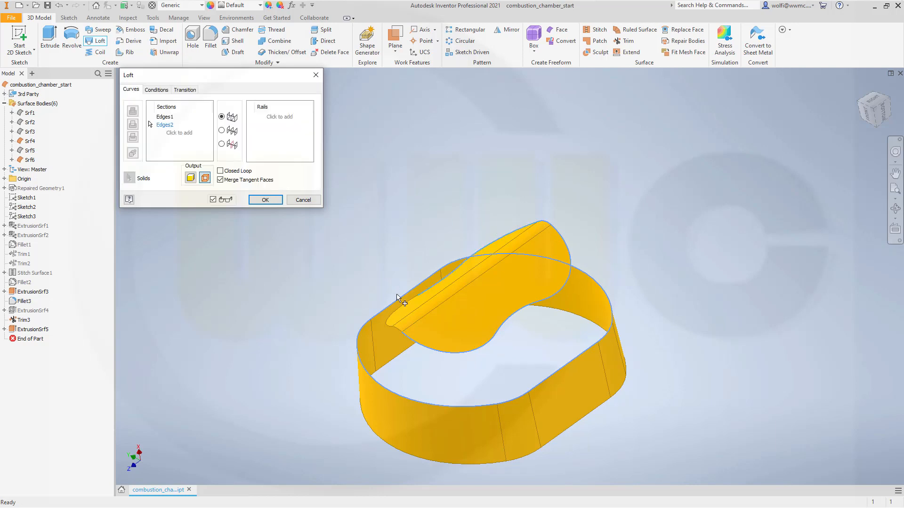
pyautogui.moveTo(400, 337)
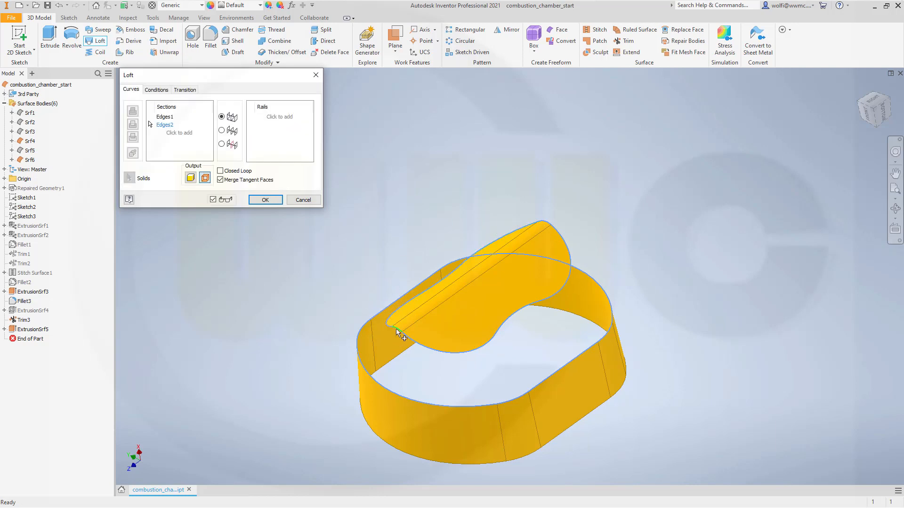
pyautogui.moveTo(212, 229)
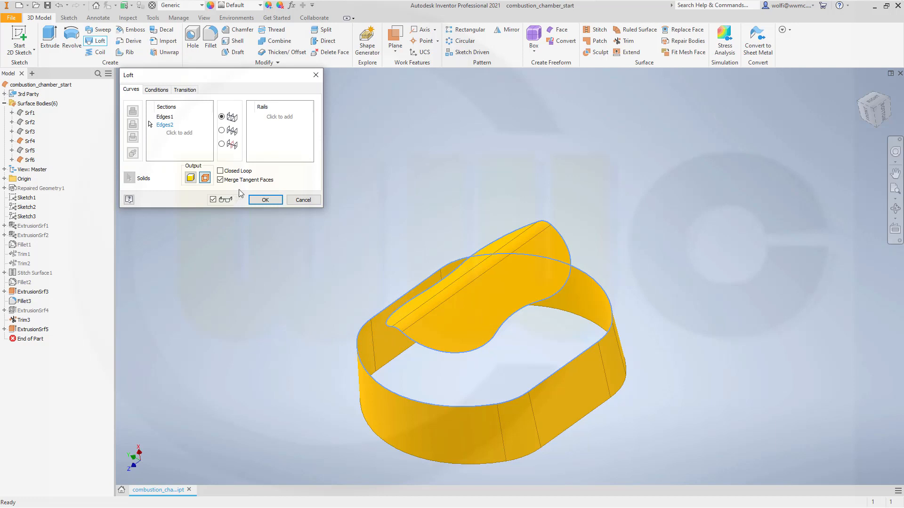
pyautogui.moveTo(190, 114)
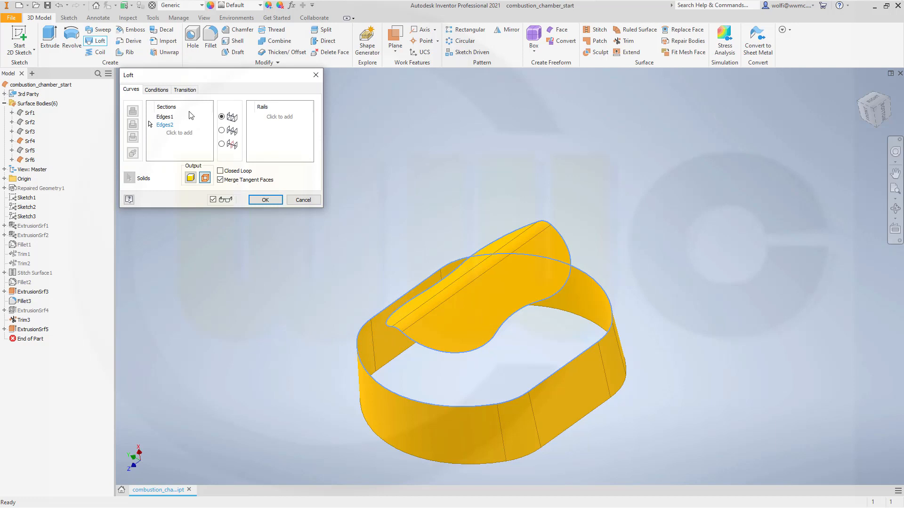
# Set Tangent conditions on both loft sections and create the dome surface LoftSrf1.
pyautogui.click(155, 90)
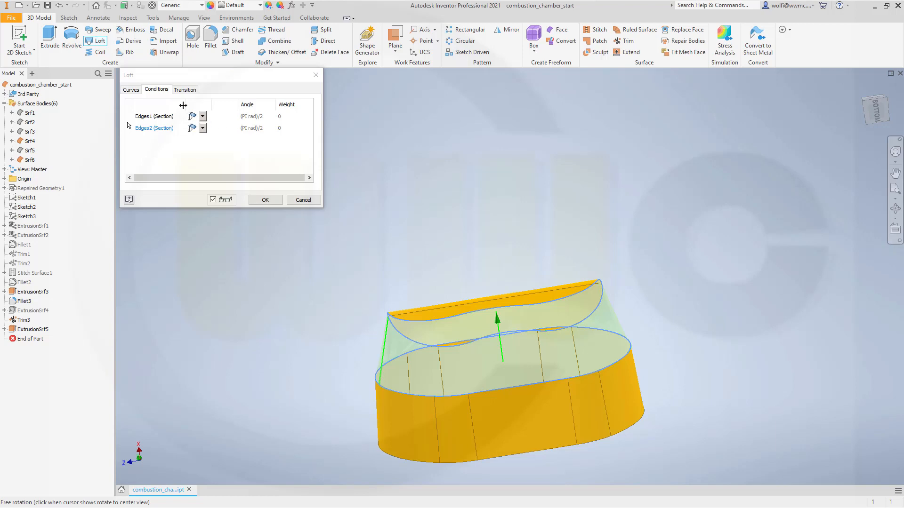
pyautogui.click(203, 116)
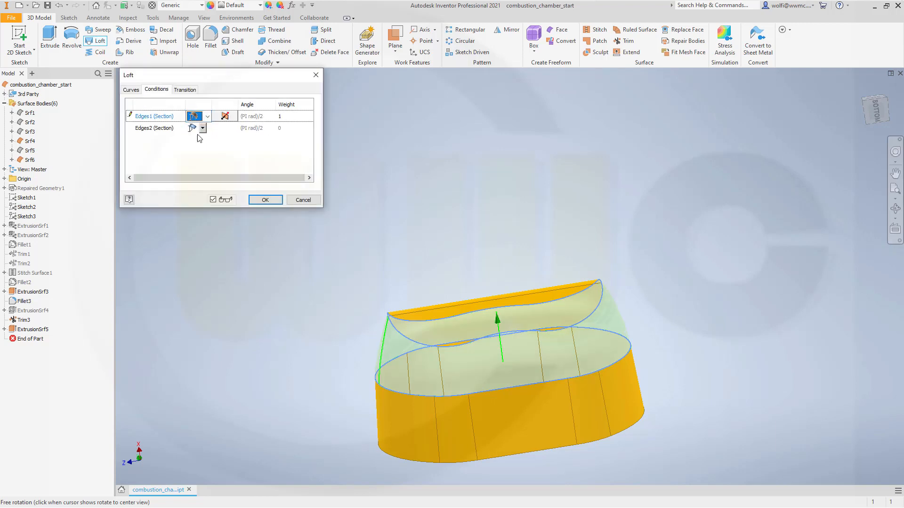
pyautogui.click(193, 128)
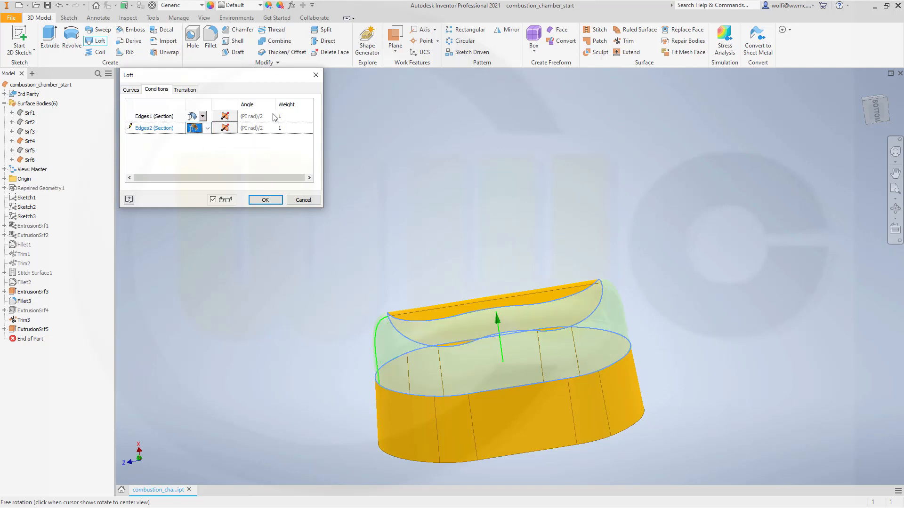
pyautogui.moveTo(418, 243)
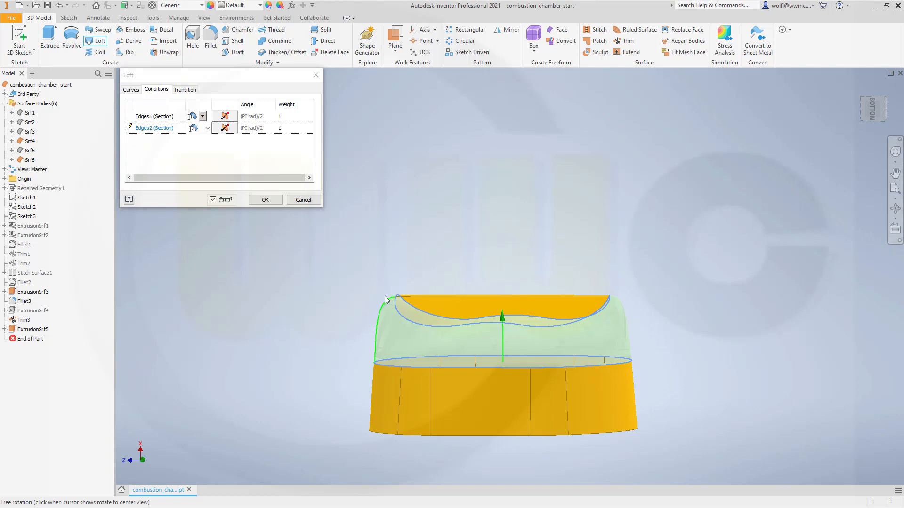
pyautogui.moveTo(400, 297)
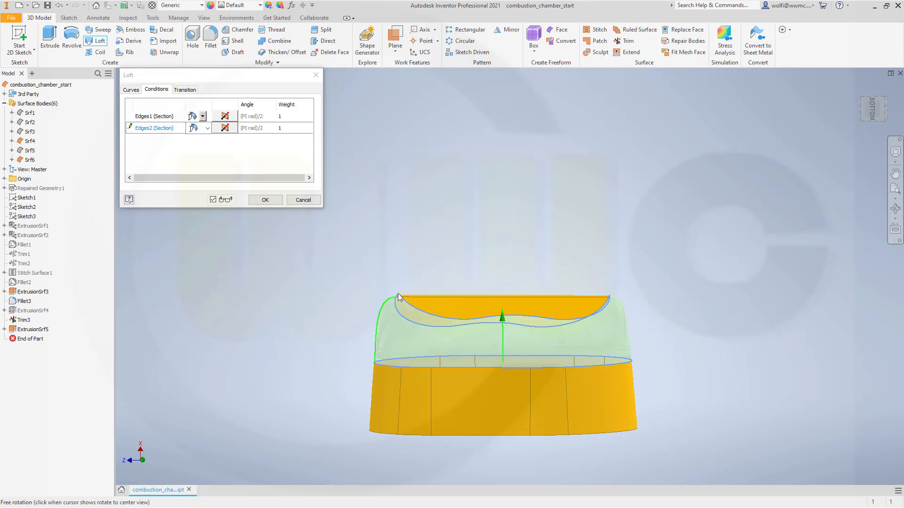
pyautogui.moveTo(386, 301)
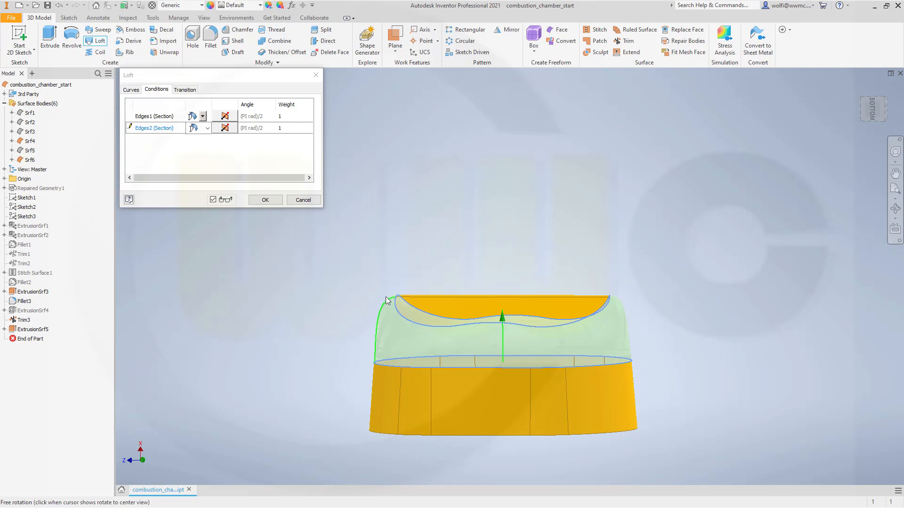
pyautogui.moveTo(436, 258)
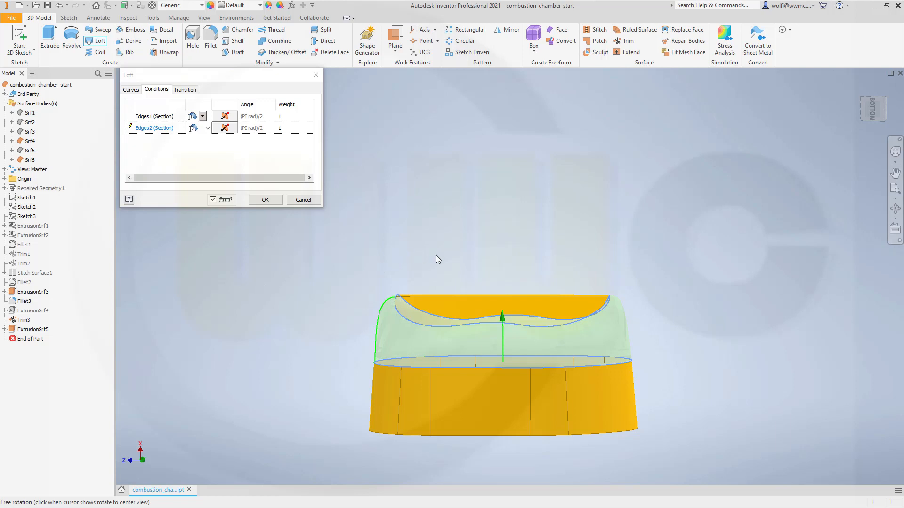
pyautogui.moveTo(321, 215)
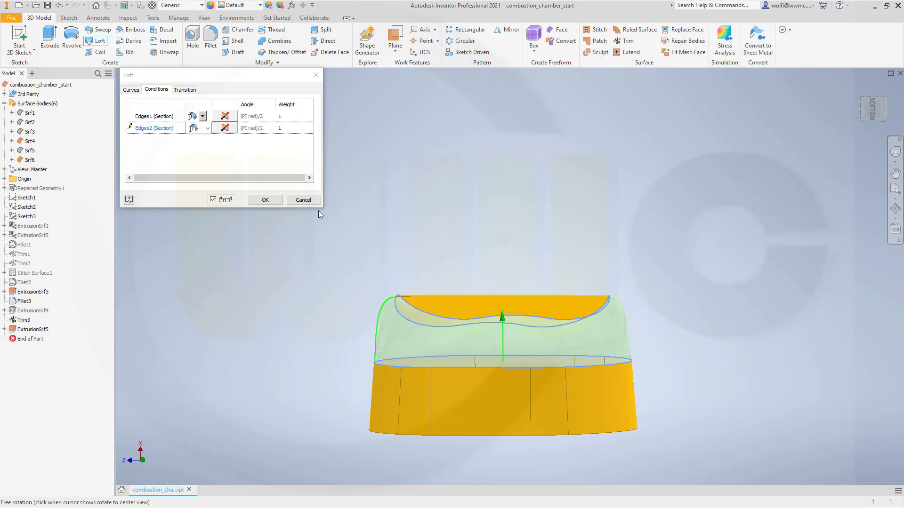
pyautogui.click(265, 200)
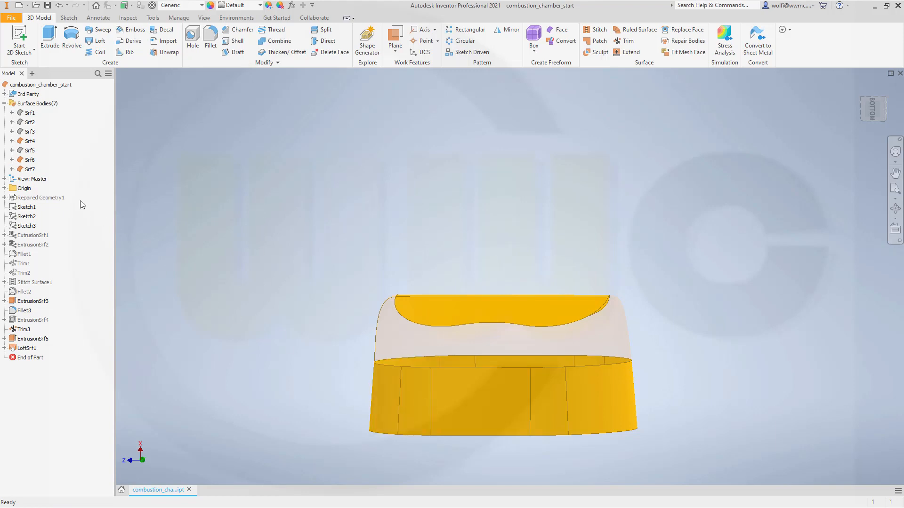
# Select the dome, trimmed top and tapered wall bodies (Srf7, Srf4, Srf6) and open their context menu.
pyautogui.click(28, 169)
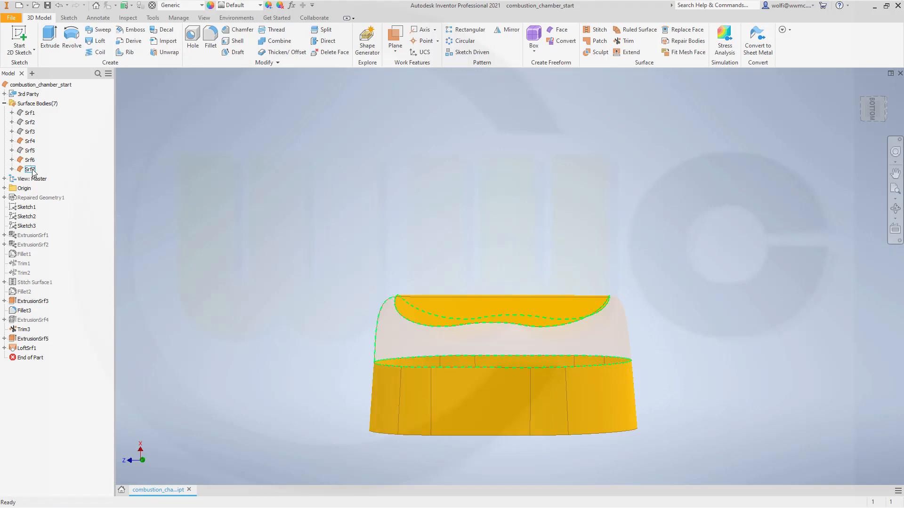
pyautogui.click(29, 141)
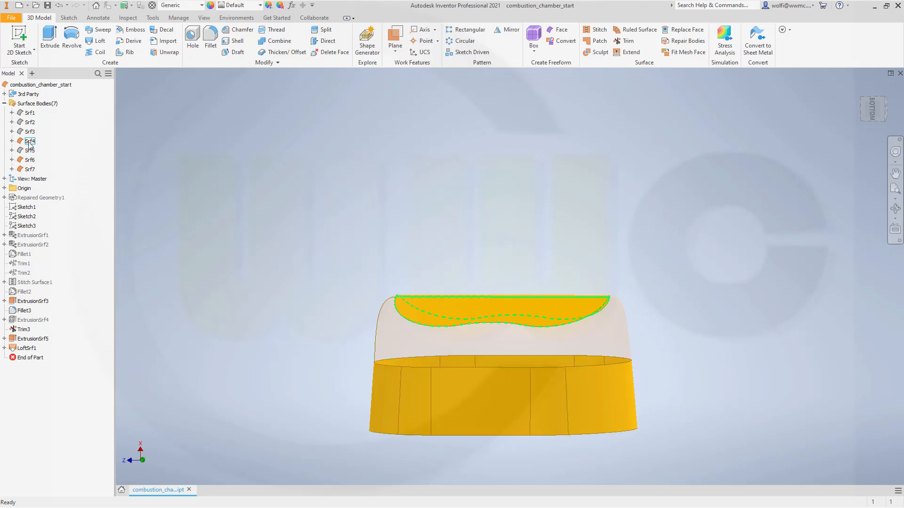
pyautogui.click(29, 141)
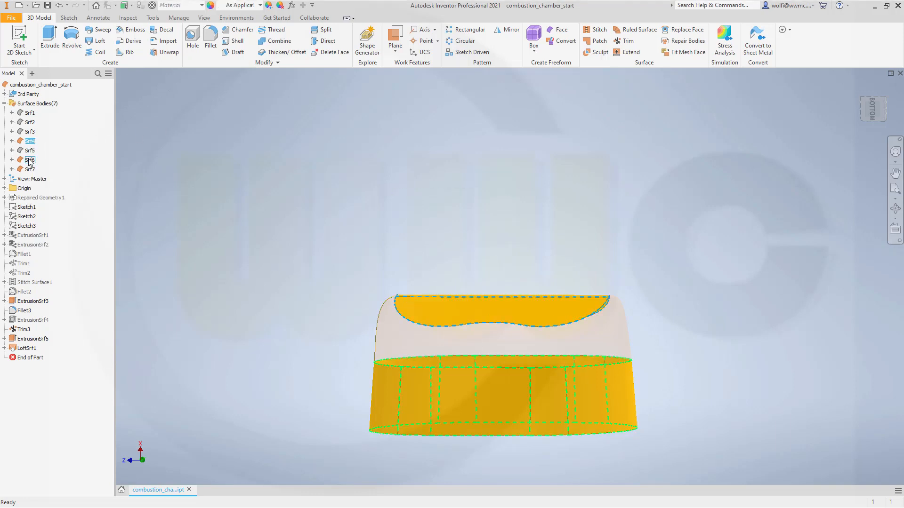
pyautogui.click(73, 186)
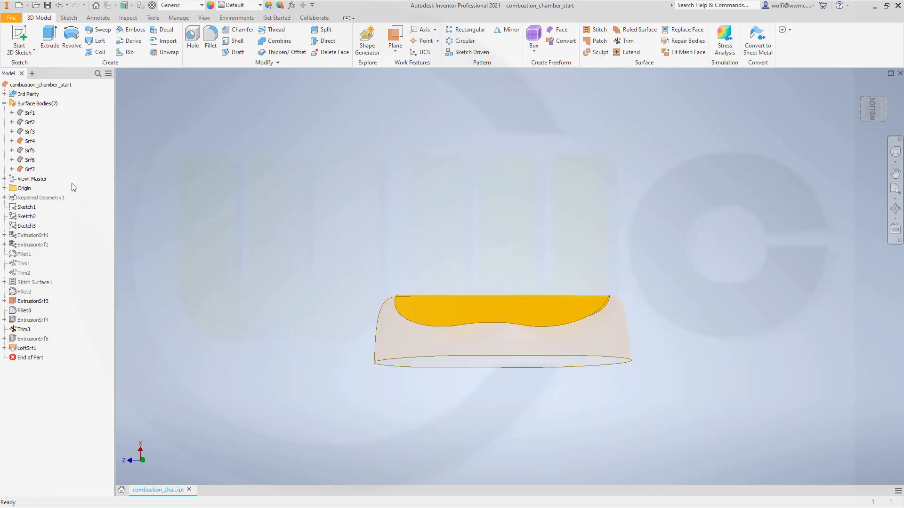
pyautogui.rightClick(29, 169)
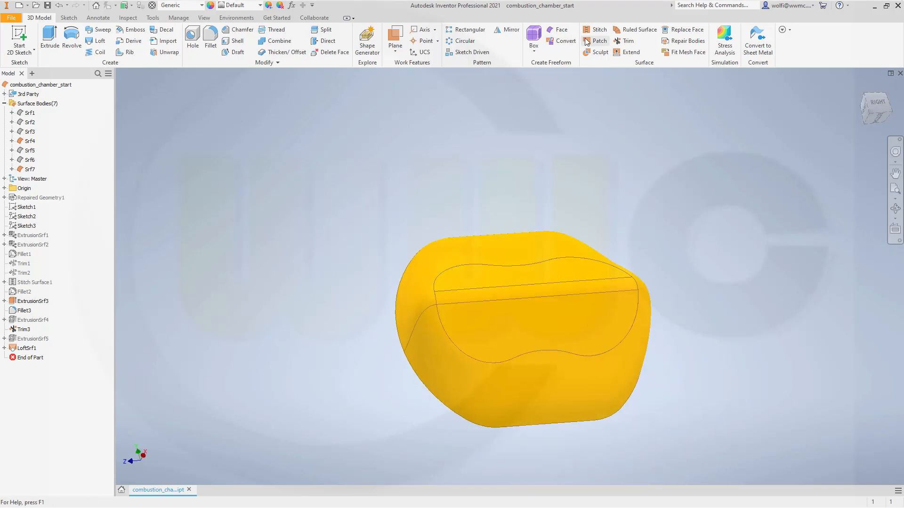
# Stitch the surfaces into Srf8 and make the stitched body opaque.
pyautogui.click(599, 29)
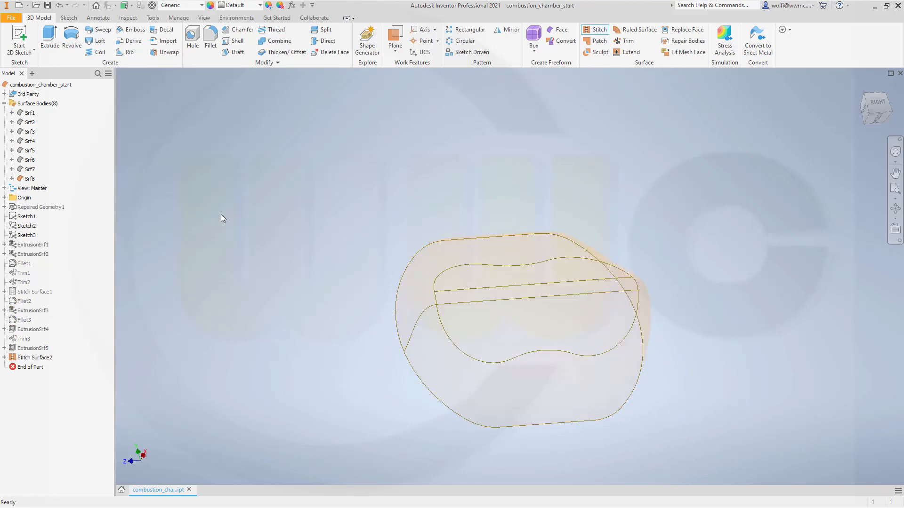
pyautogui.rightClick(35, 178)
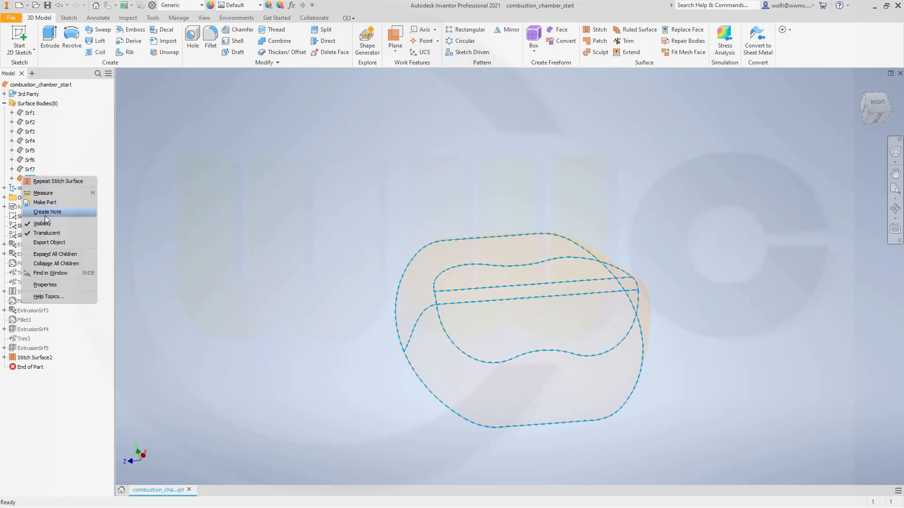
pyautogui.click(42, 223)
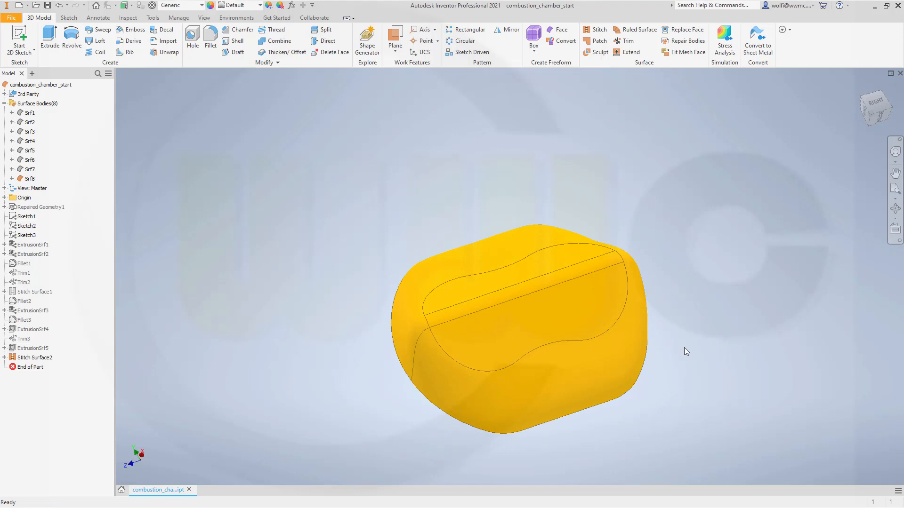
pyautogui.moveTo(668, 350)
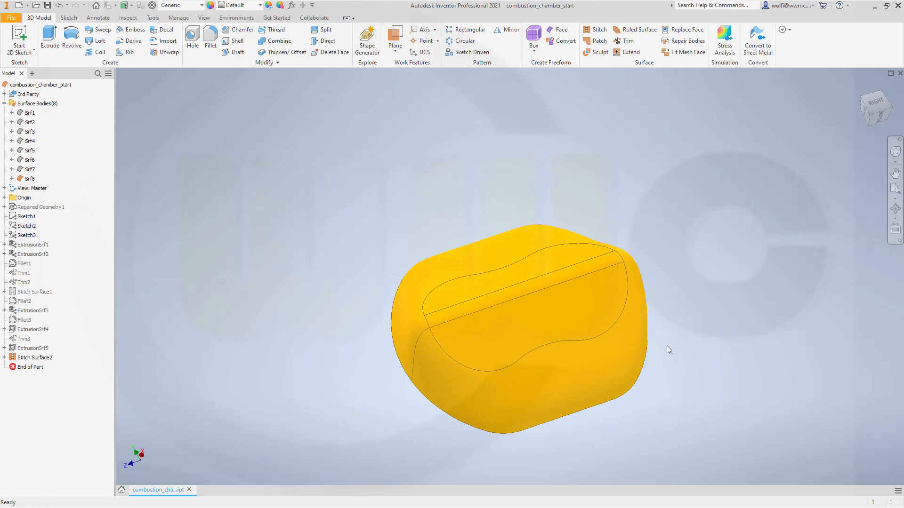
pyautogui.moveTo(660, 343)
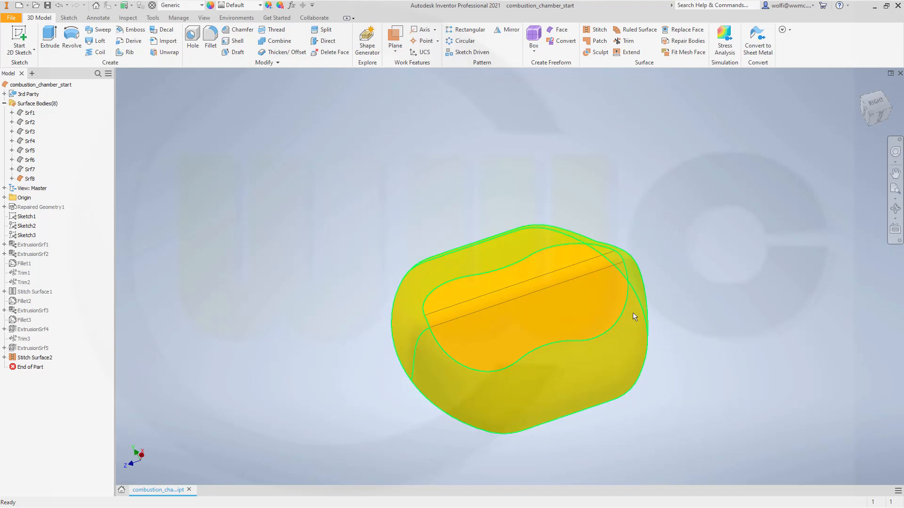
pyautogui.moveTo(645, 312)
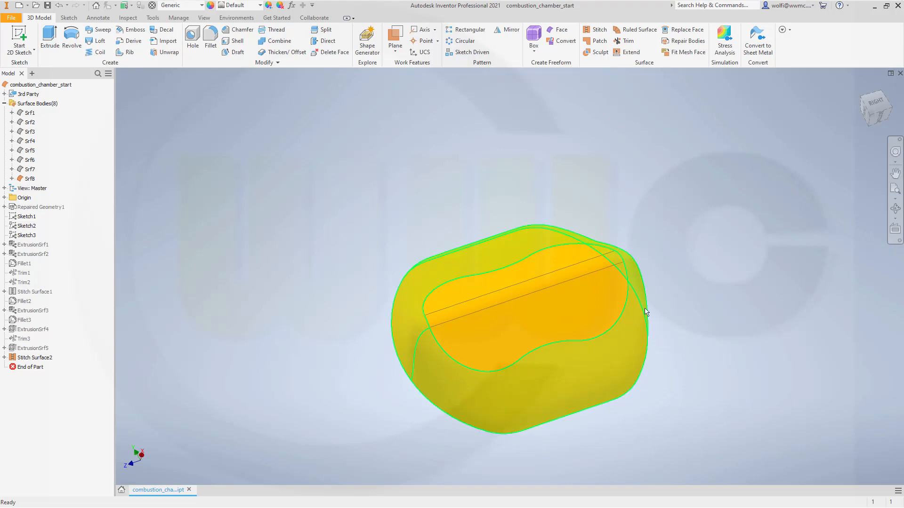
pyautogui.click(691, 327)
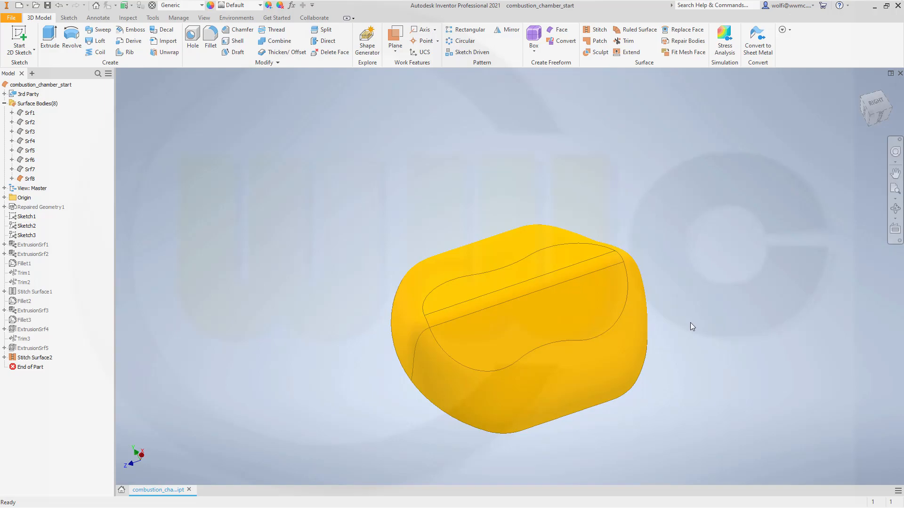